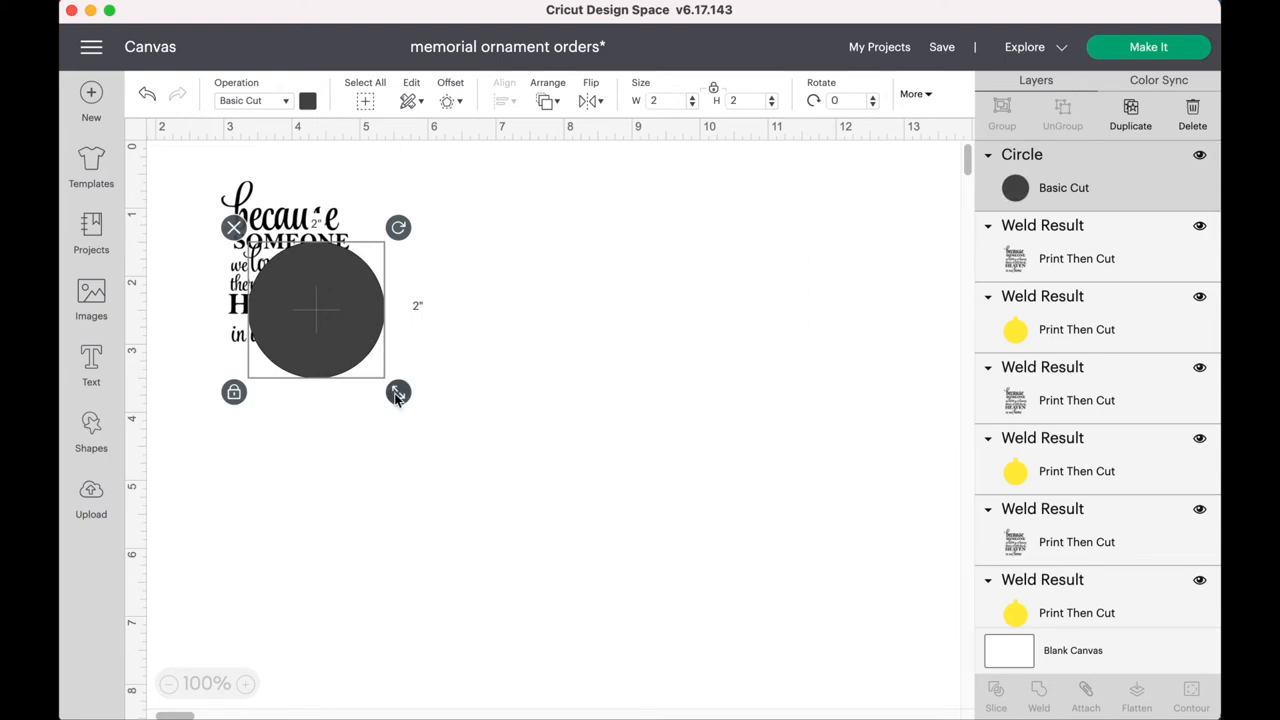
- Move the circle right of the verse, enlarge it to 2.903 in, and lower it
left_click_drag(315, 305, 450, 265)
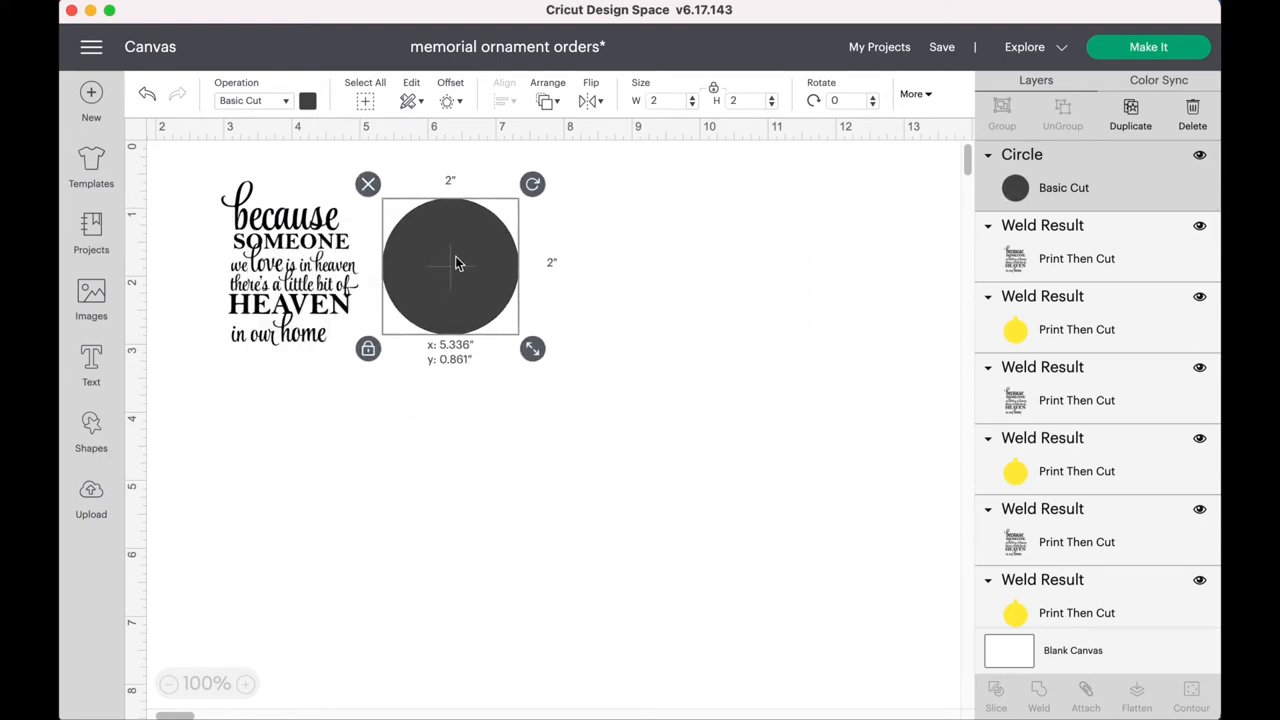
left_click_drag(532, 349, 550, 368)
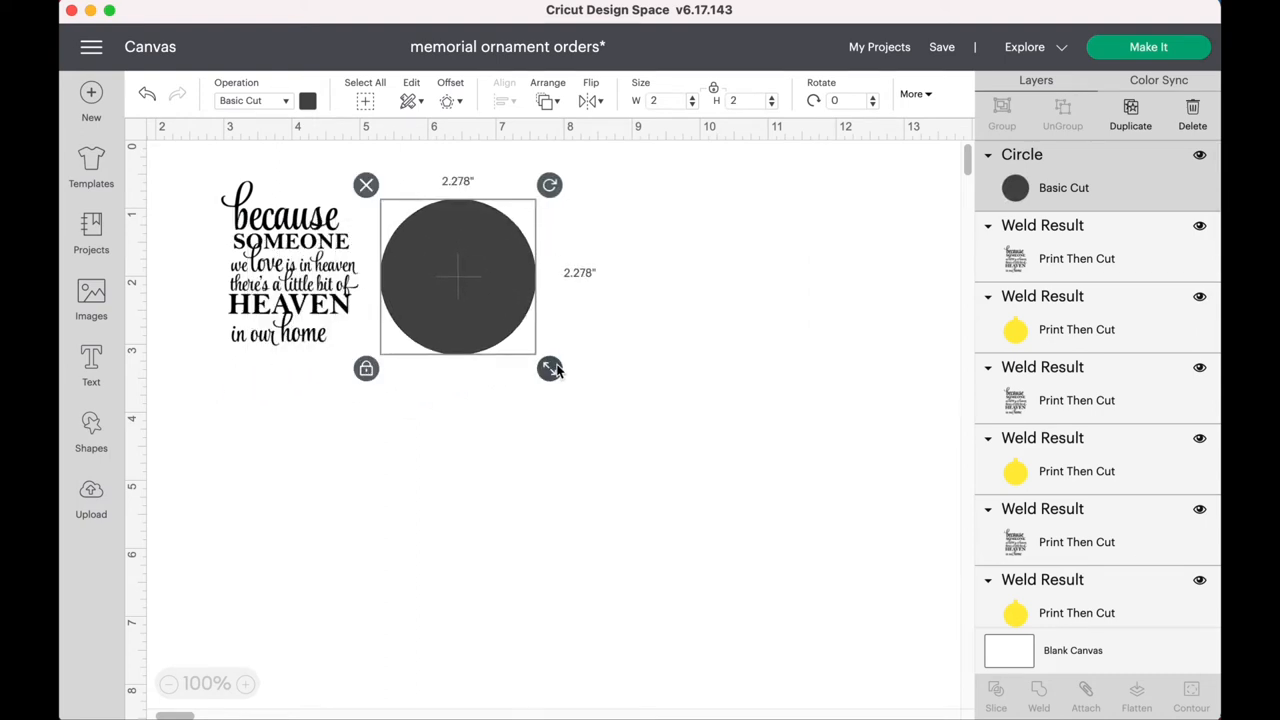
left_click_drag(549, 368, 566, 383)
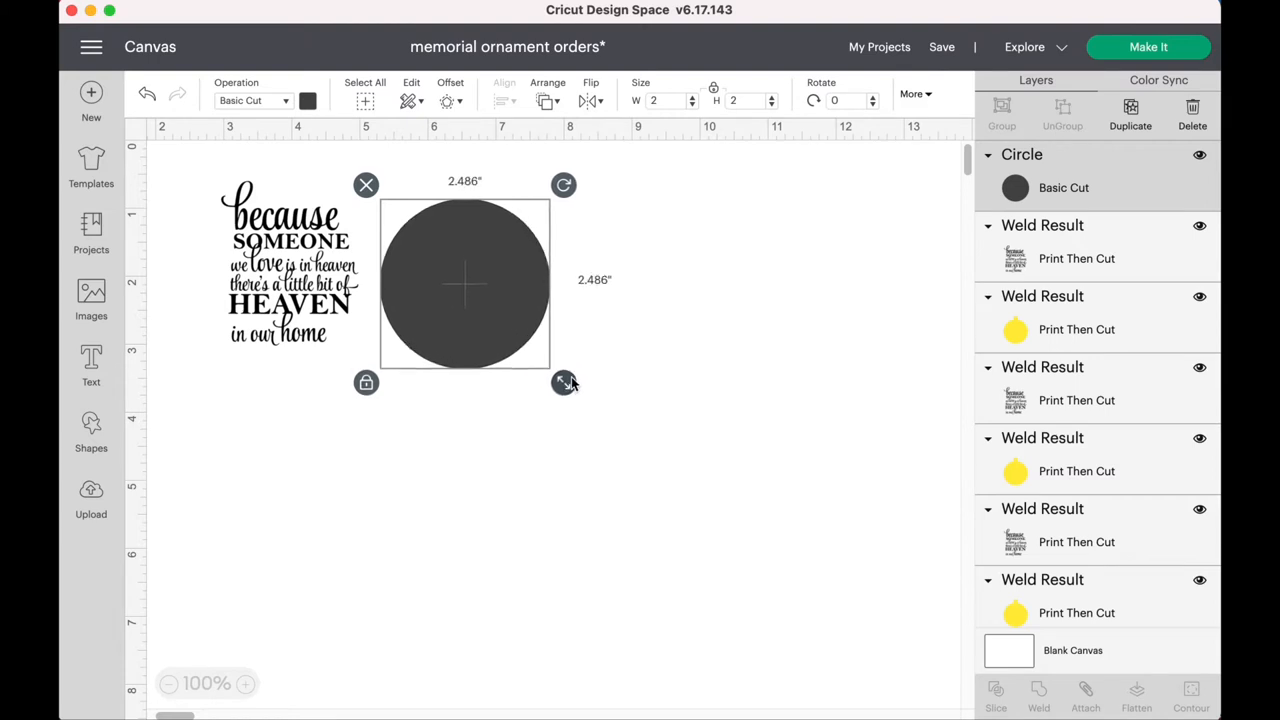
left_click_drag(565, 383, 580, 398)
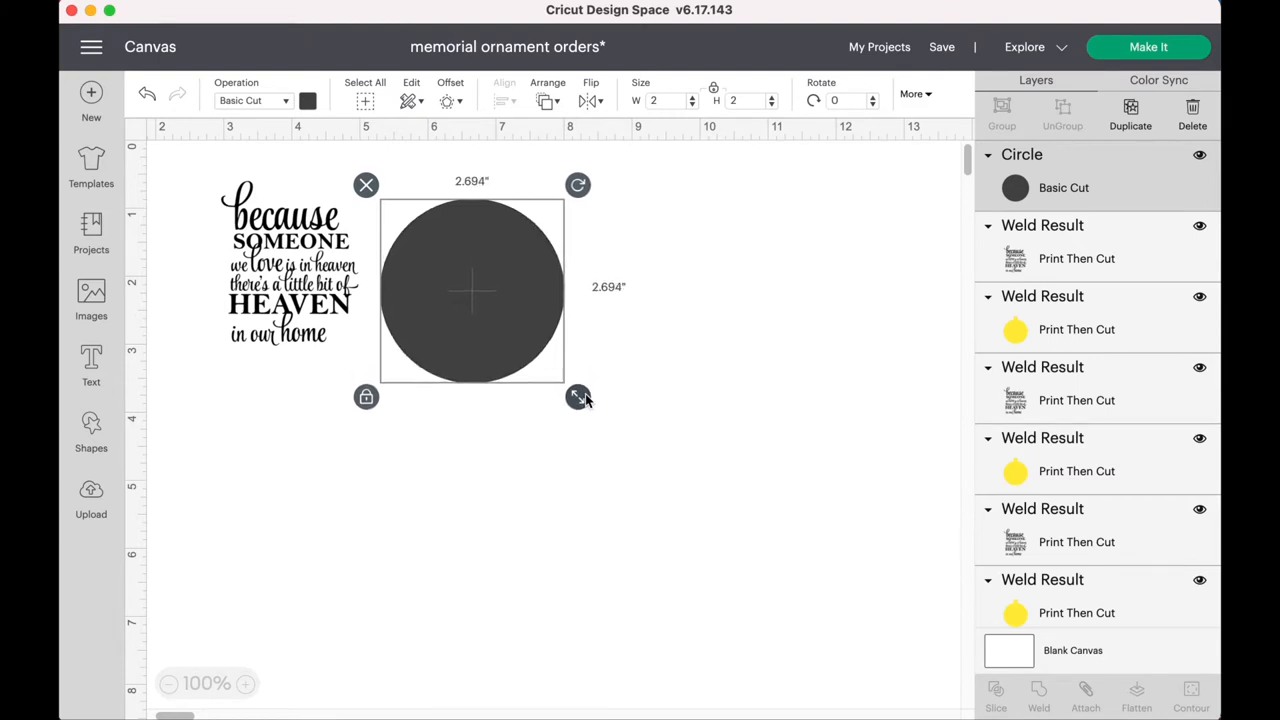
left_click_drag(578, 396, 595, 410)
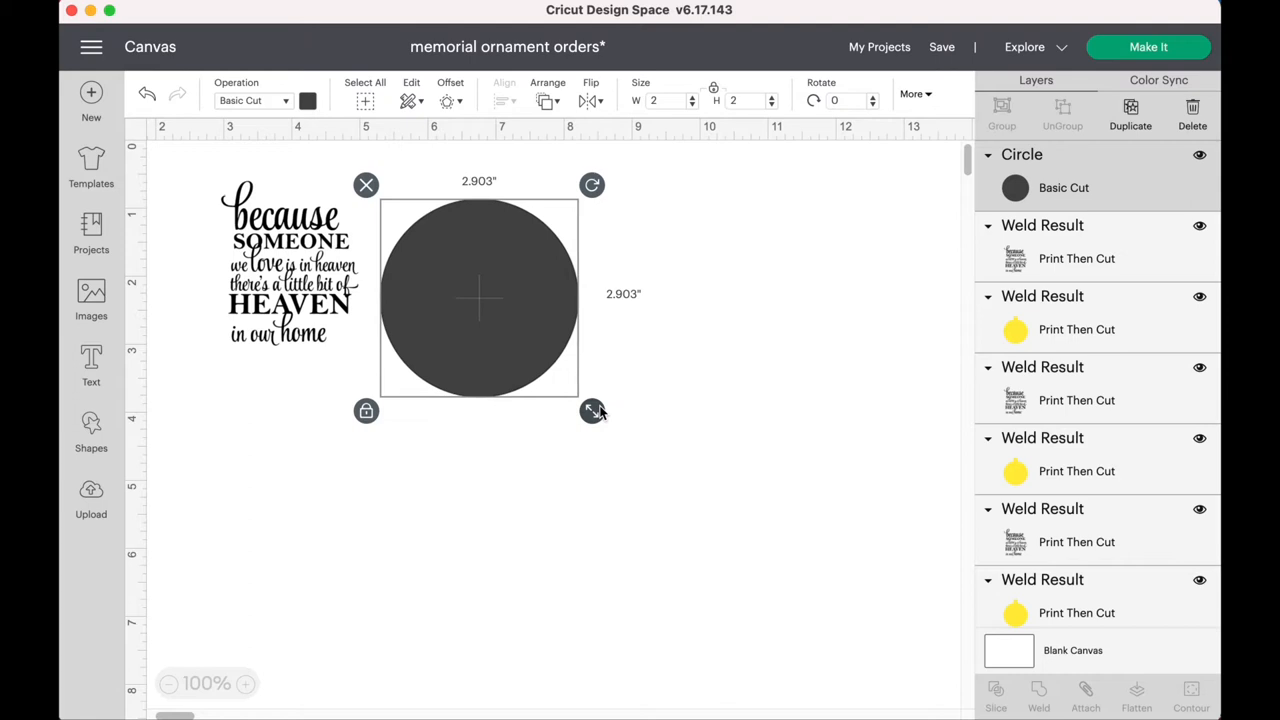
left_click_drag(592, 410, 592, 413)
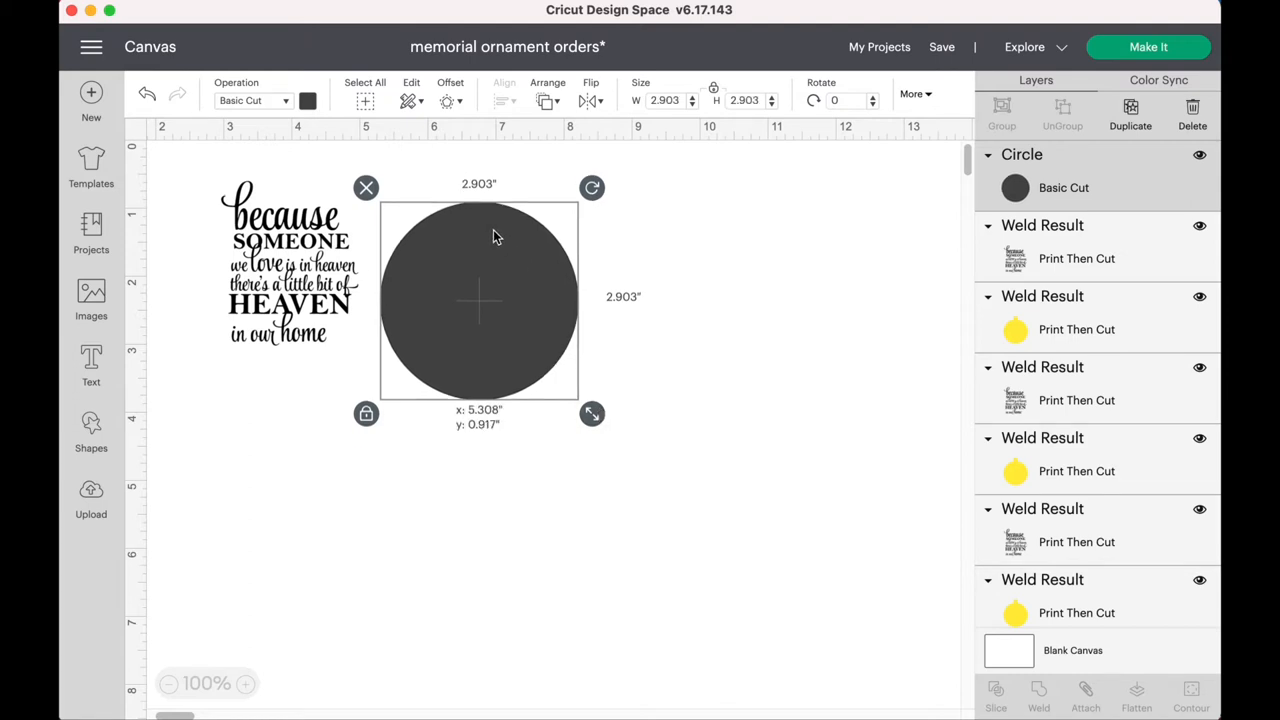
left_click_drag(478, 300, 492, 377)
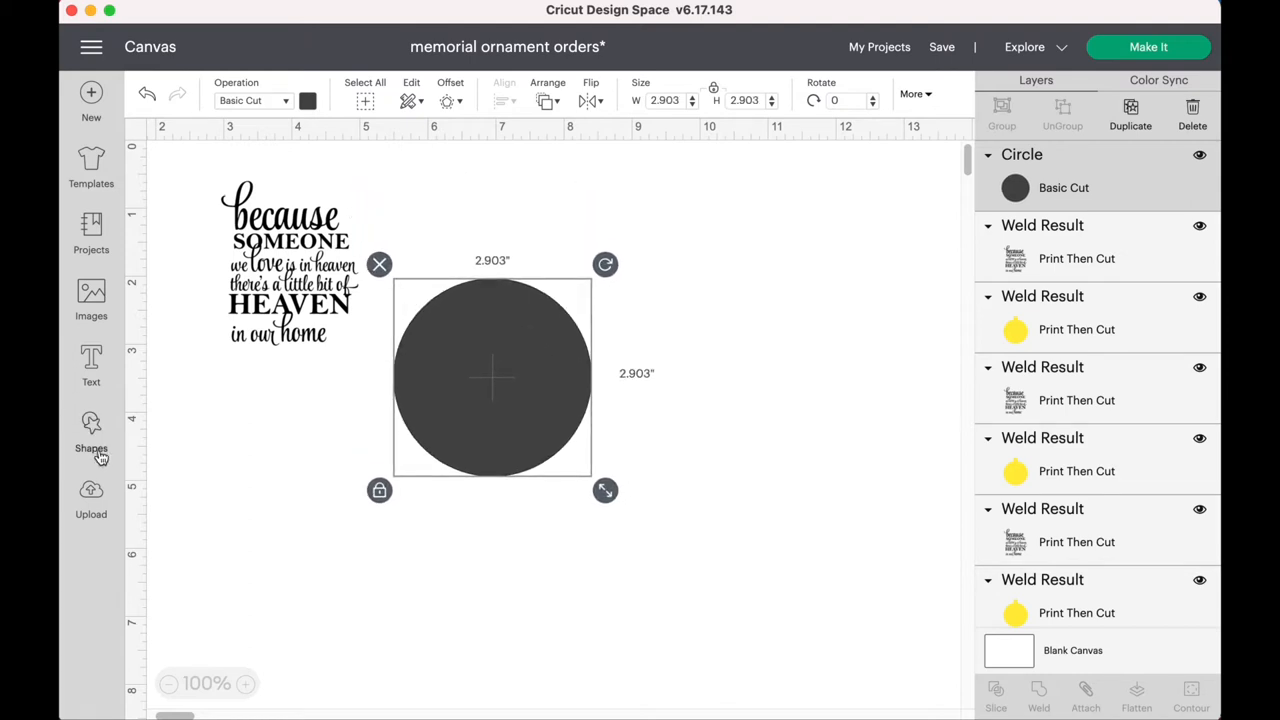
- Insert a Square from Shapes, shrink it to about 0.5 in, and set it above the circle
left_click(91, 435)
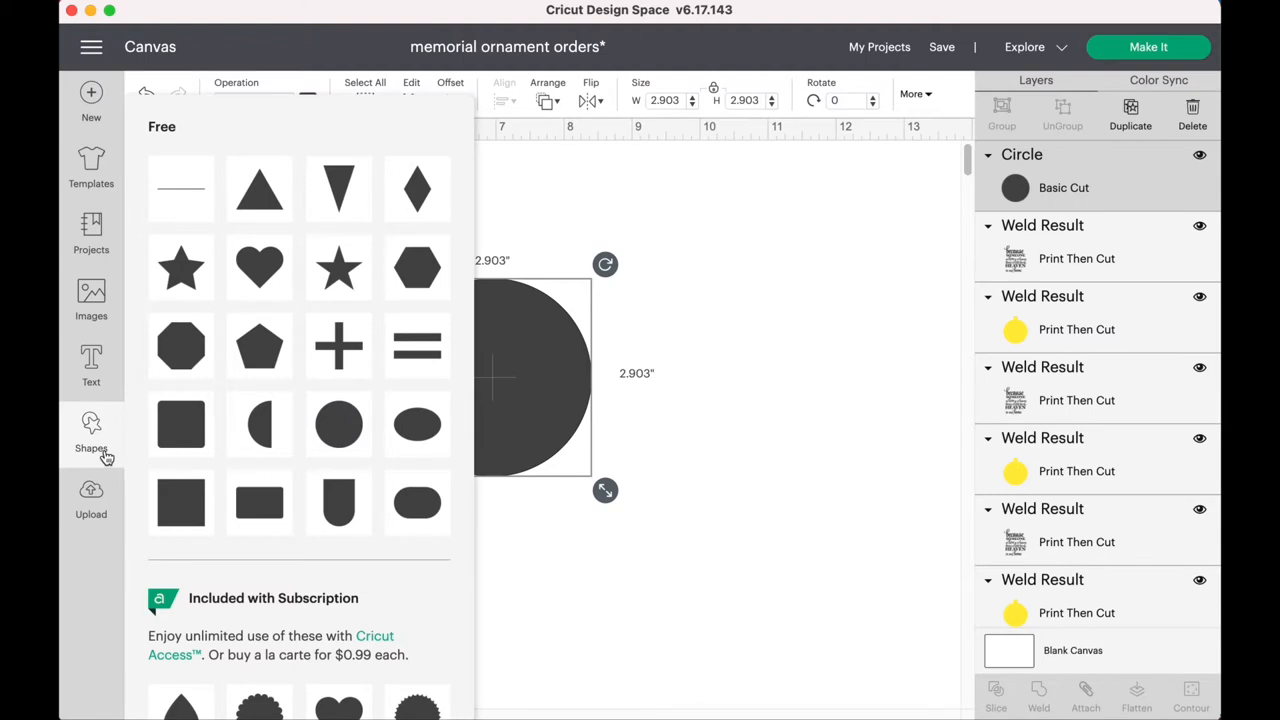
mouse_move(180, 435)
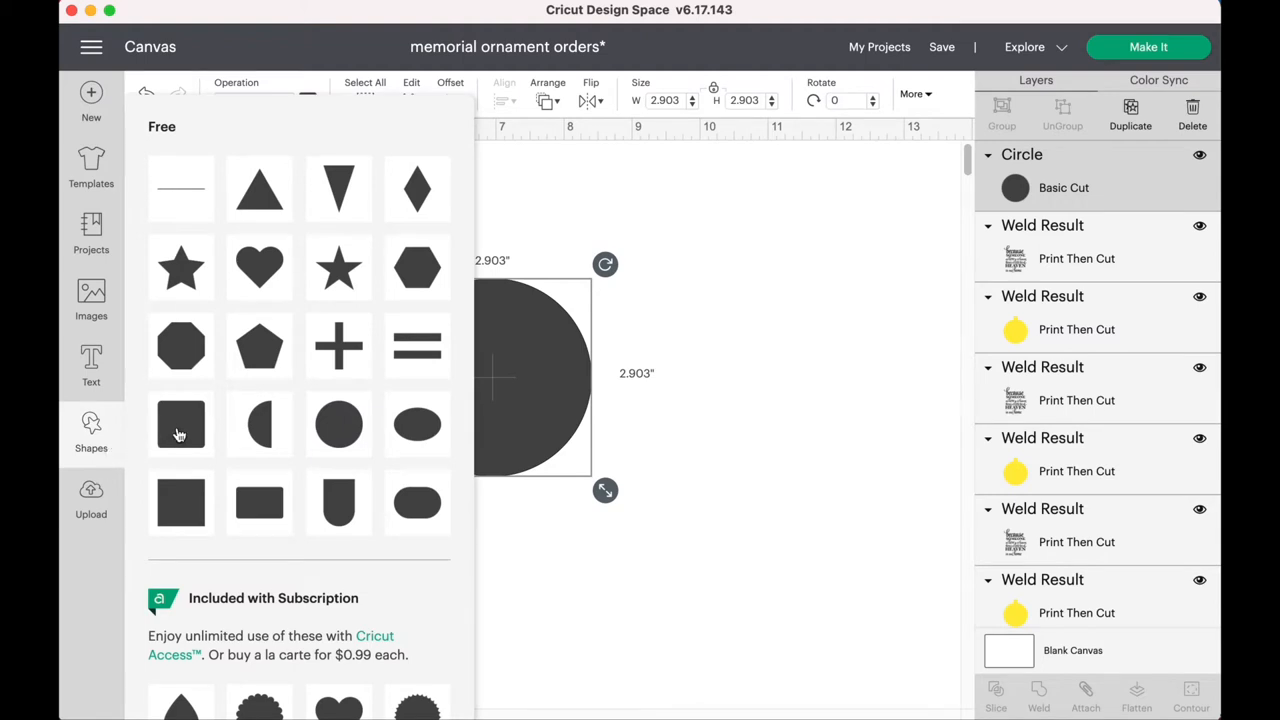
left_click(181, 502)
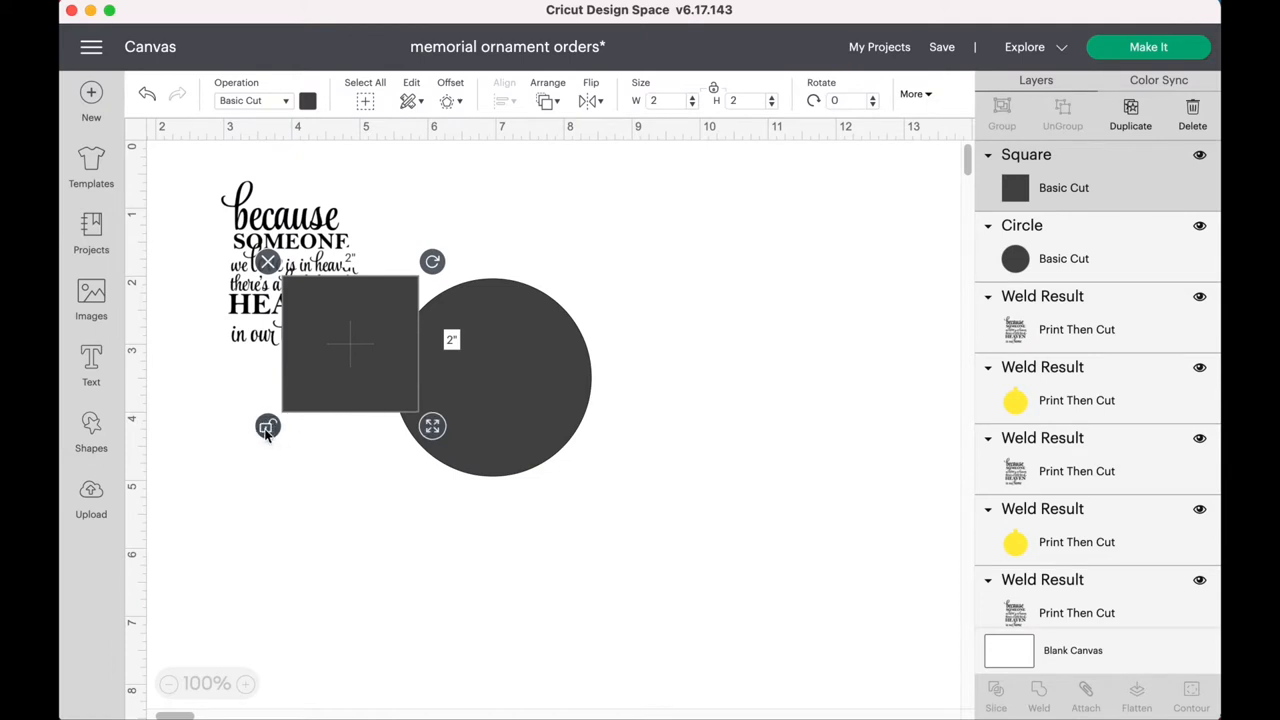
left_click_drag(432, 425, 401, 413)
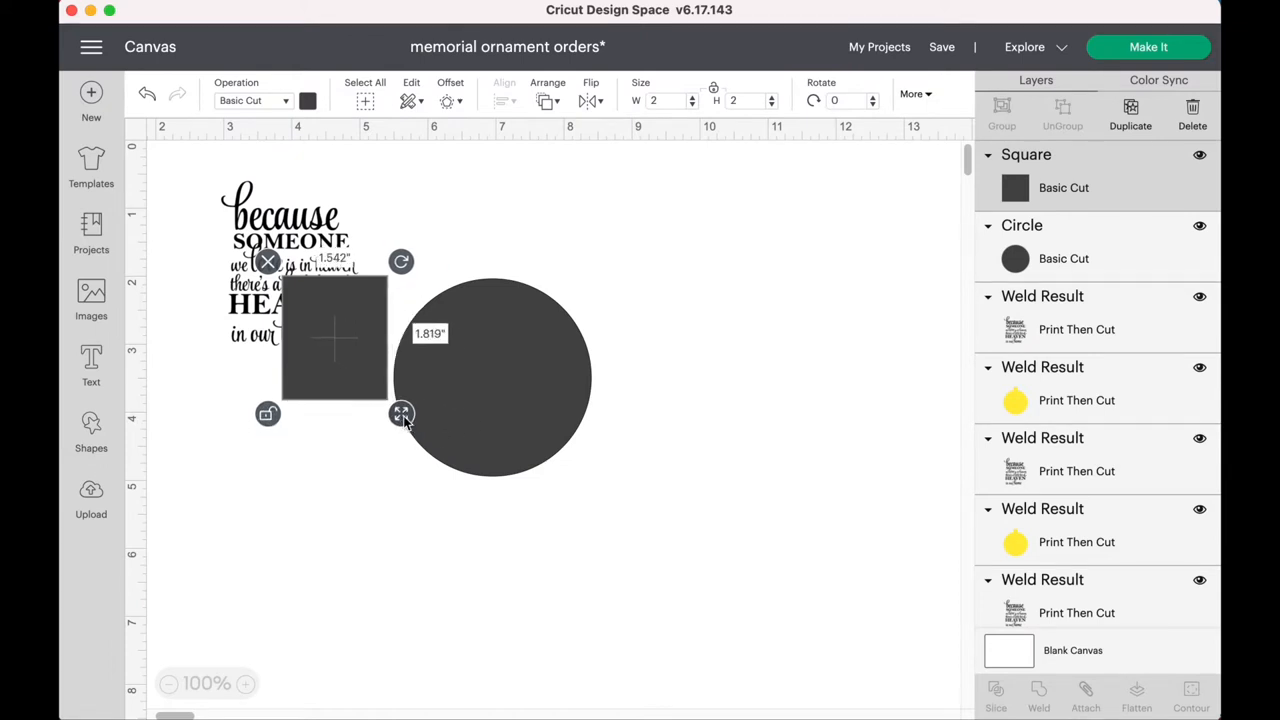
left_click_drag(401, 413, 348, 342)
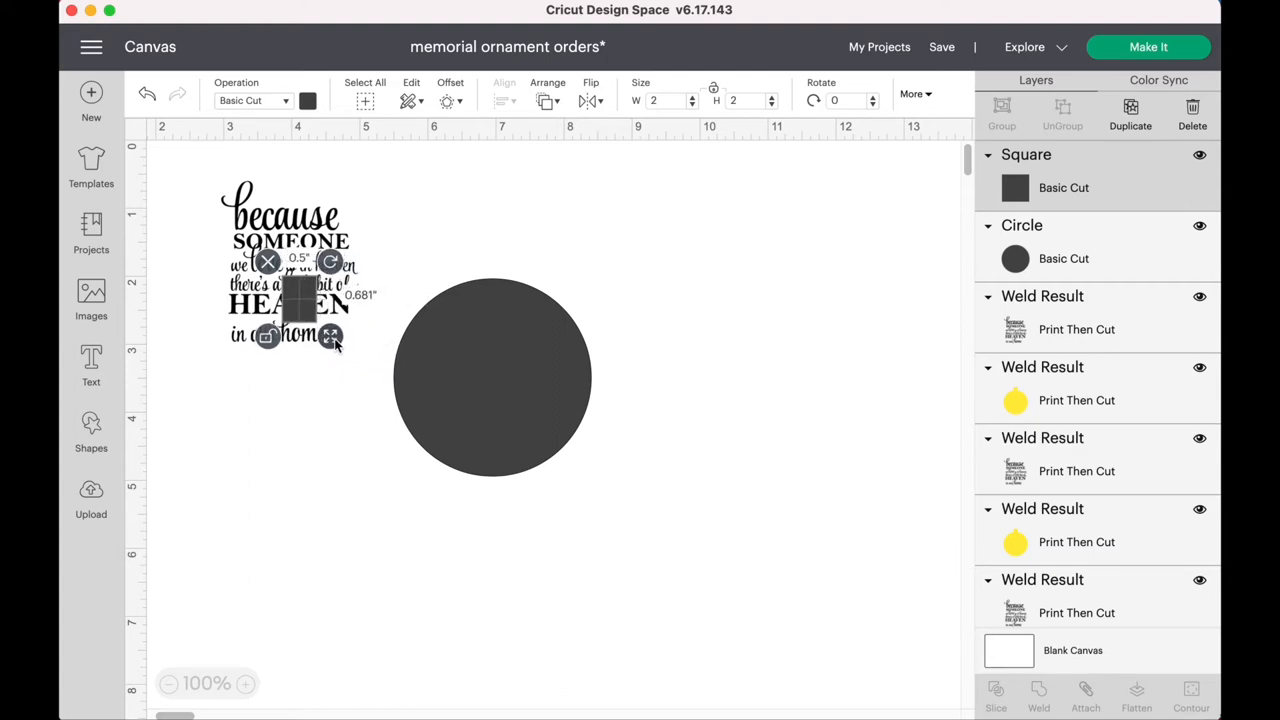
left_click_drag(330, 337, 335, 337)
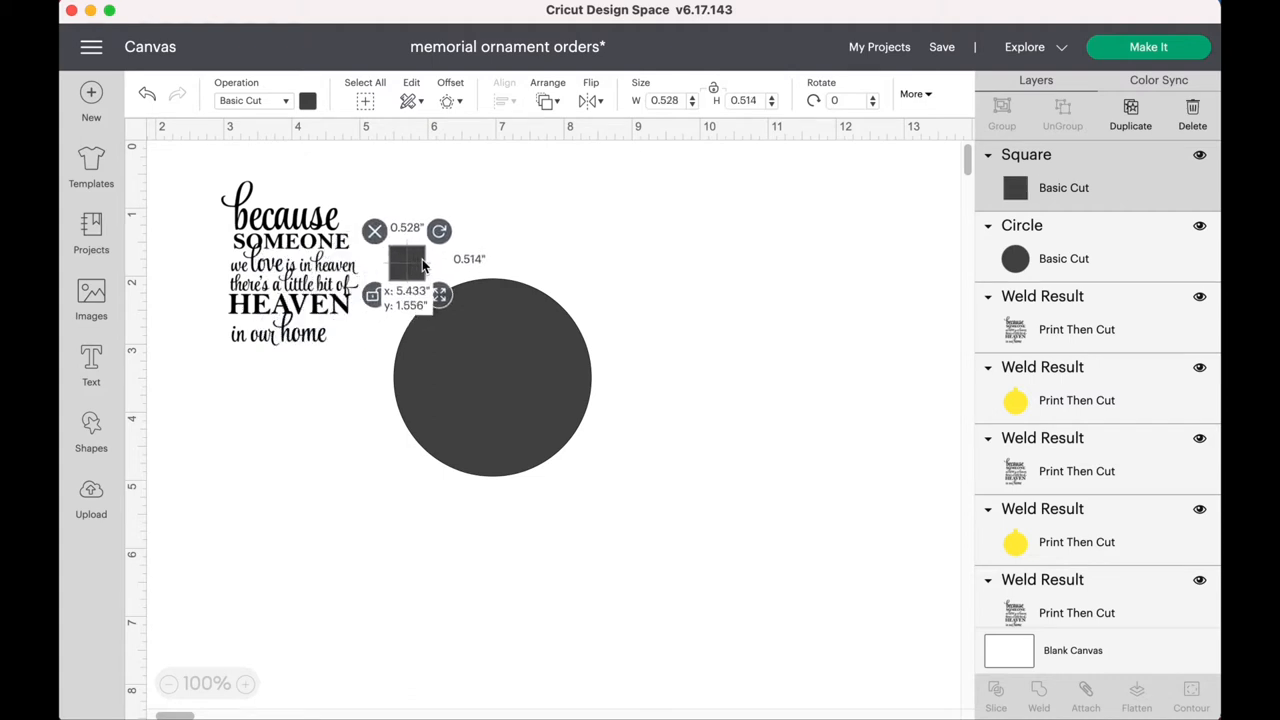
- Put the square tab on the circle's top edge and Align it Center Horizontally
left_click_drag(405, 260, 495, 262)
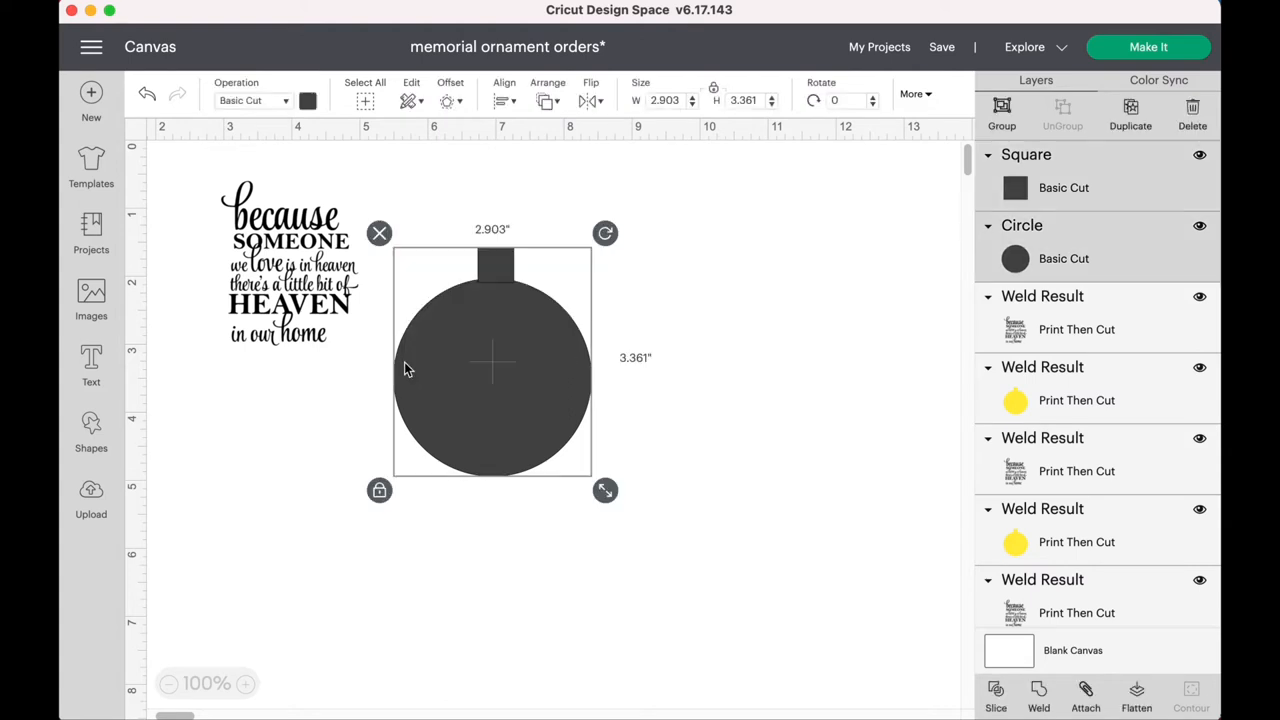
left_click(504, 100)
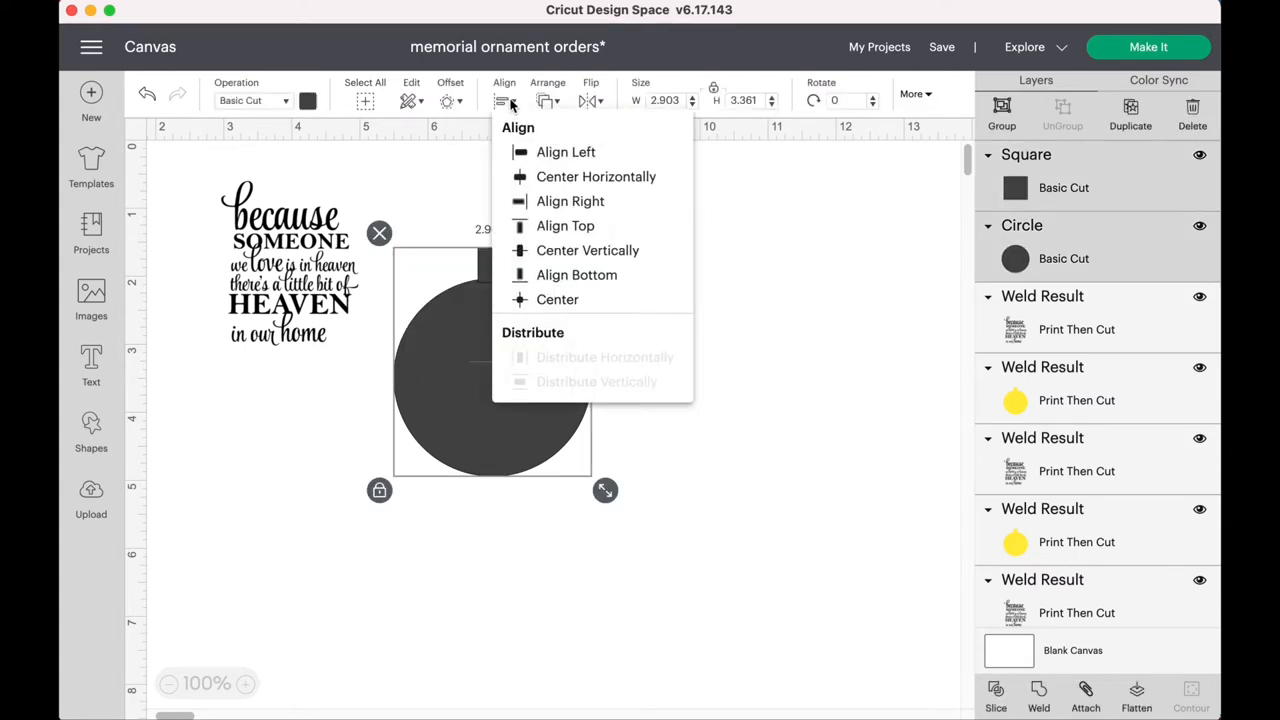
mouse_move(596, 176)
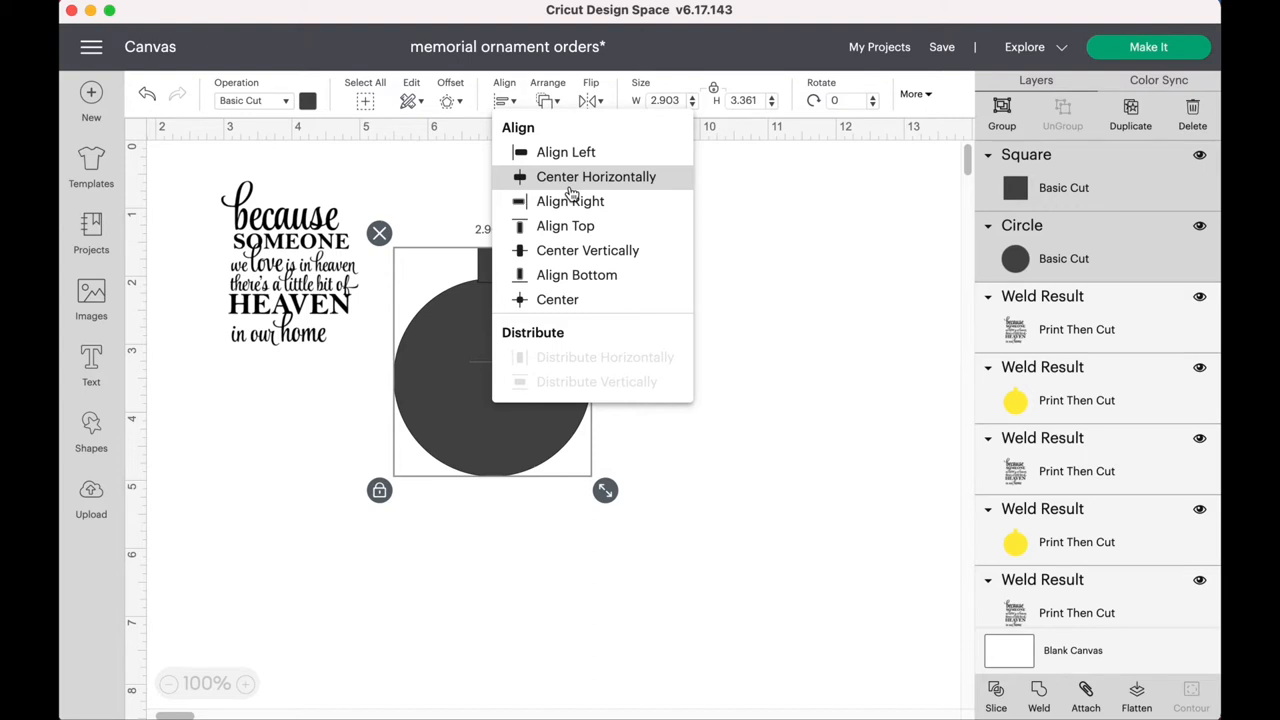
left_click(596, 176)
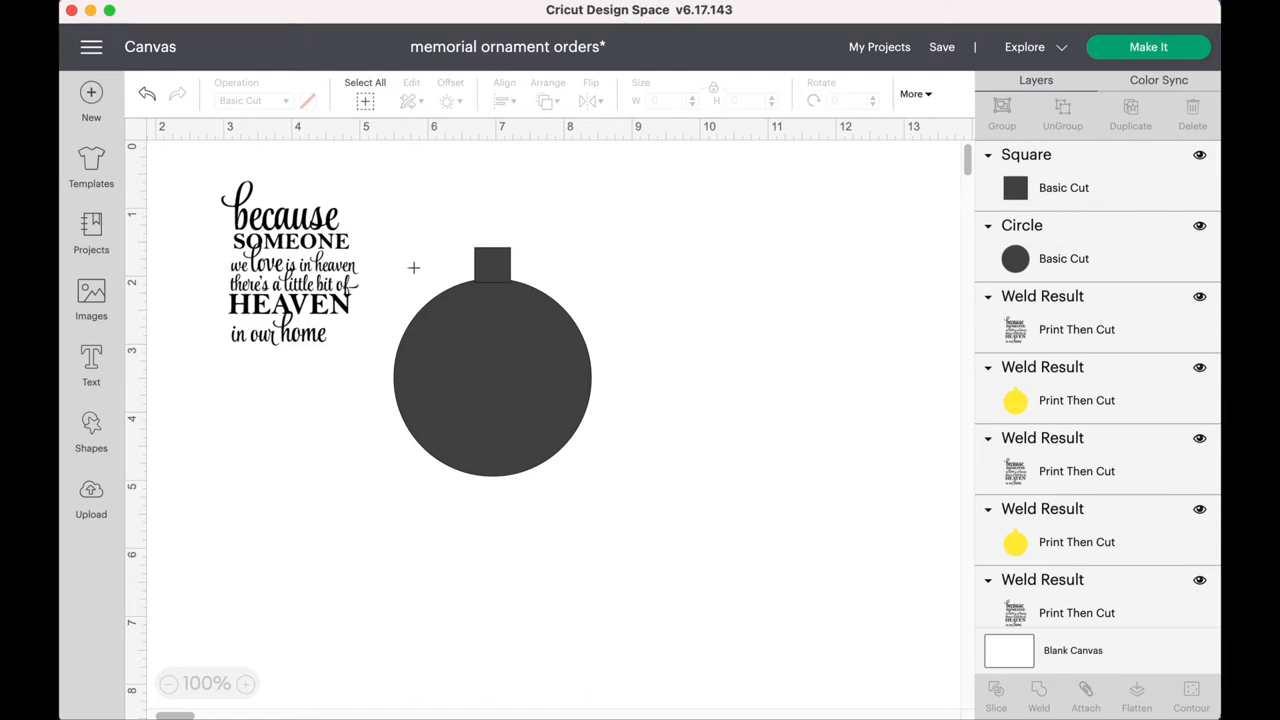
- Weld the circle and tab and set the ornament's operation to Print Then Cut
left_click(492, 360)
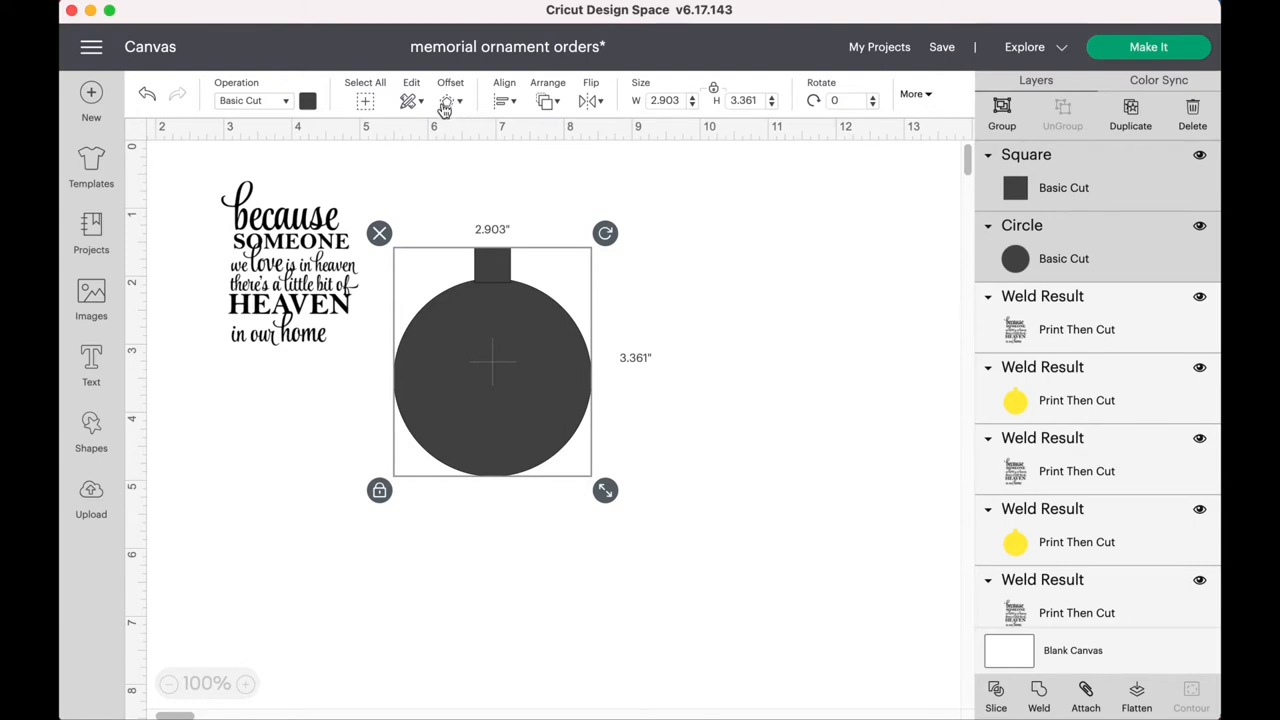
mouse_move(657, 229)
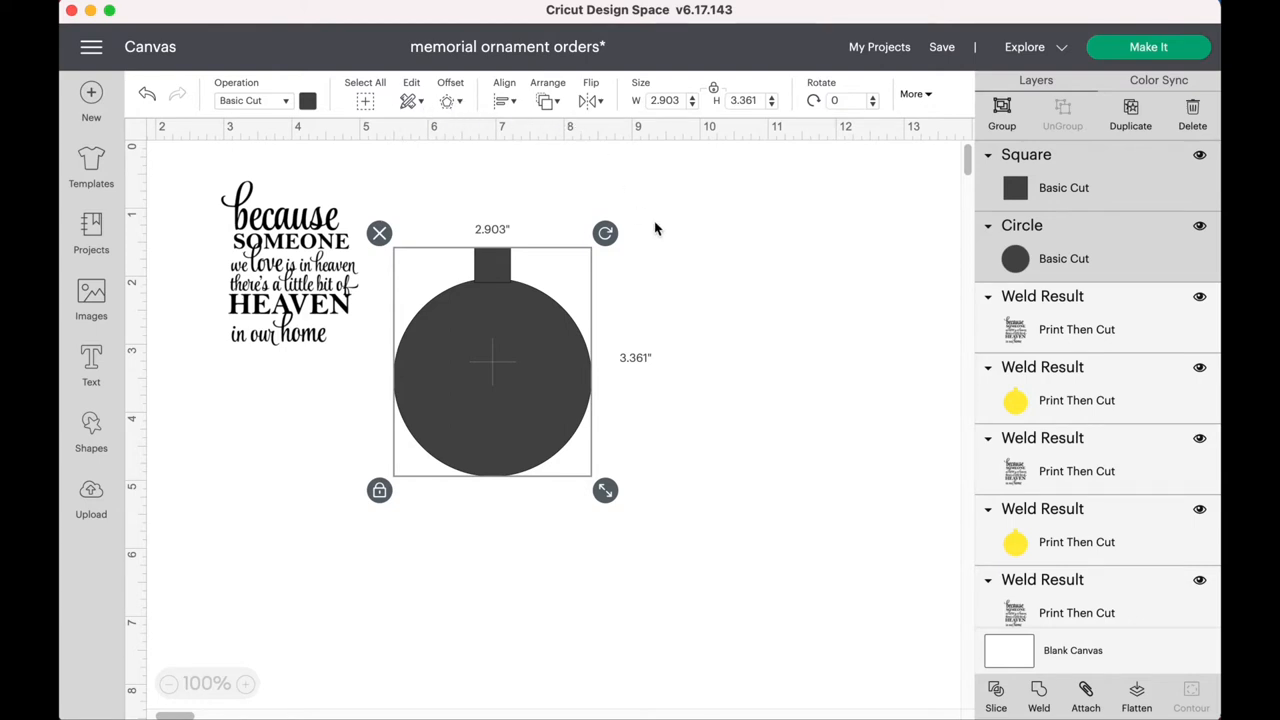
mouse_move(1038, 693)
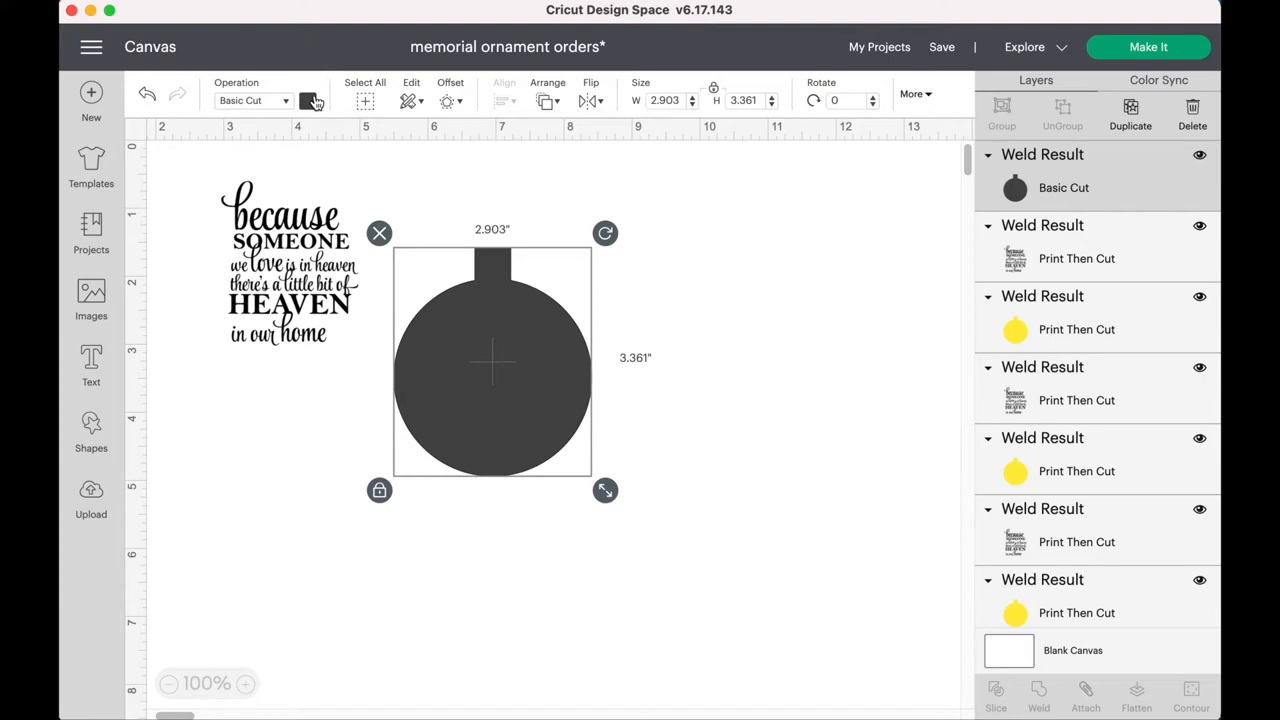
left_click(308, 100)
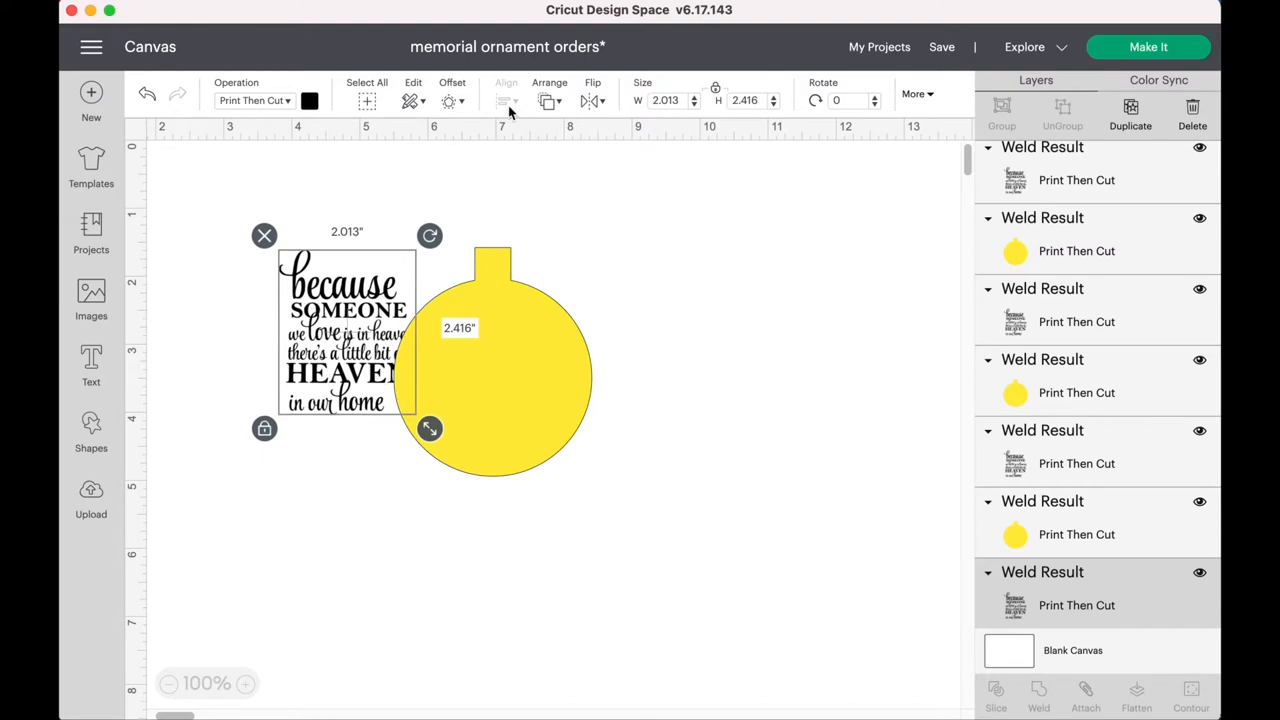
- Send the verse to front, centre it within the yellow circle, and deselect
left_click(549, 93)
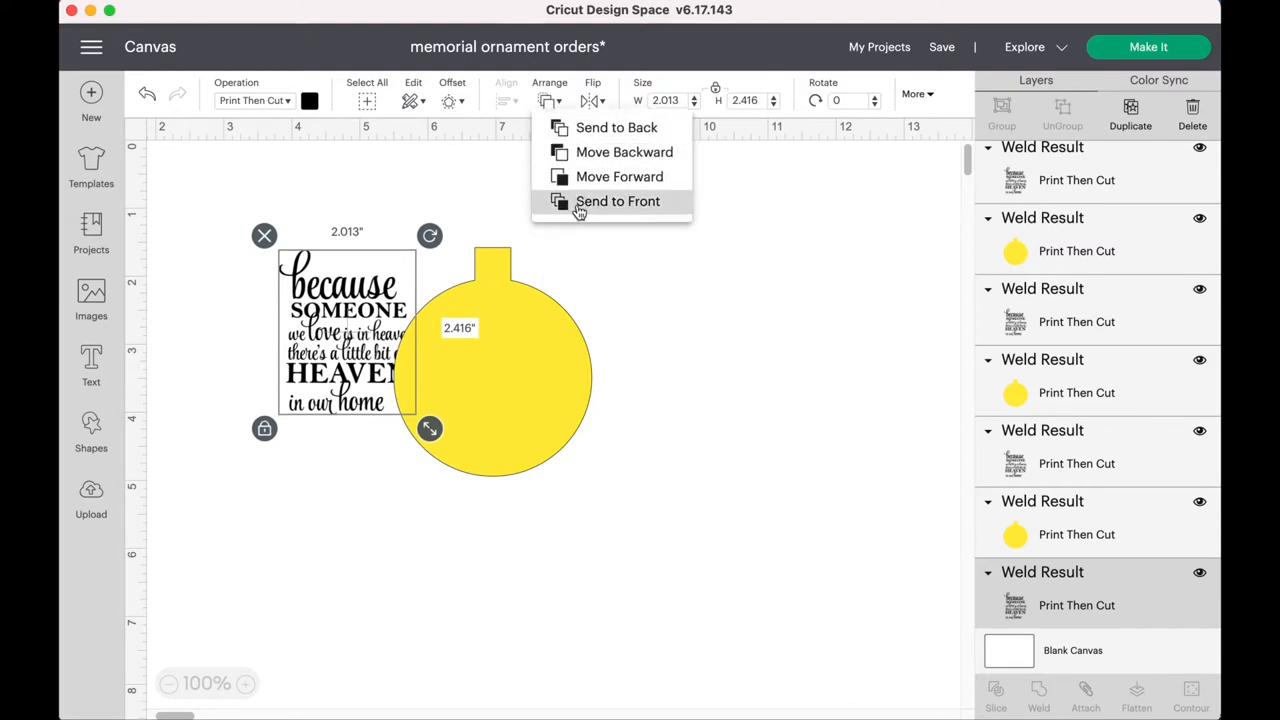
left_click(617, 201)
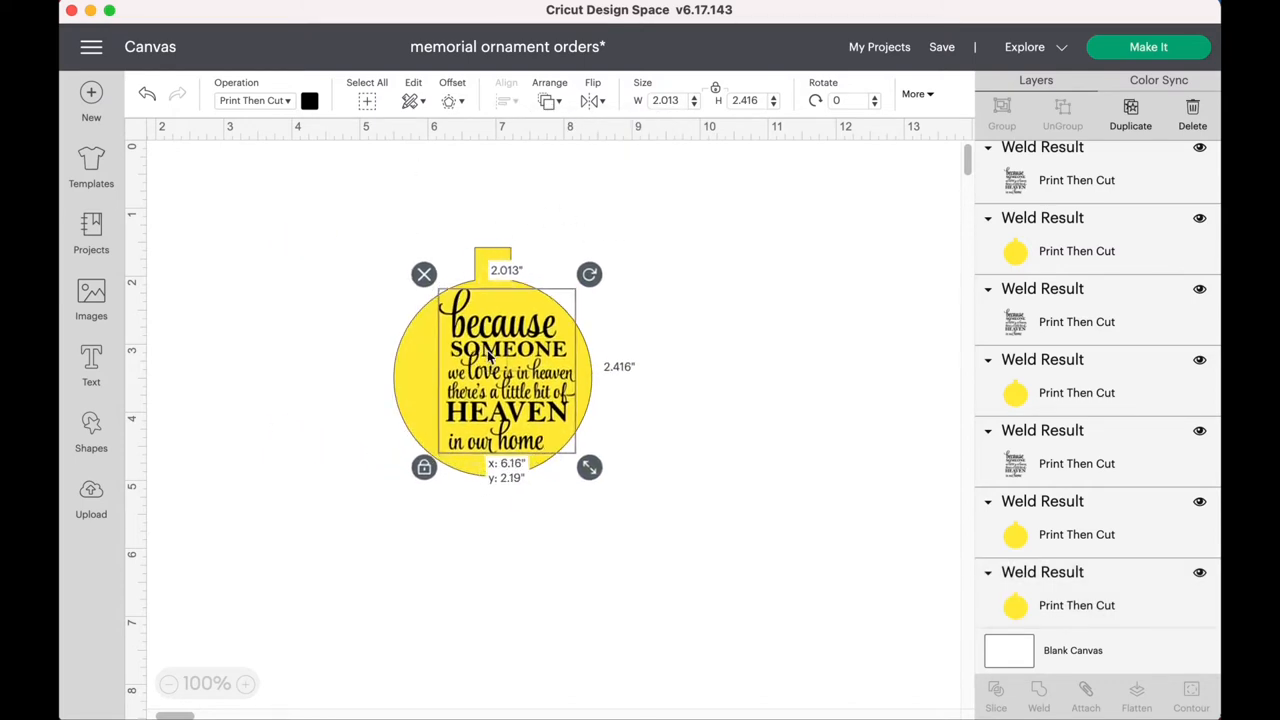
left_click_drag(490, 375, 505, 375)
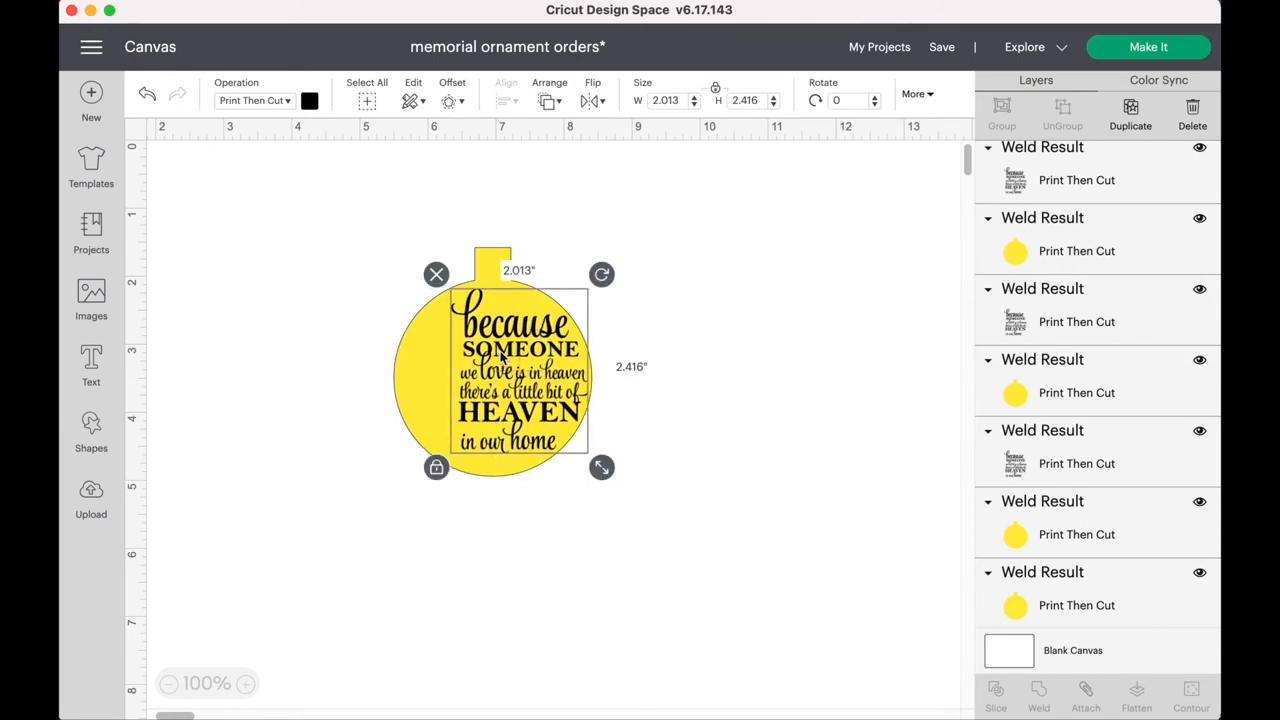
left_click(705, 416)
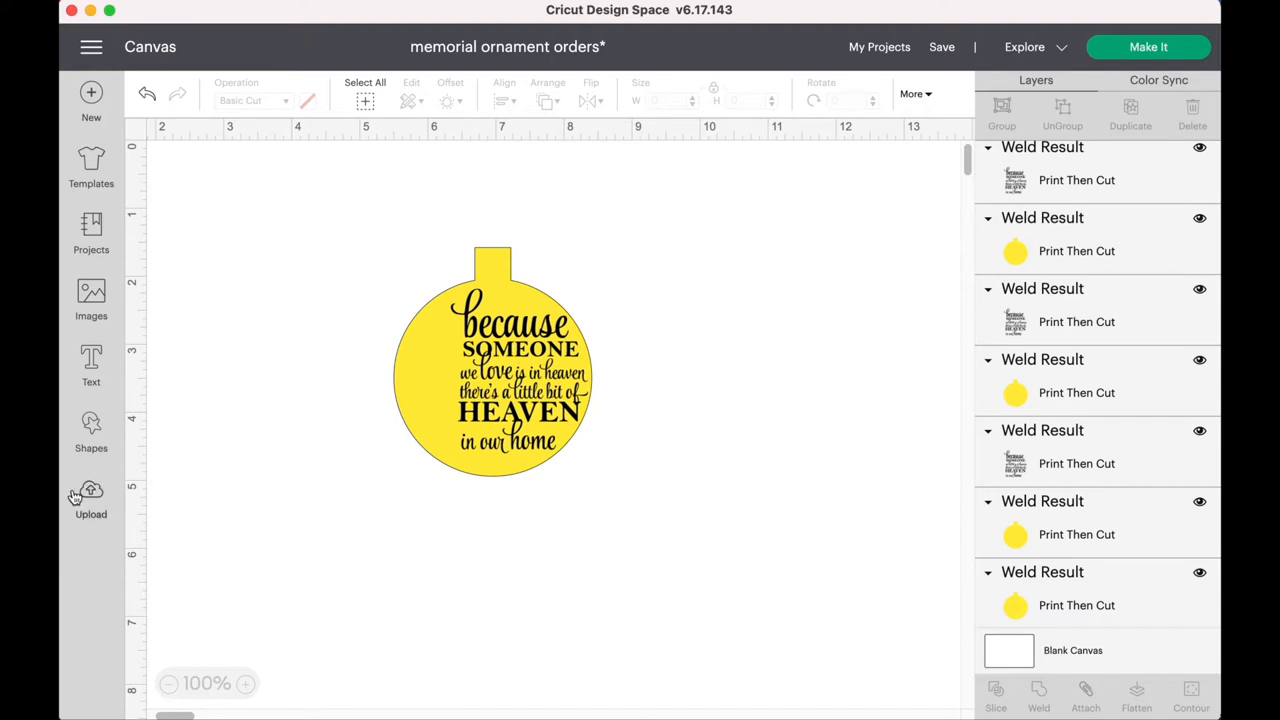
- Add the black-and-white couple photo from uploads and move the ornament to its left
left_click(91, 500)
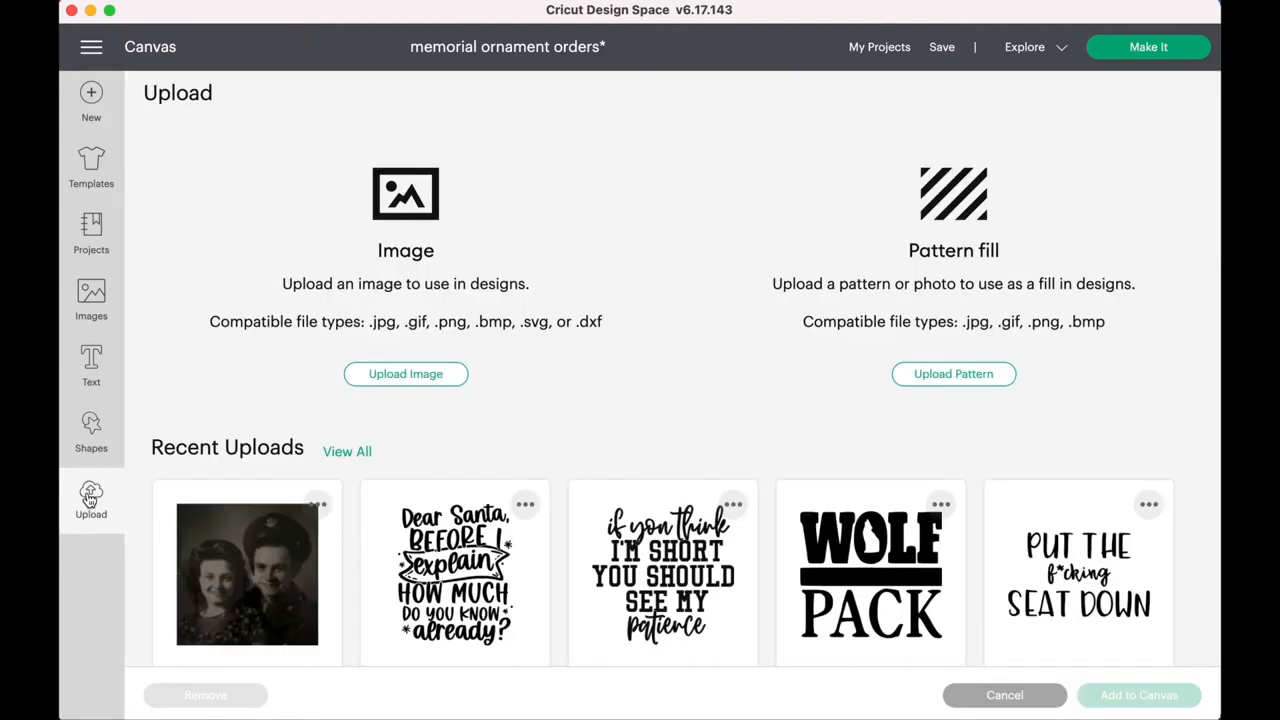
left_click(247, 574)
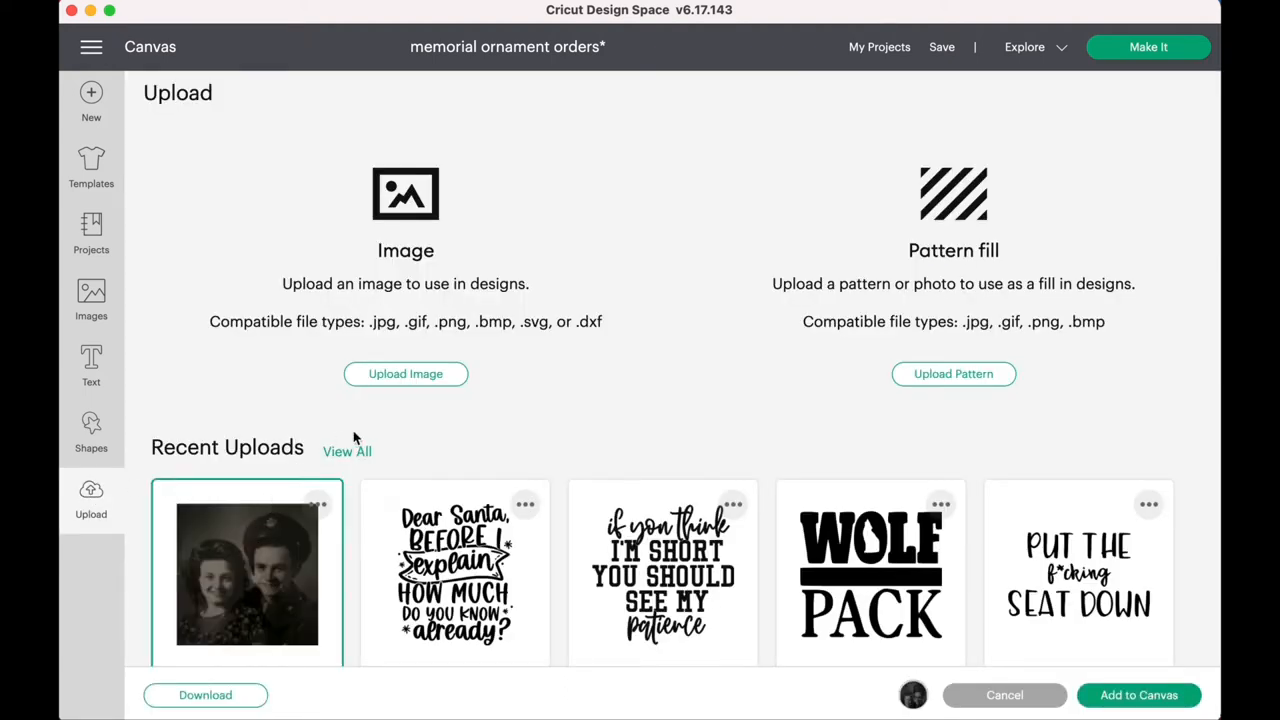
mouse_move(1151, 642)
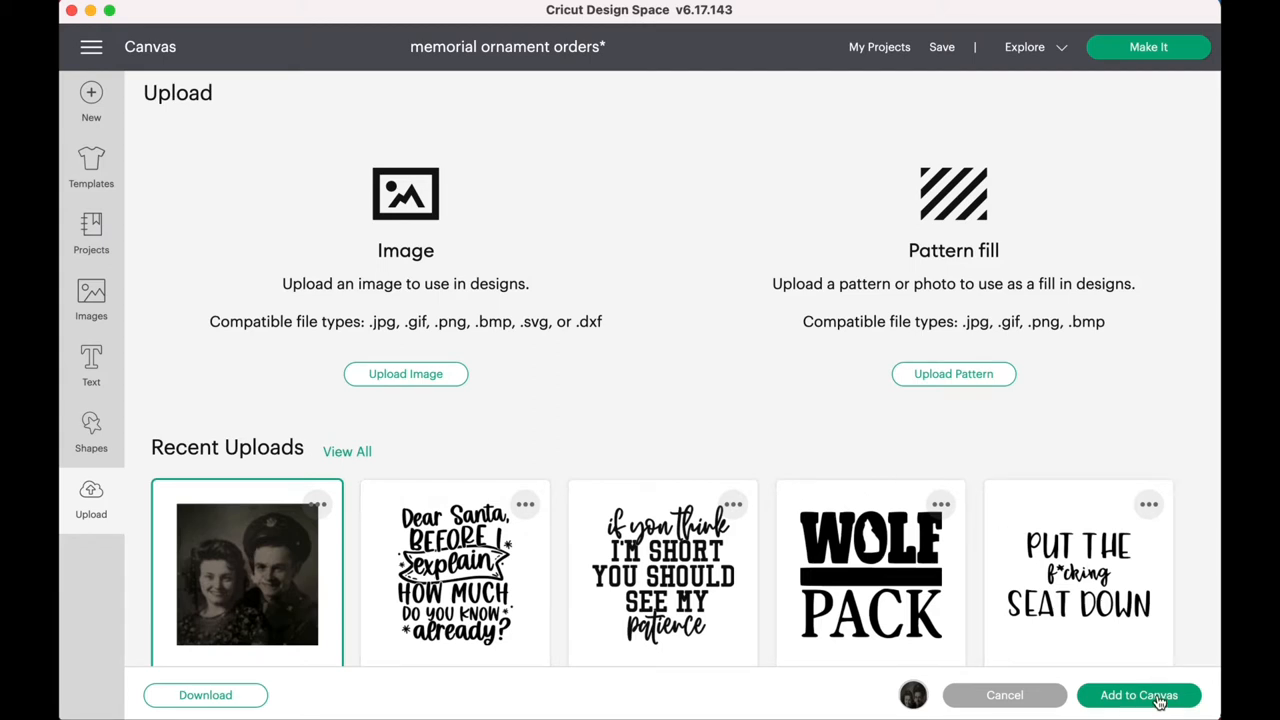
left_click(1138, 695)
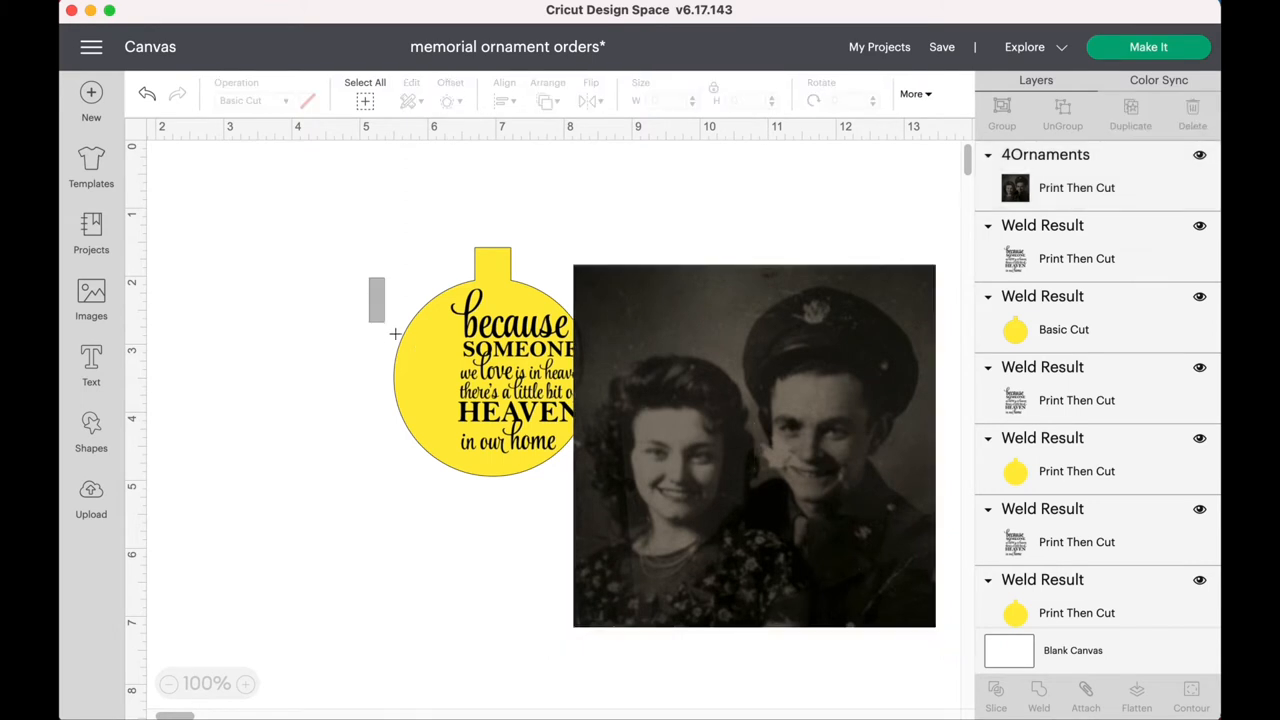
left_click_drag(490, 360, 257, 305)
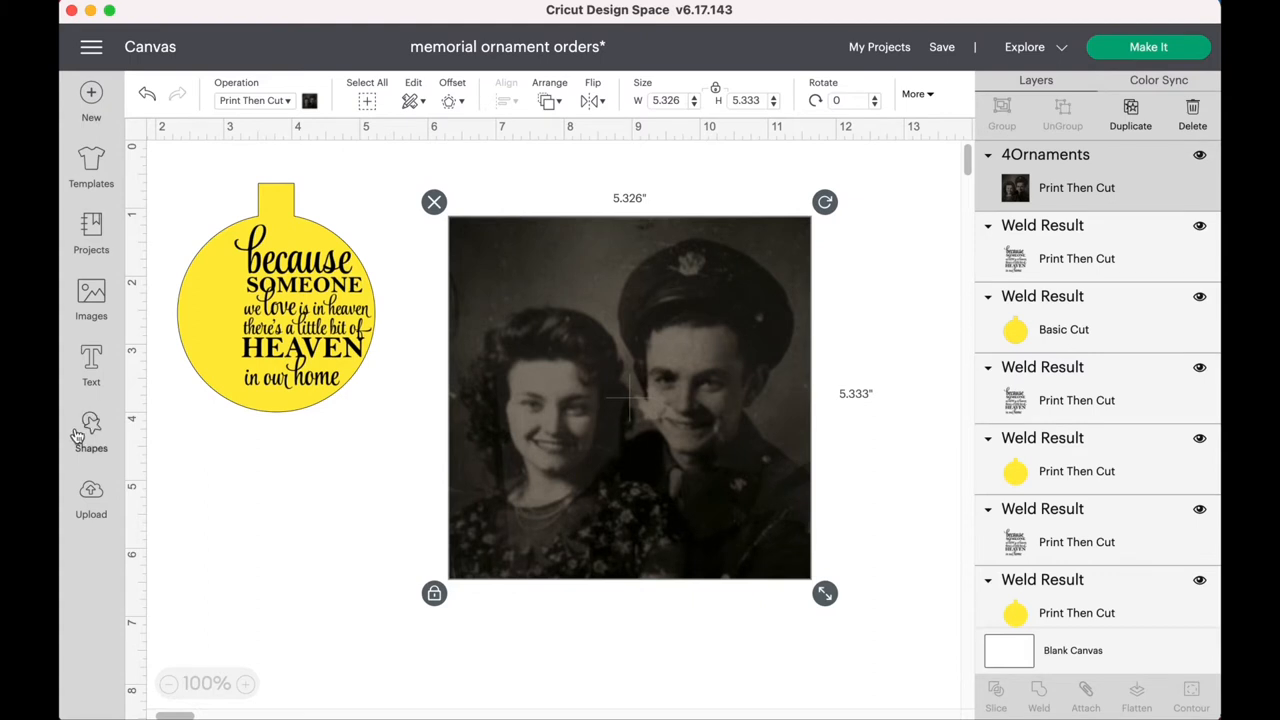
- Insert a circle and stretch it over the couple's faces on the photo
left_click(91, 430)
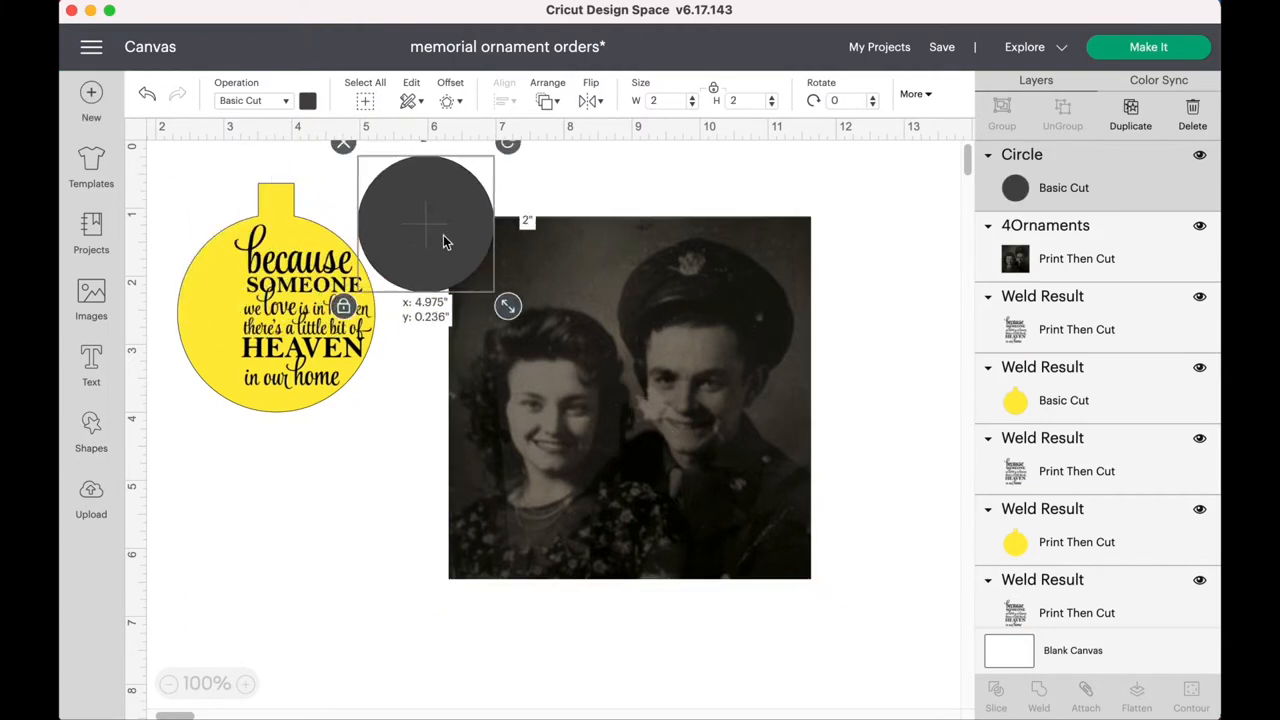
left_click_drag(425, 225, 597, 310)
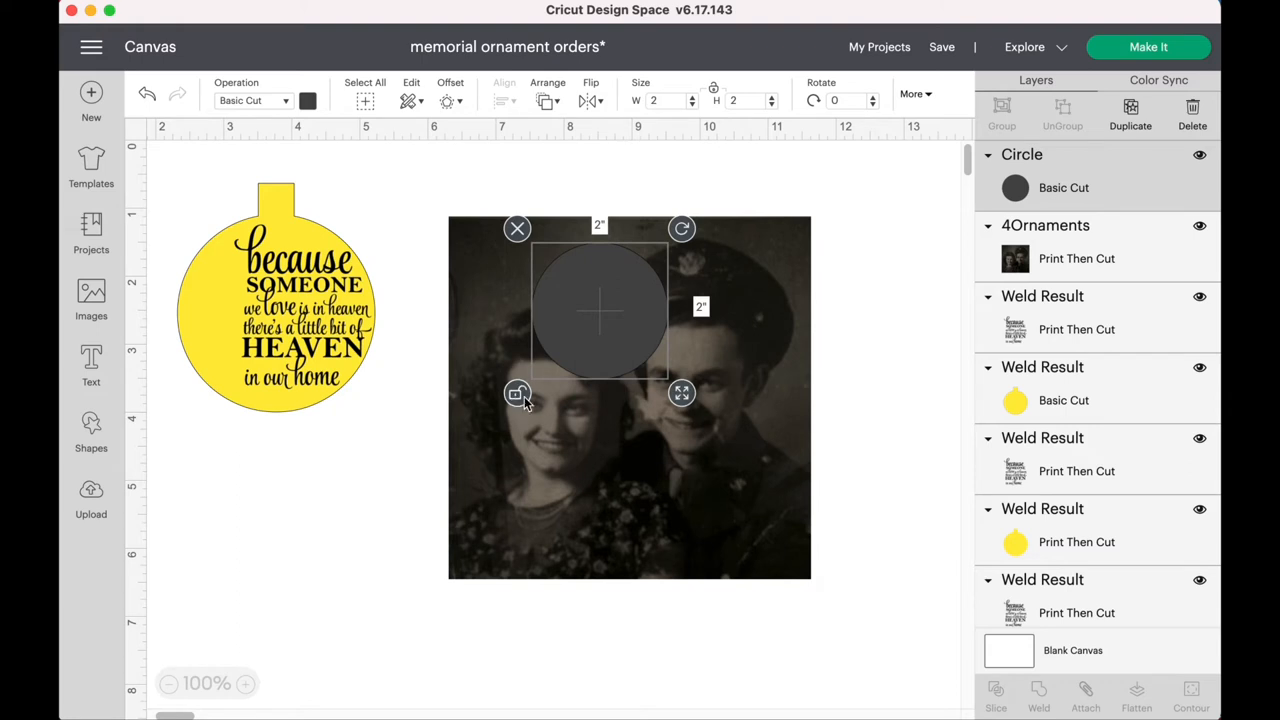
left_click_drag(681, 392, 765, 522)
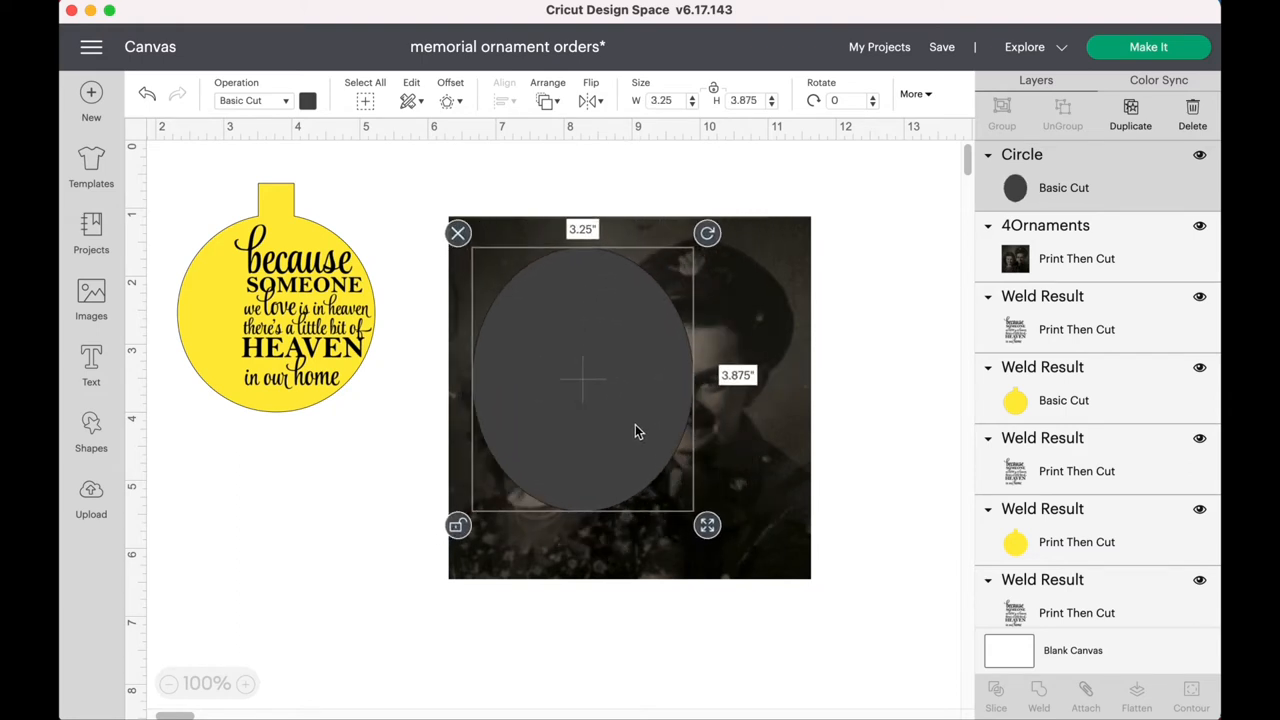
left_click_drag(707, 525, 783, 559)
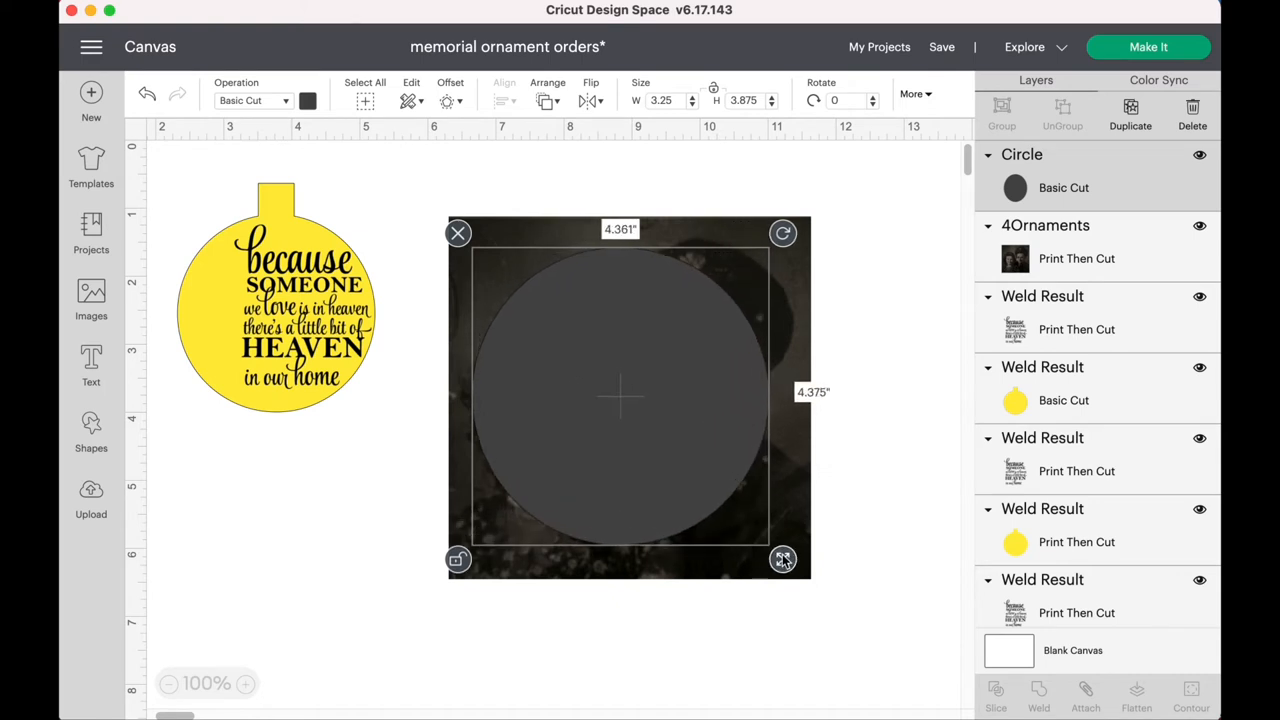
left_click_drag(783, 558, 788, 558)
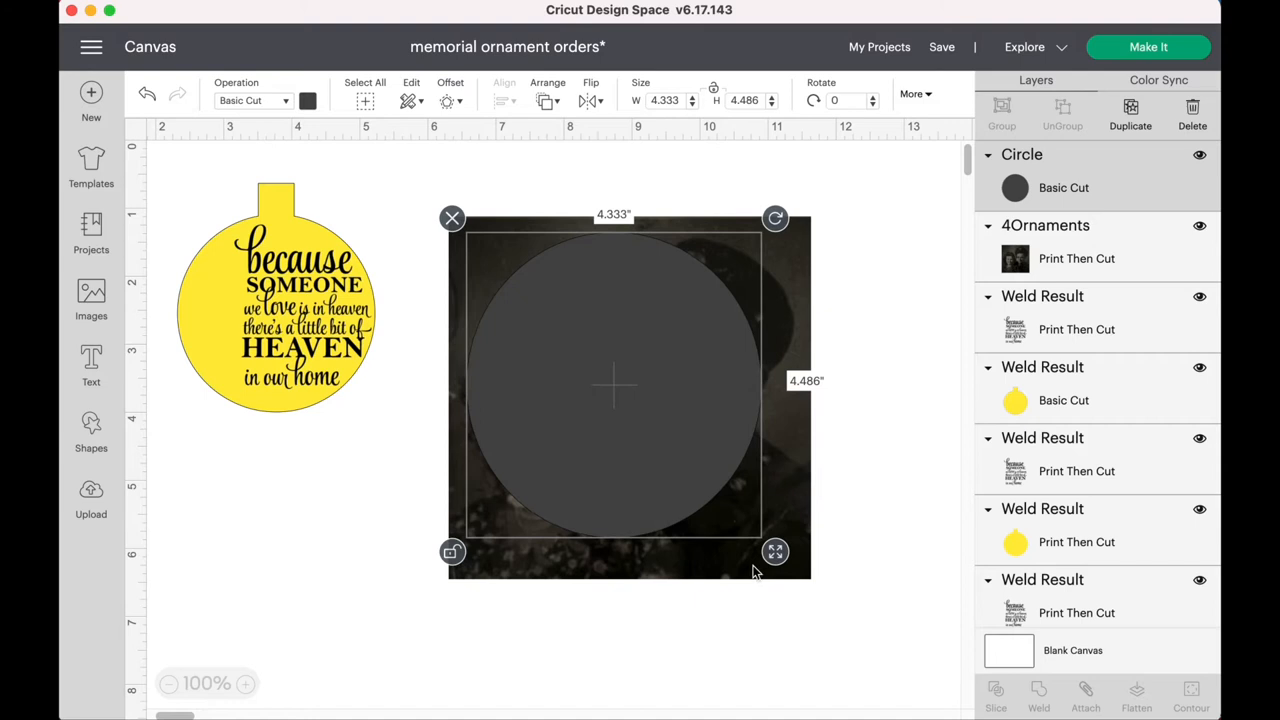
left_click_drag(775, 551, 815, 567)
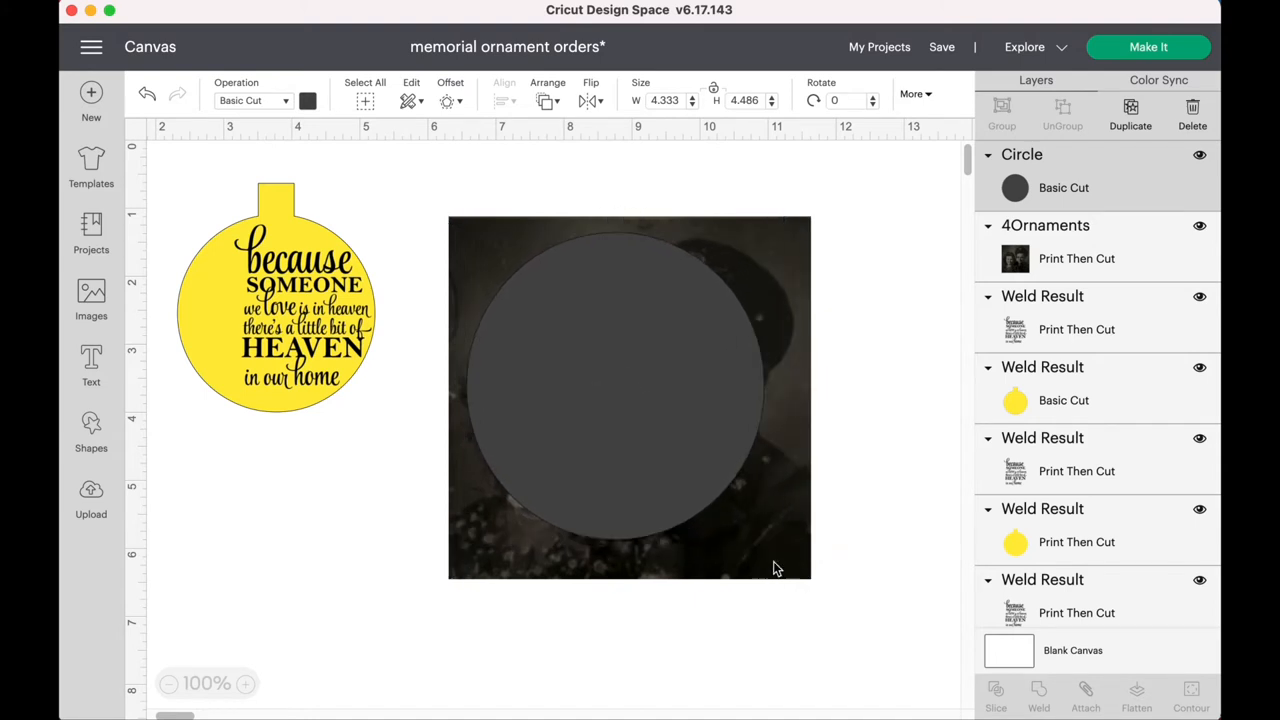
- Even out the circle to cover the couple and Slice the photo with it
left_click(629, 397)
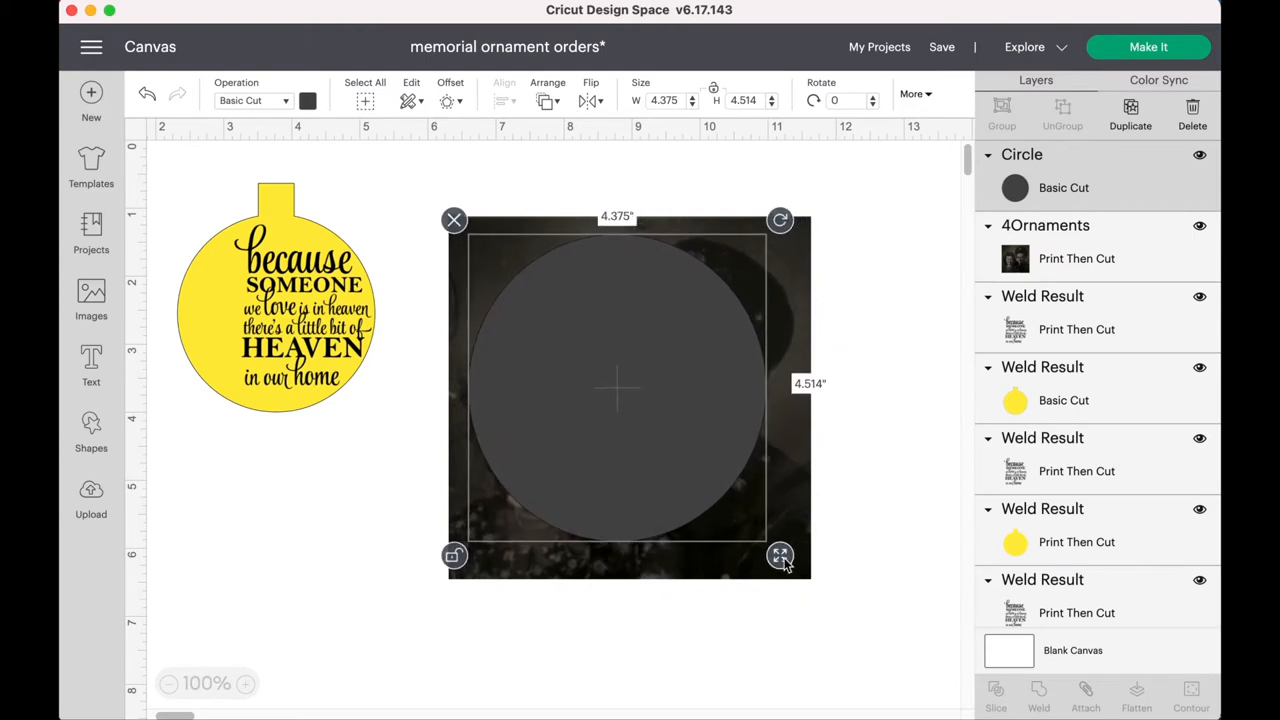
left_click_drag(779, 555, 779, 525)
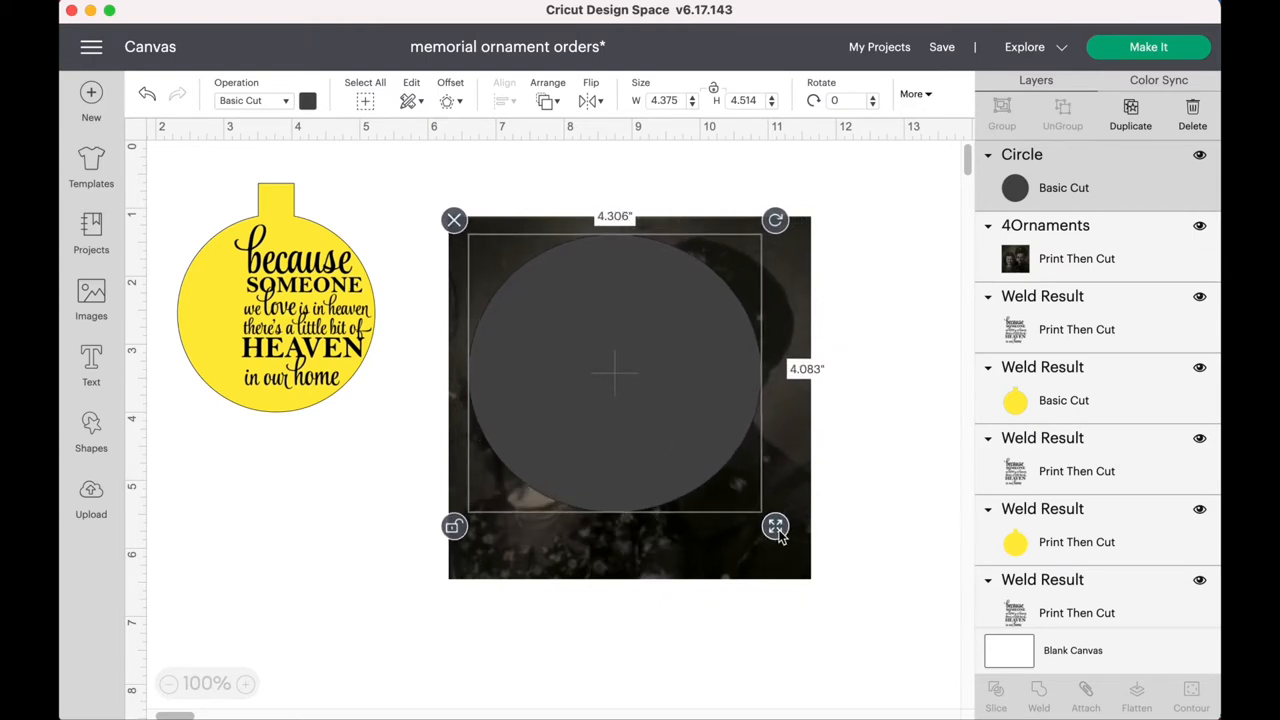
left_click_drag(775, 527, 788, 541)
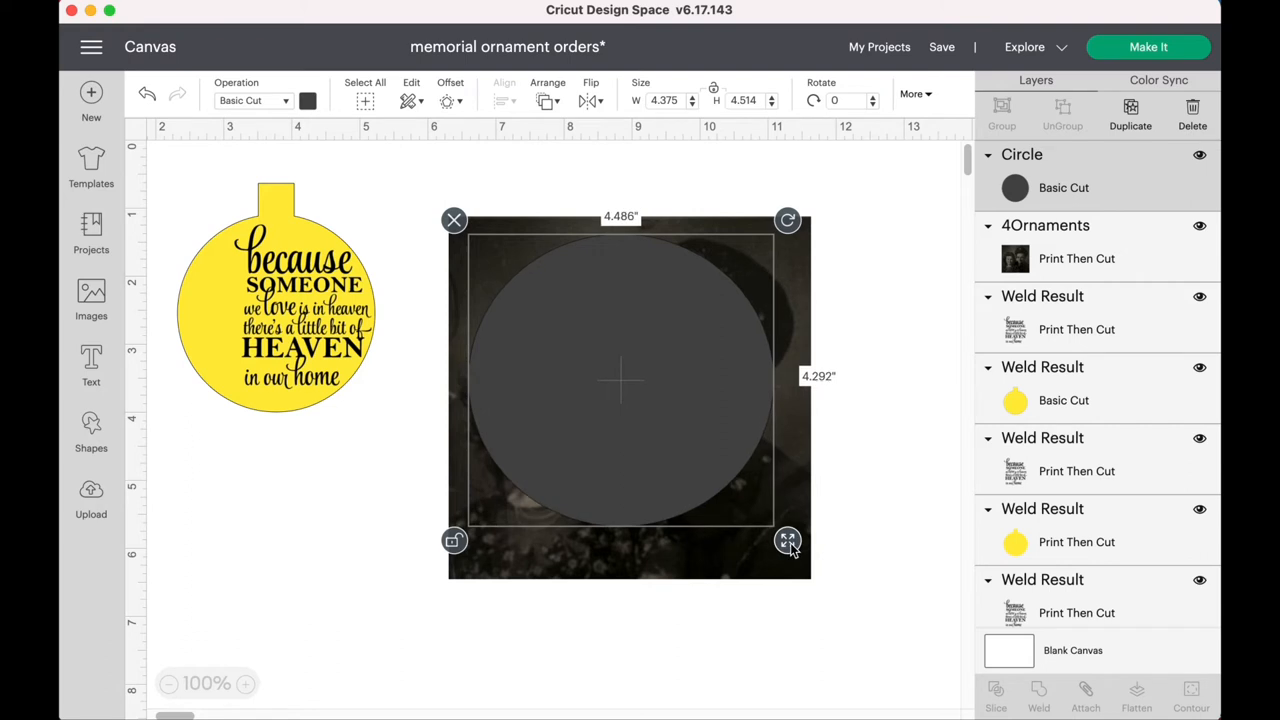
left_click_drag(788, 540, 790, 552)
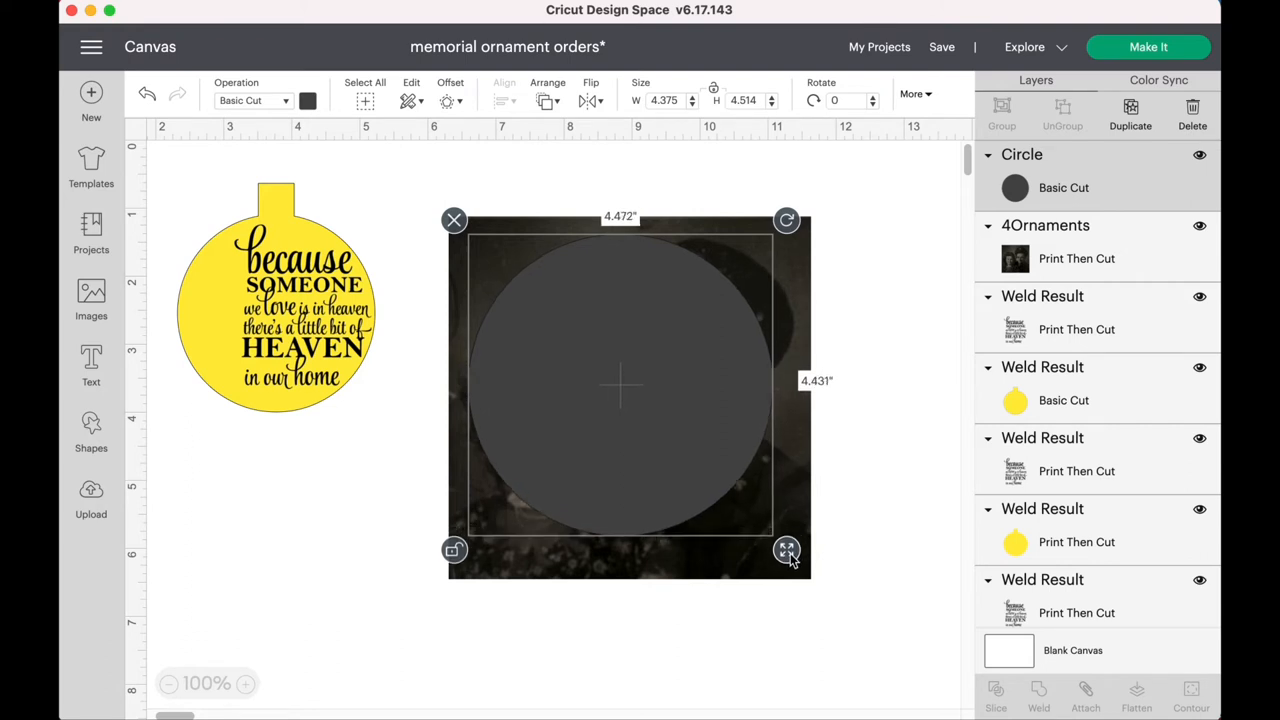
left_click_drag(787, 549, 787, 564)
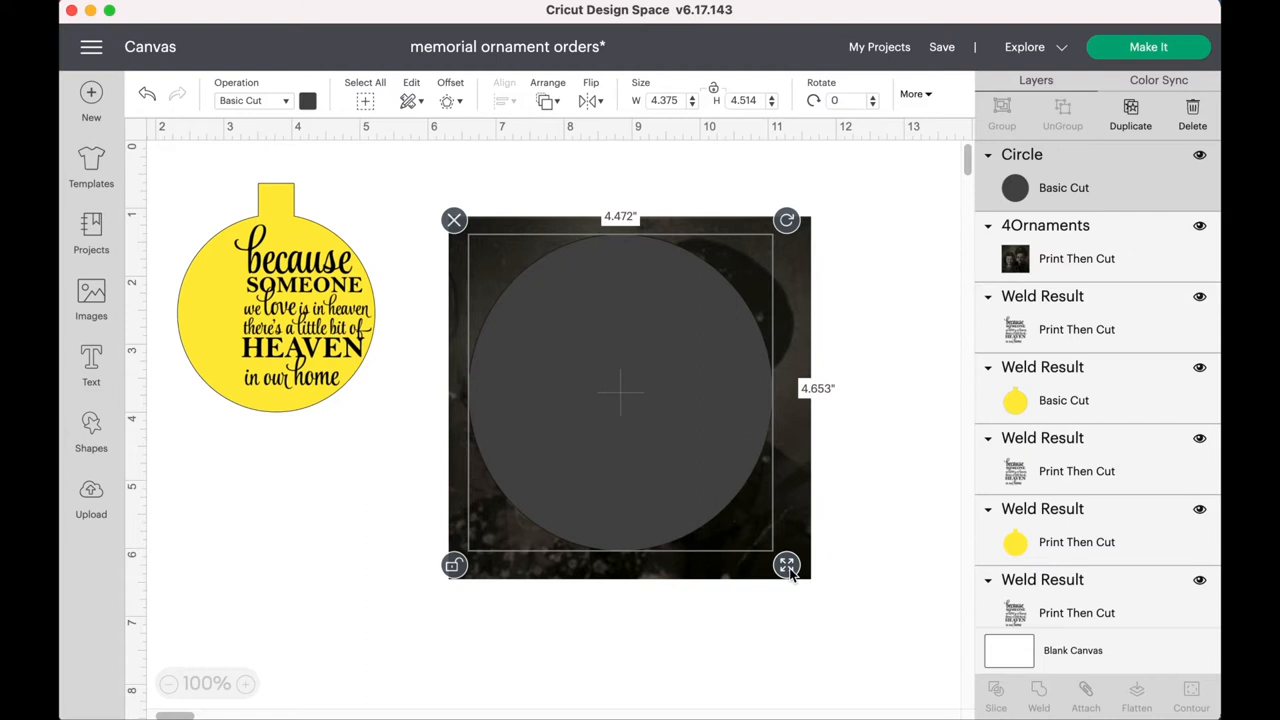
left_click_drag(787, 565, 825, 592)
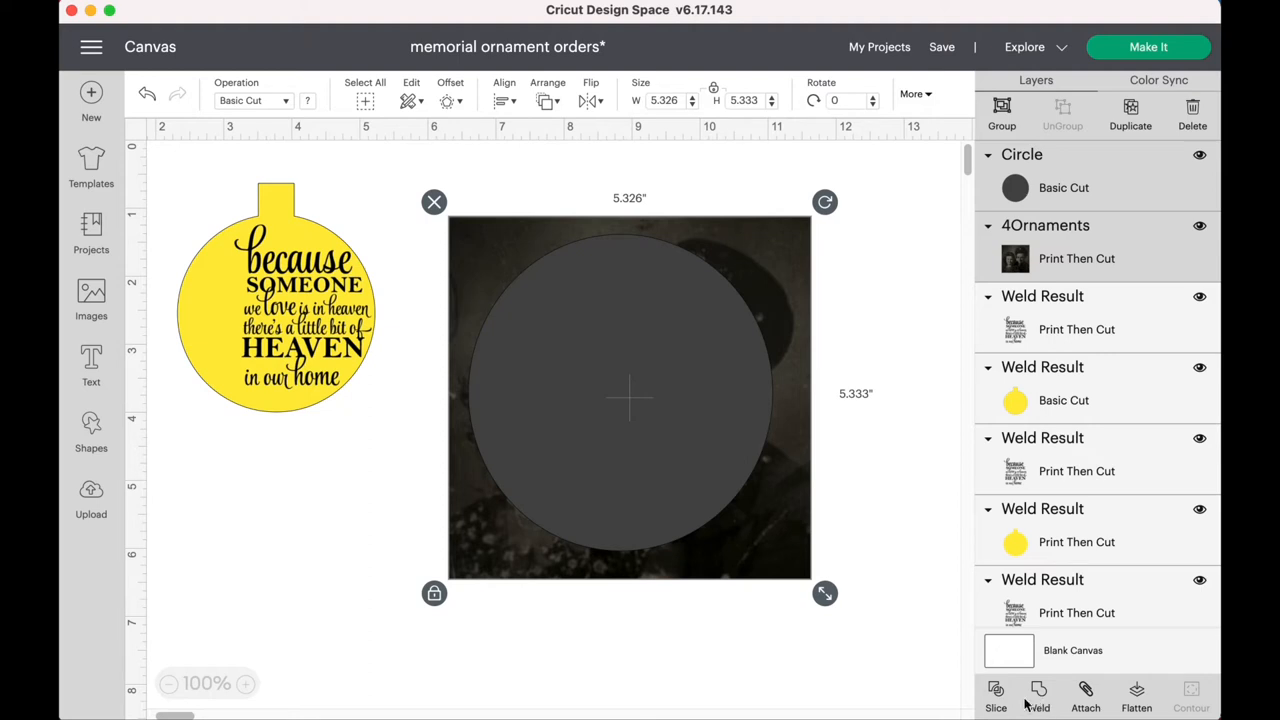
left_click(696, 313)
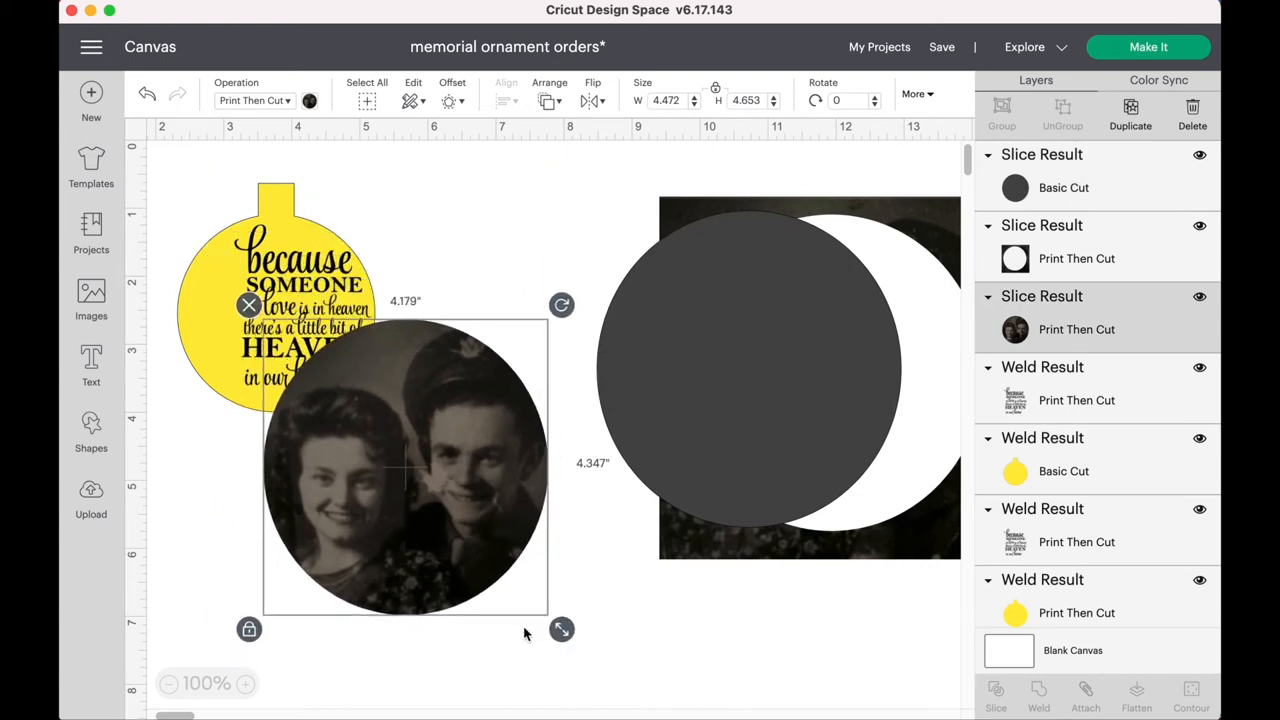
- Shrink the round couple cutout and move it onto the ornament's left side
left_click_drag(562, 629, 419, 482)
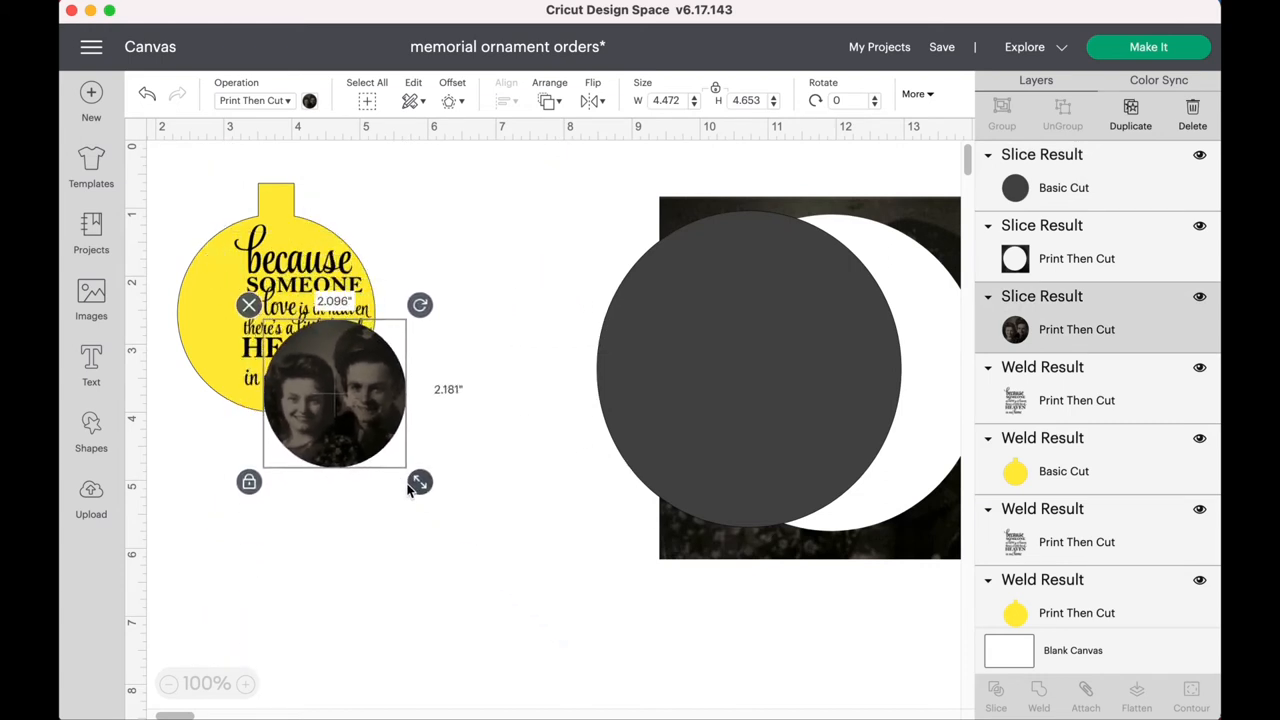
left_click_drag(420, 481, 410, 471)
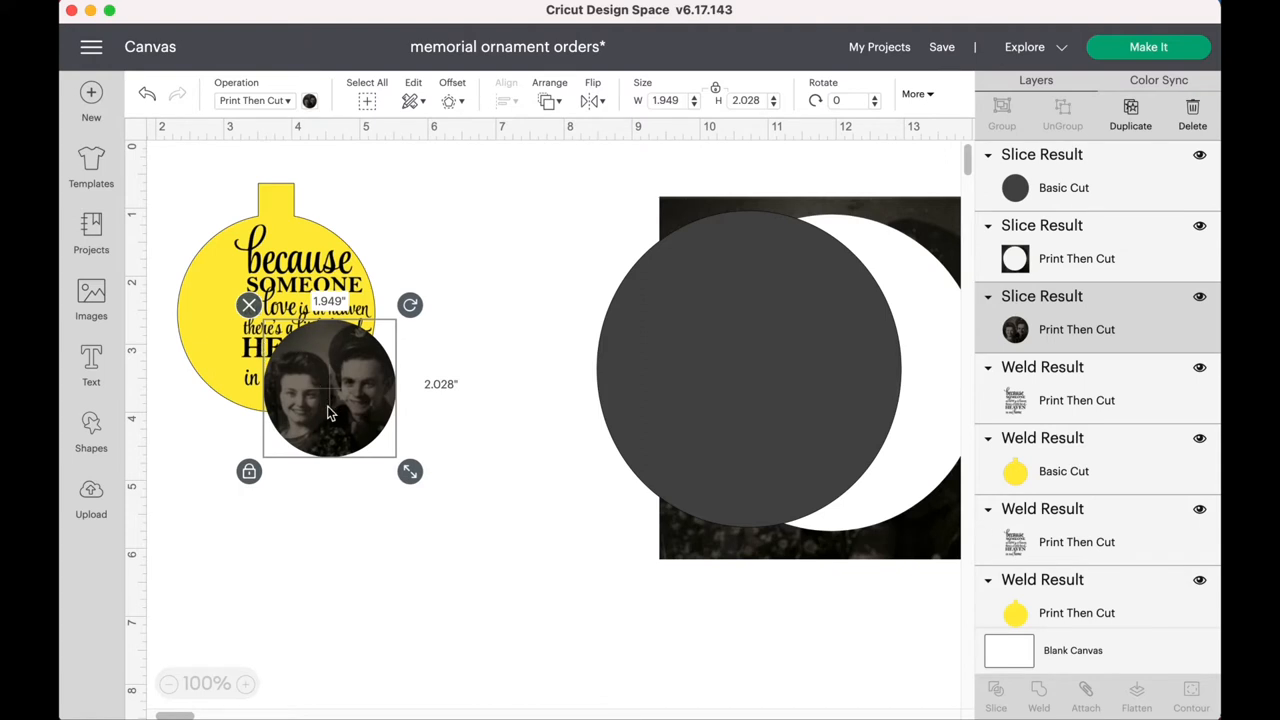
mouse_move(295, 238)
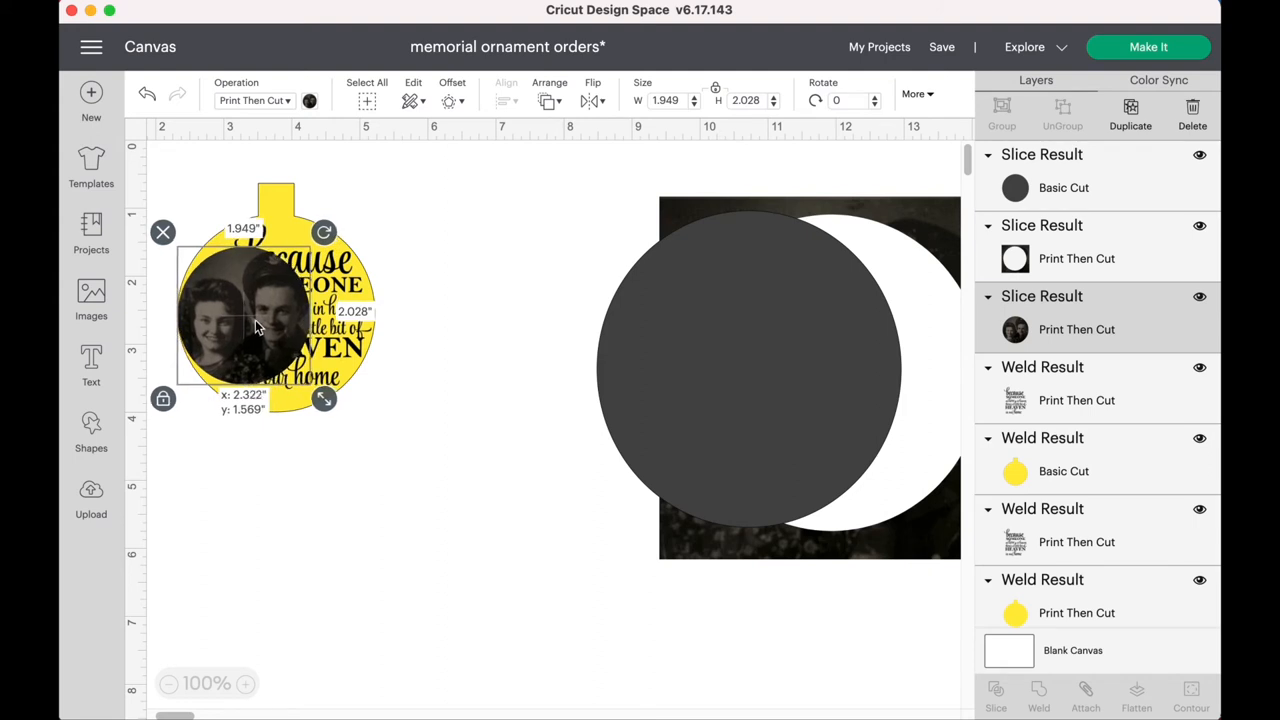
left_click_drag(324, 398, 293, 365)
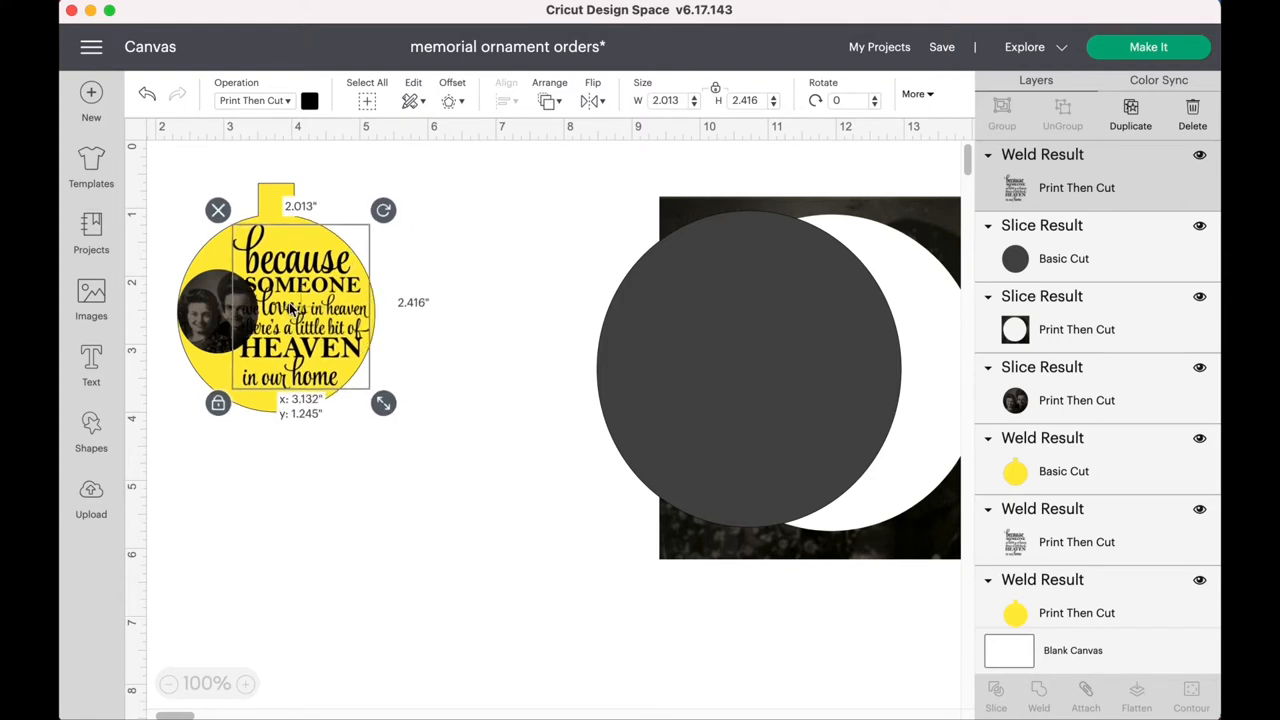
- Shrink the verse to fit beside the photo and deselect everything
left_click_drag(383, 402, 378, 398)
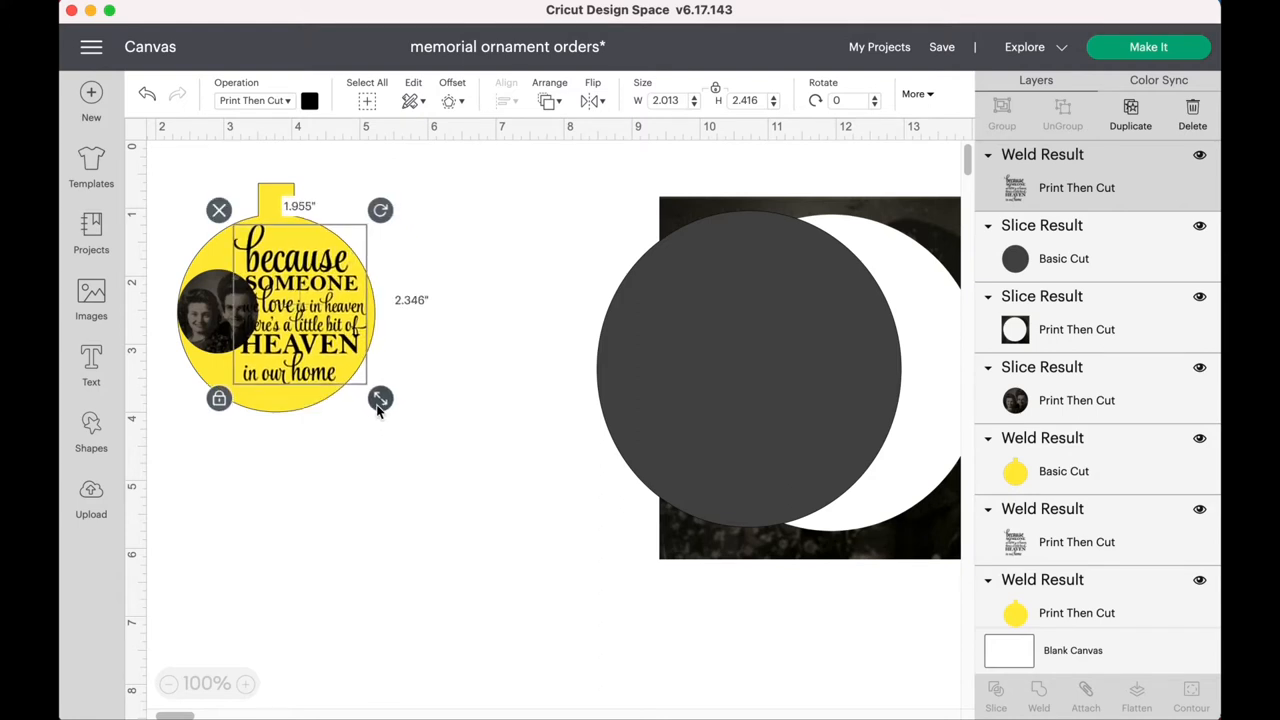
left_click_drag(380, 398, 385, 395)
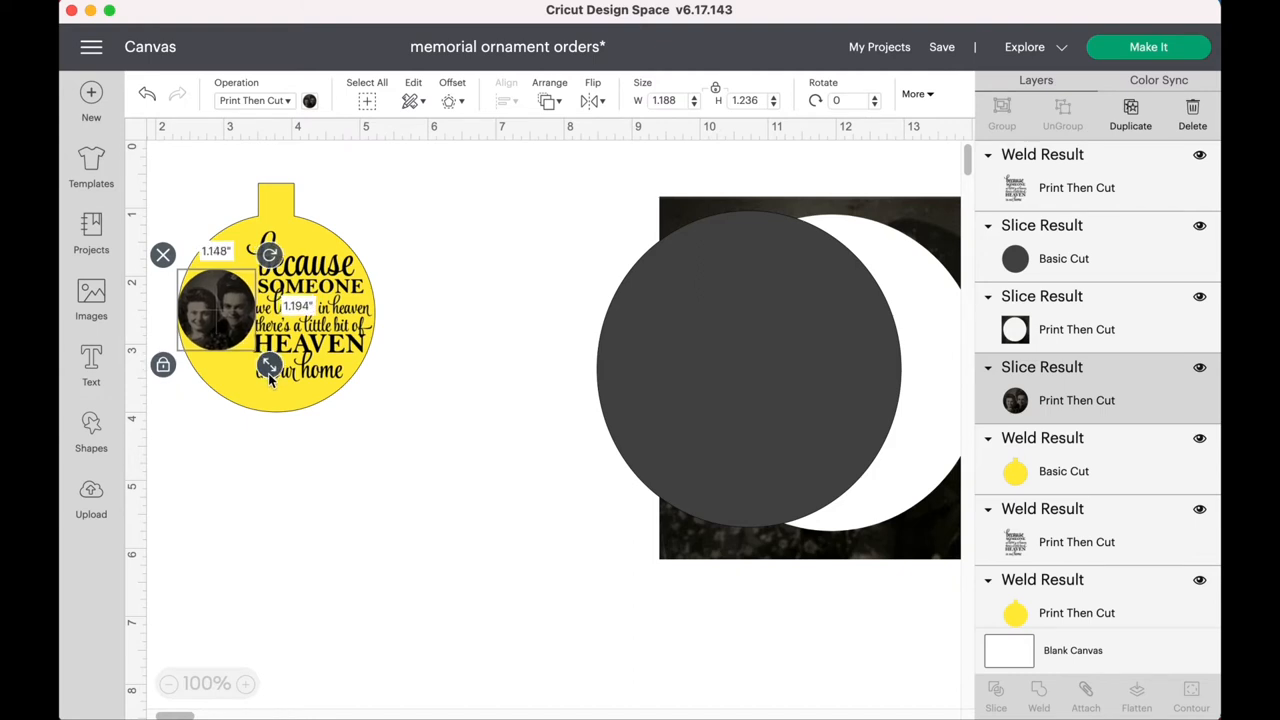
left_click(447, 390)
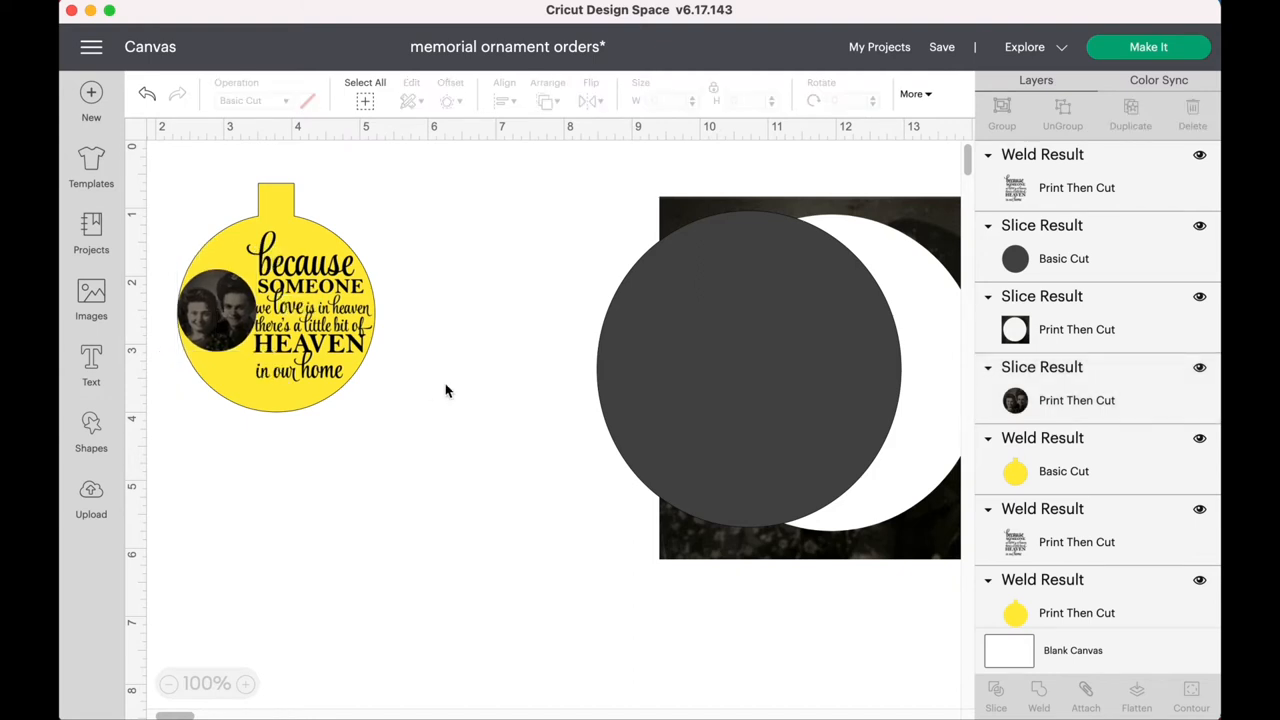
mouse_move(345, 350)
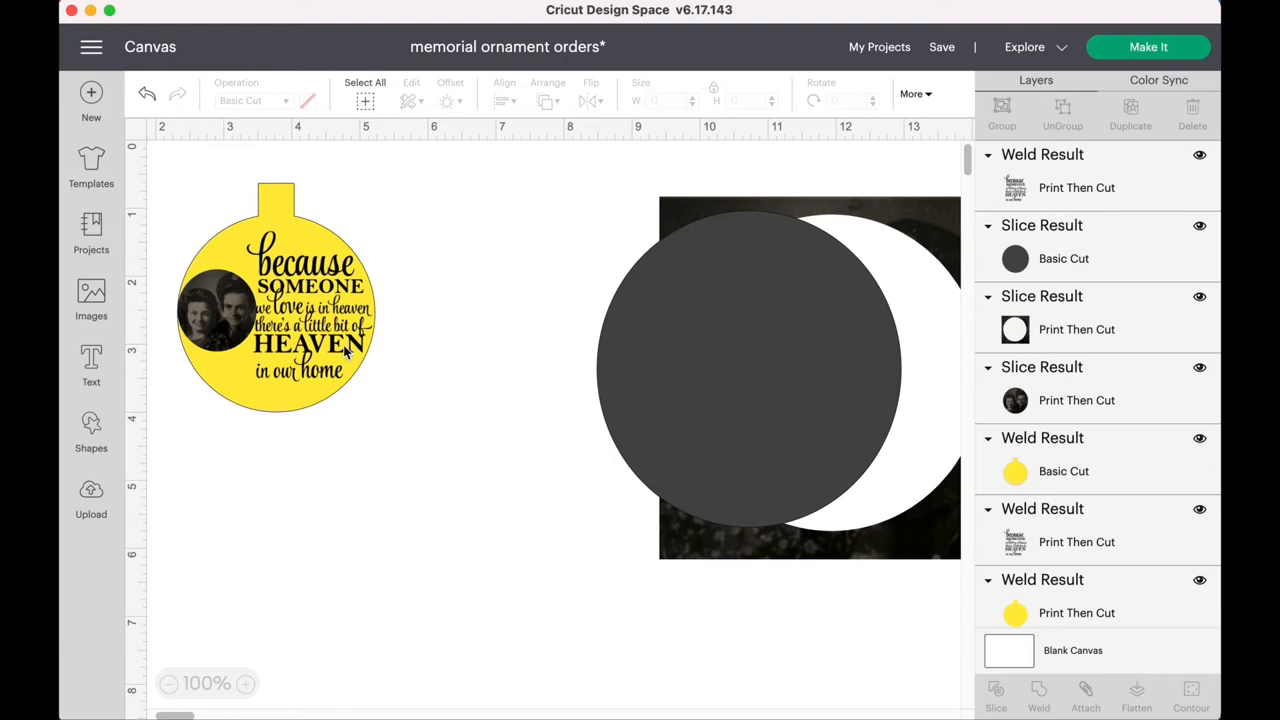
mouse_move(670, 370)
type("Love")
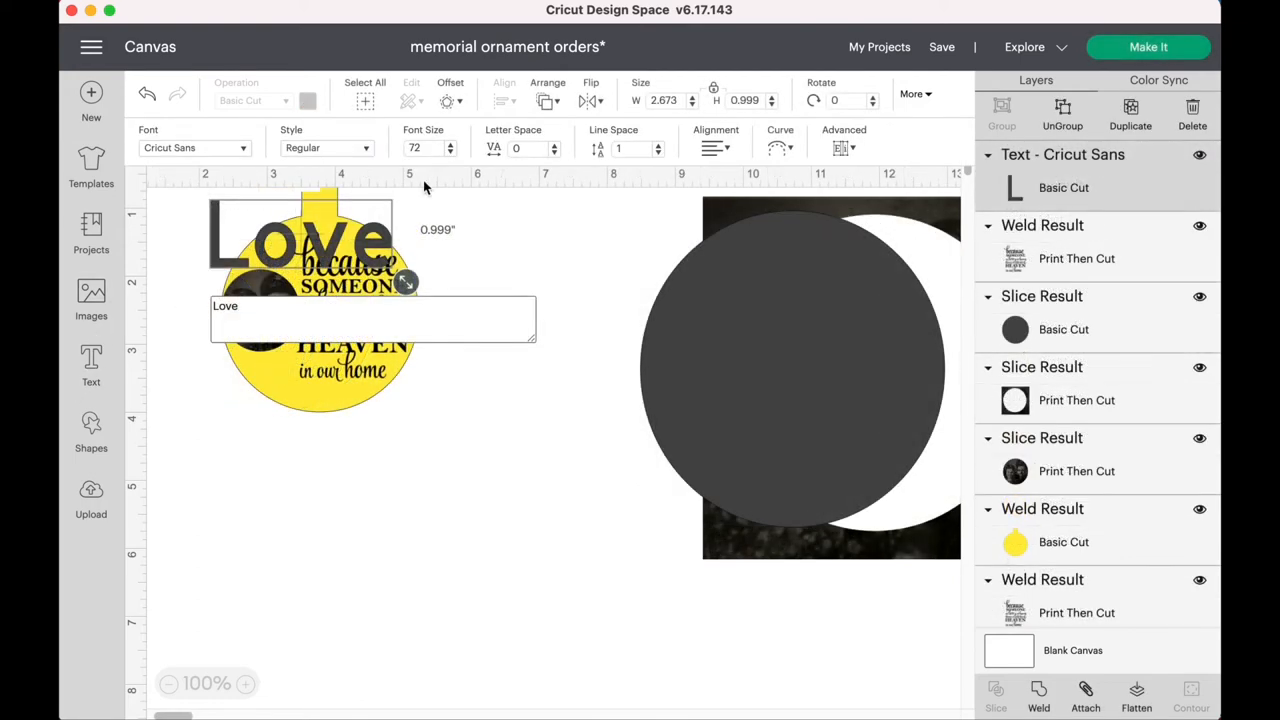
- Change the font of the word Love to Futura LT Condensed
left_click(194, 147)
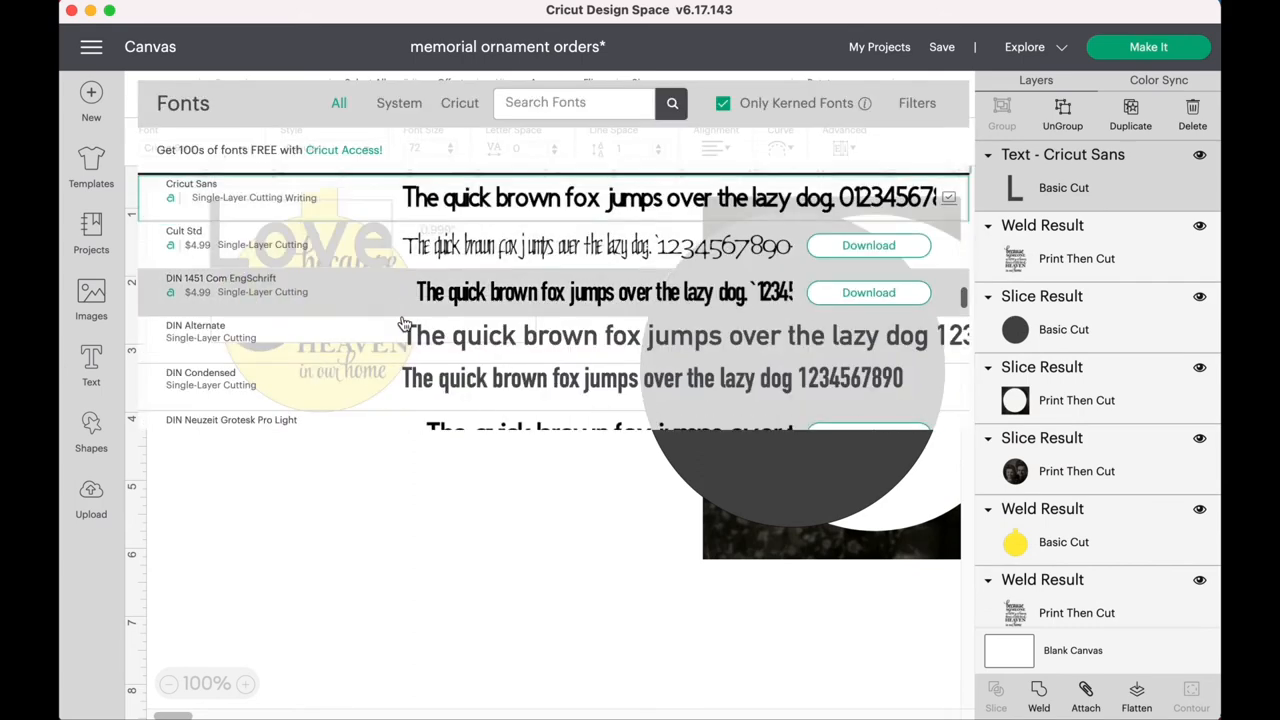
scroll("down", 3)
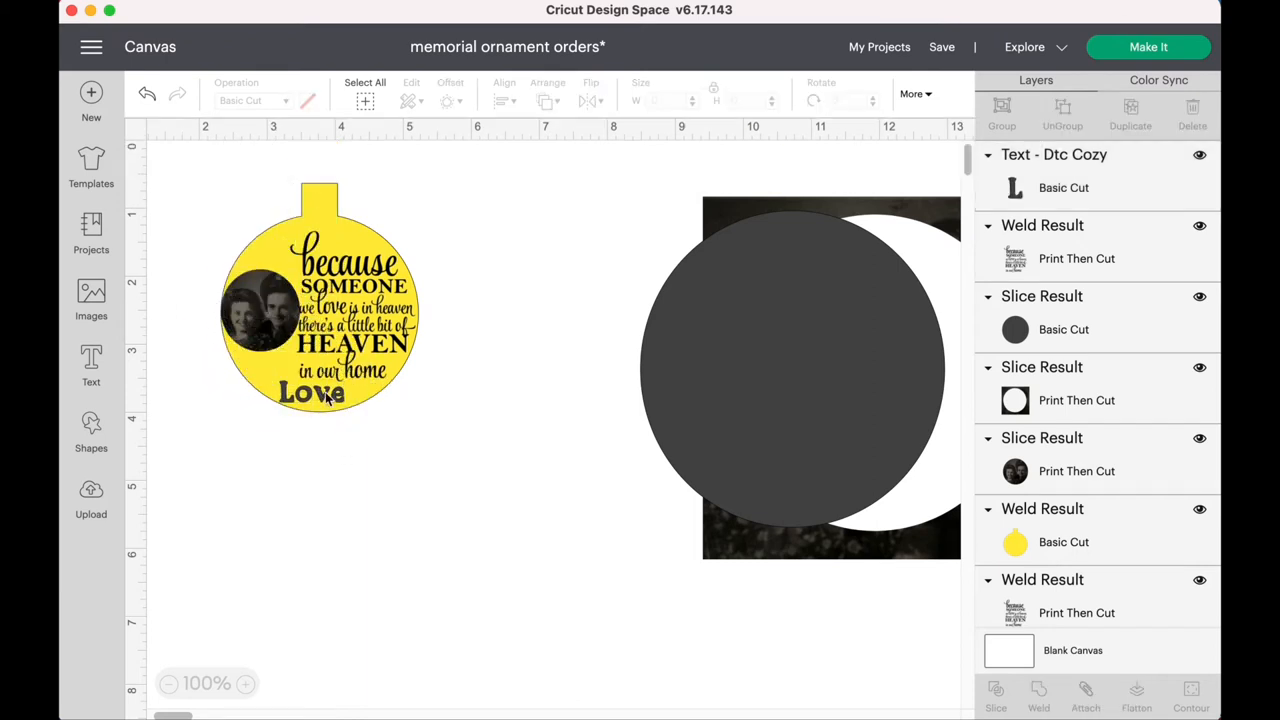
left_click(311, 392)
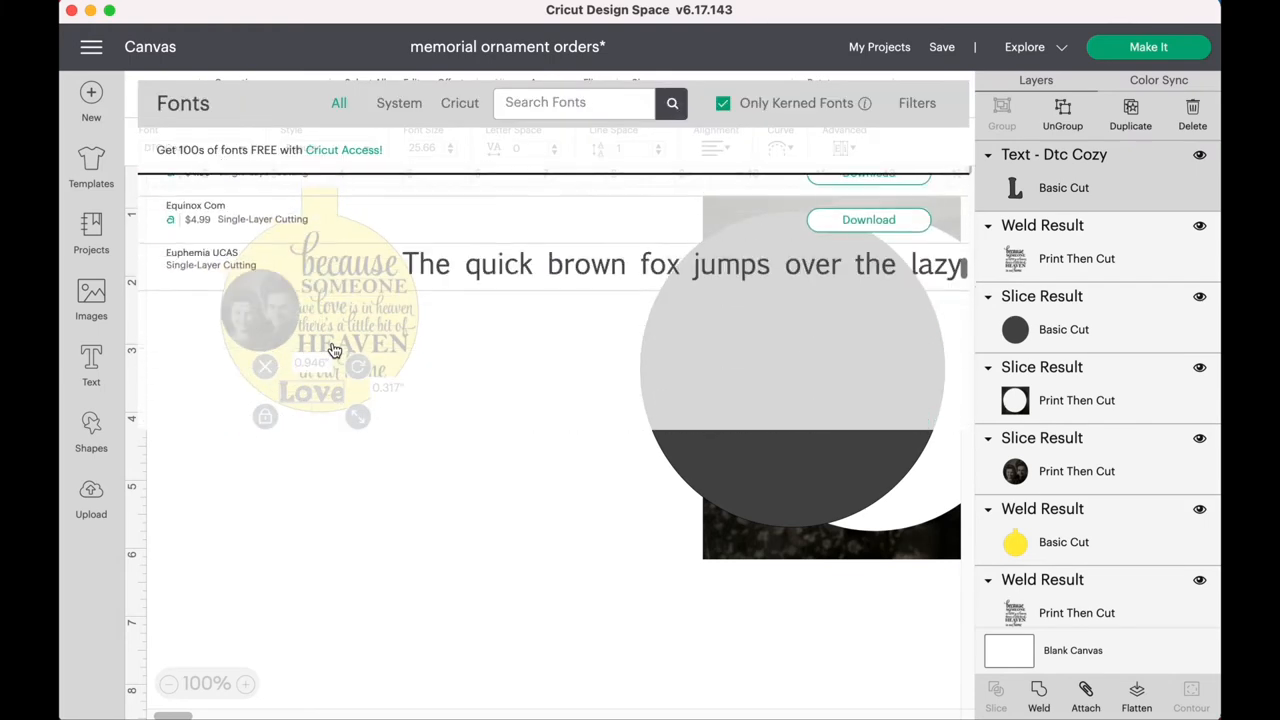
scroll("down", 3)
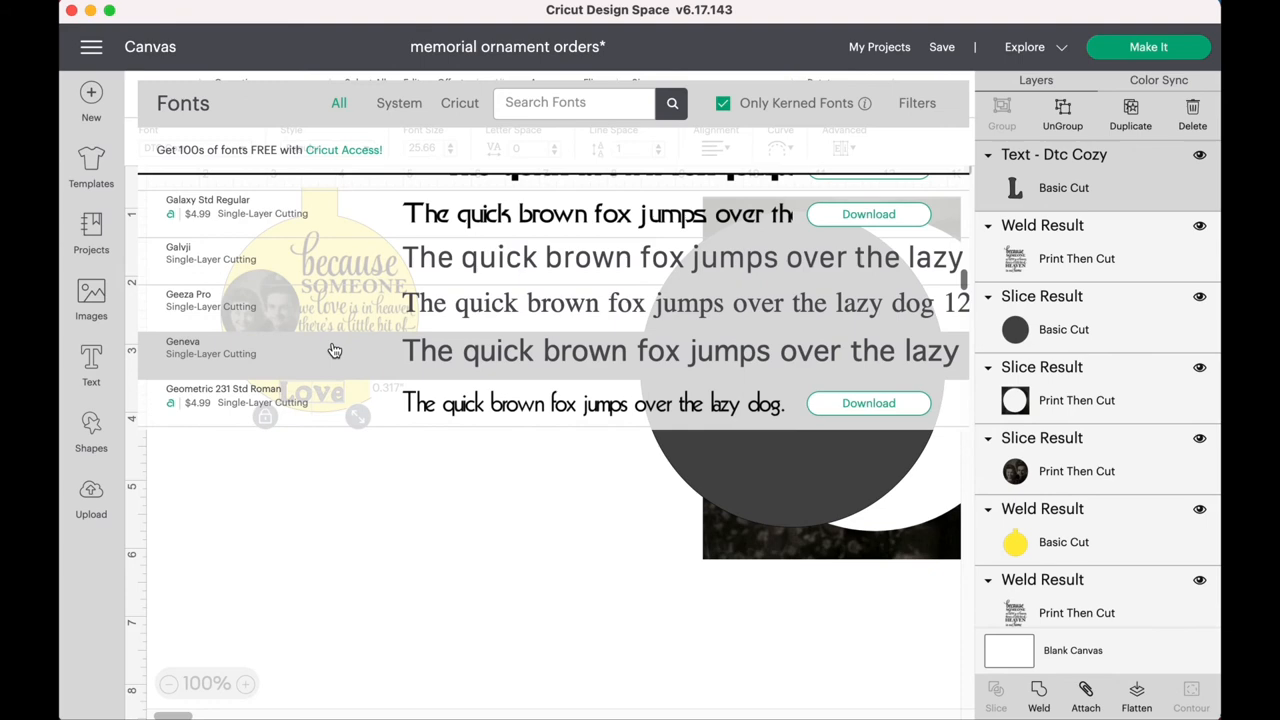
scroll("down", 3)
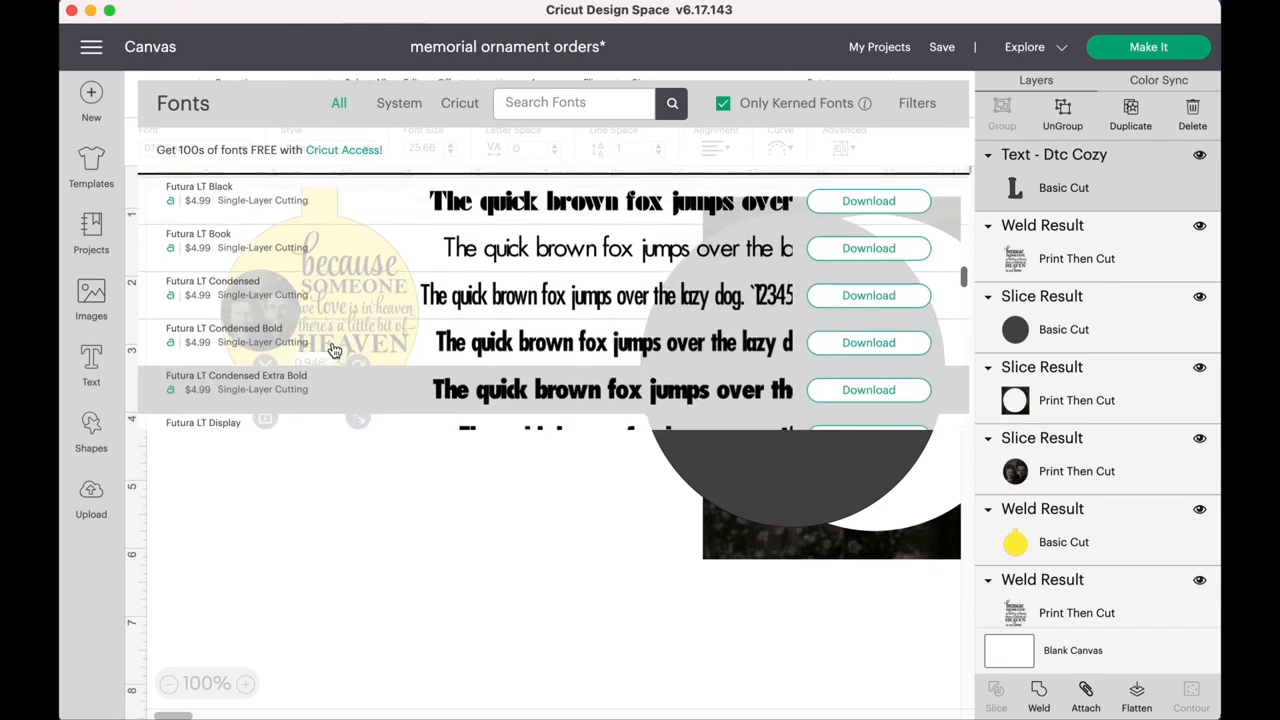
scroll("down", 3)
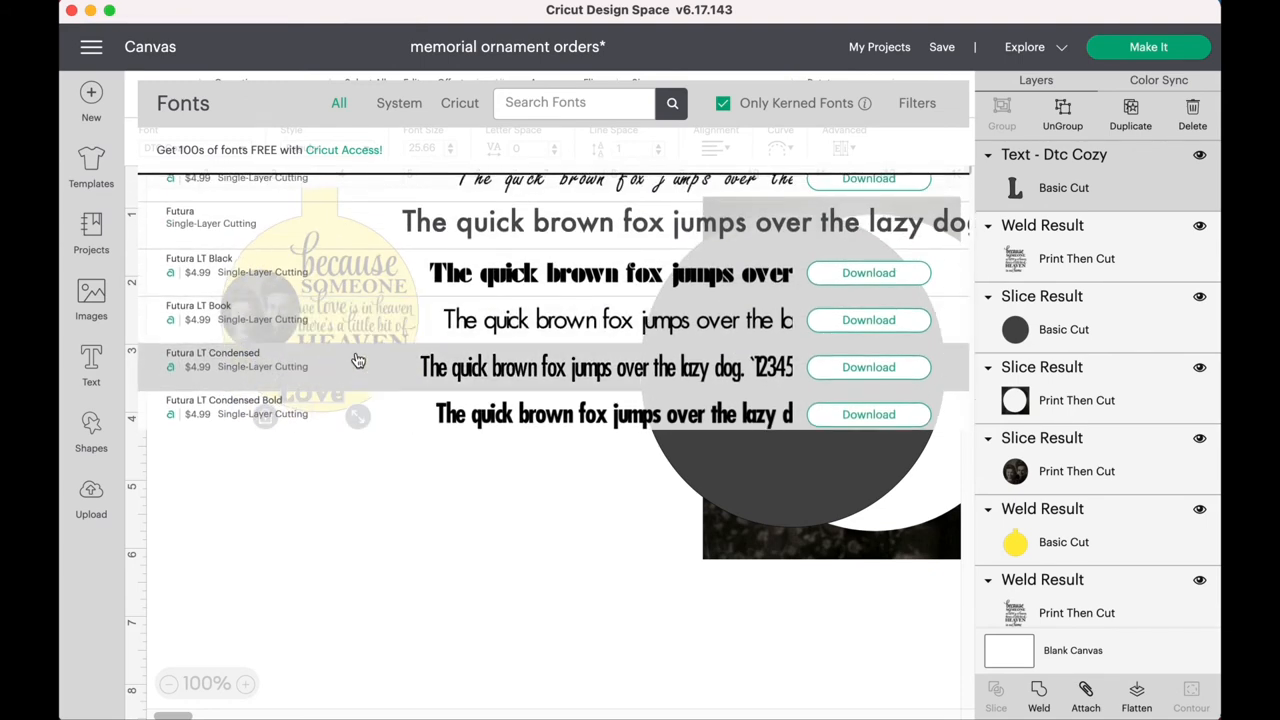
left_click(212, 360)
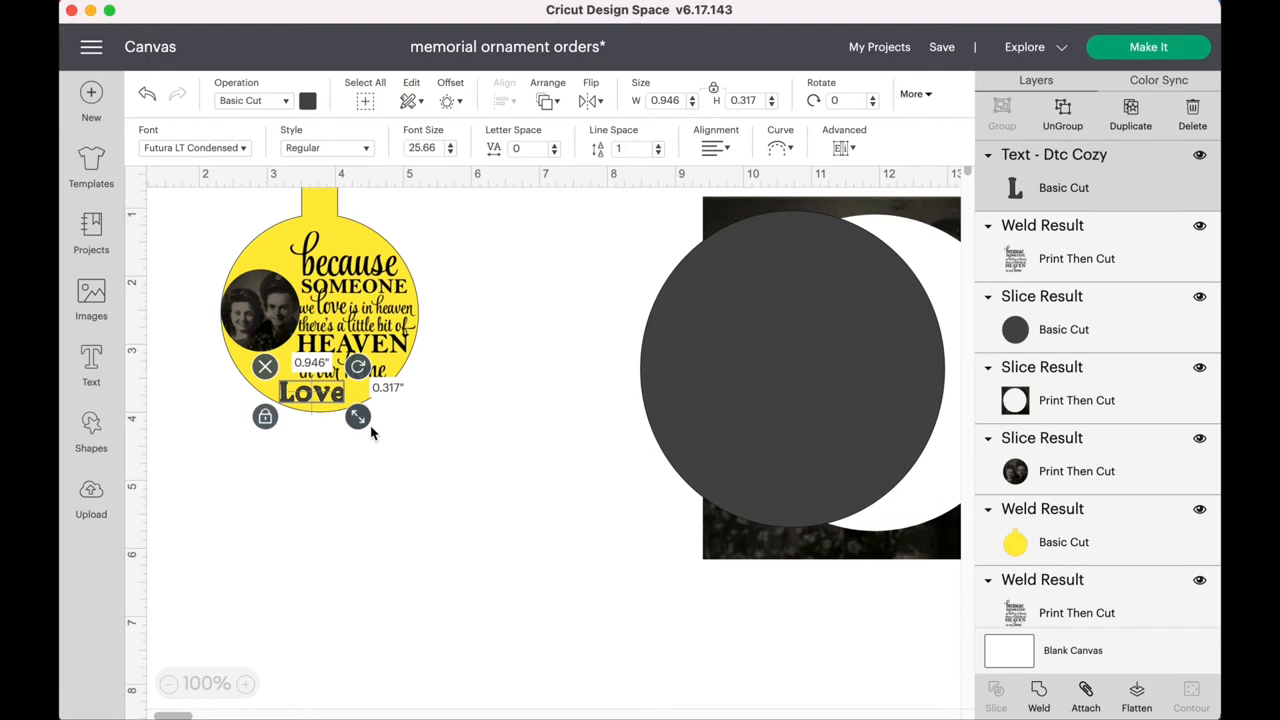
- Shrink Love and place it beneath the verse at the ornament's bottom
left_click_drag(357, 416, 335, 416)
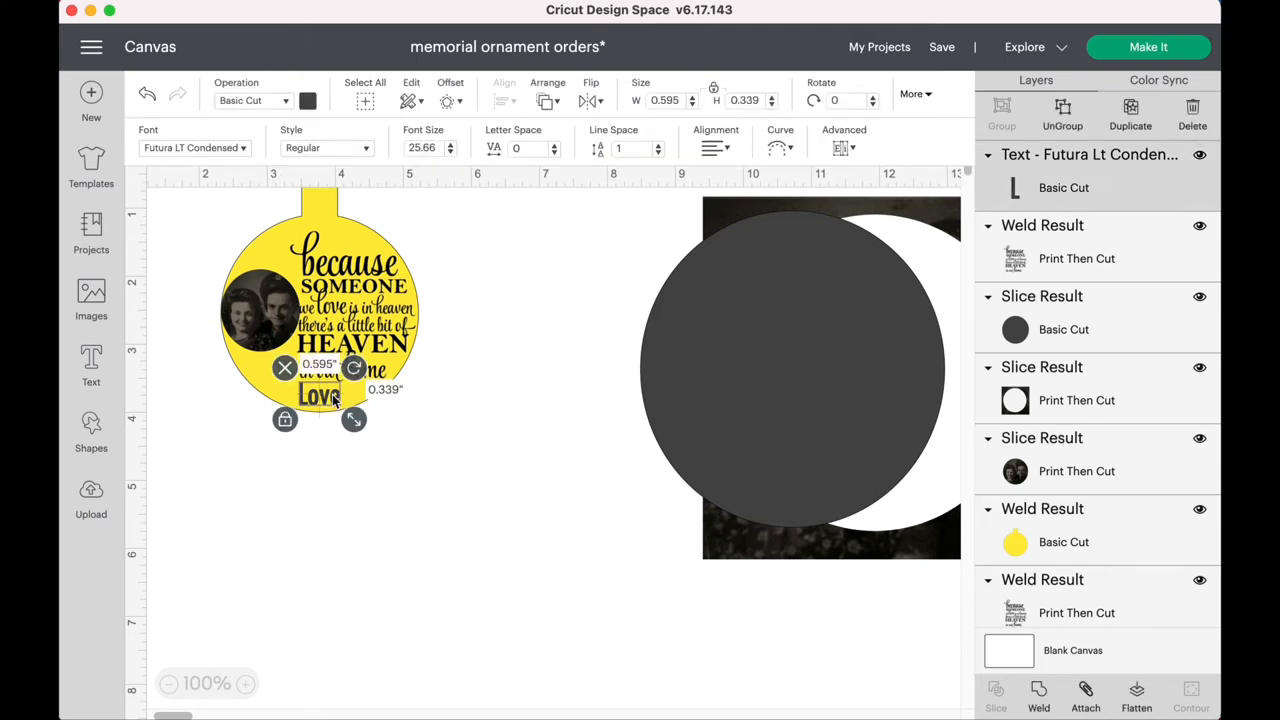
left_click_drag(354, 419, 345, 412)
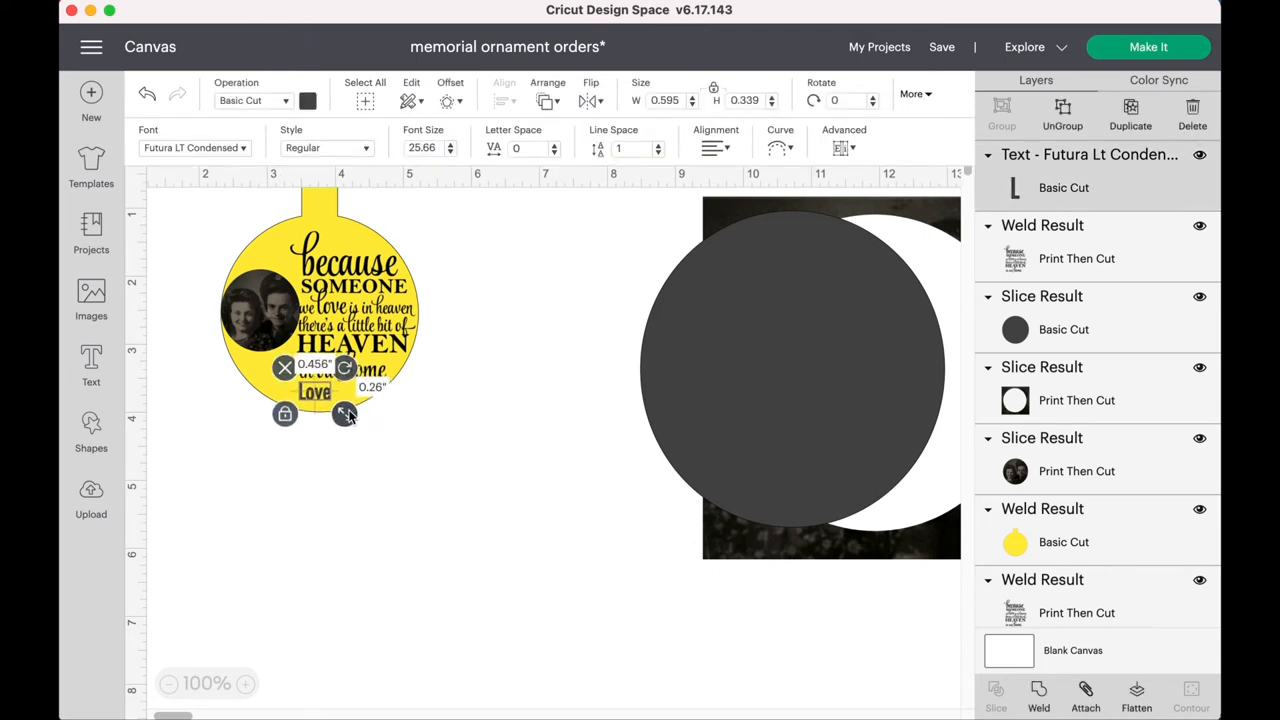
left_click_drag(345, 413, 320, 400)
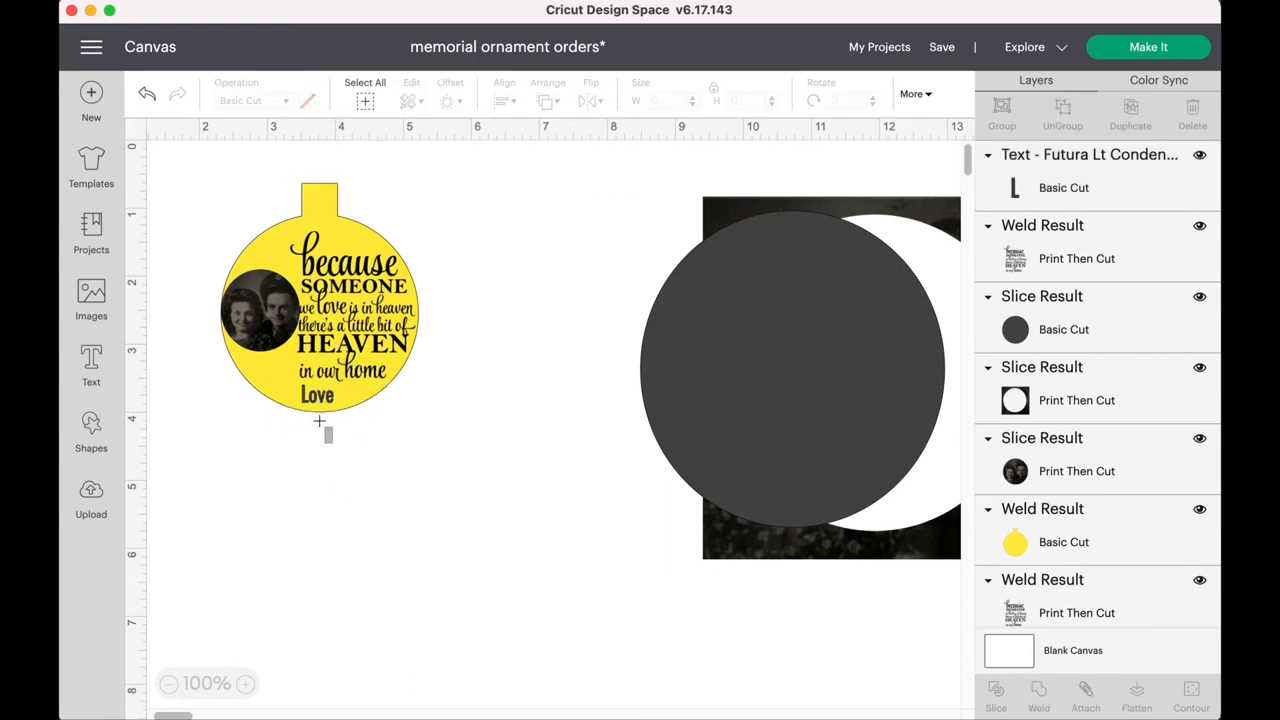
- Delete the word Love and the leftover dark and white slice circles
left_click(318, 300)
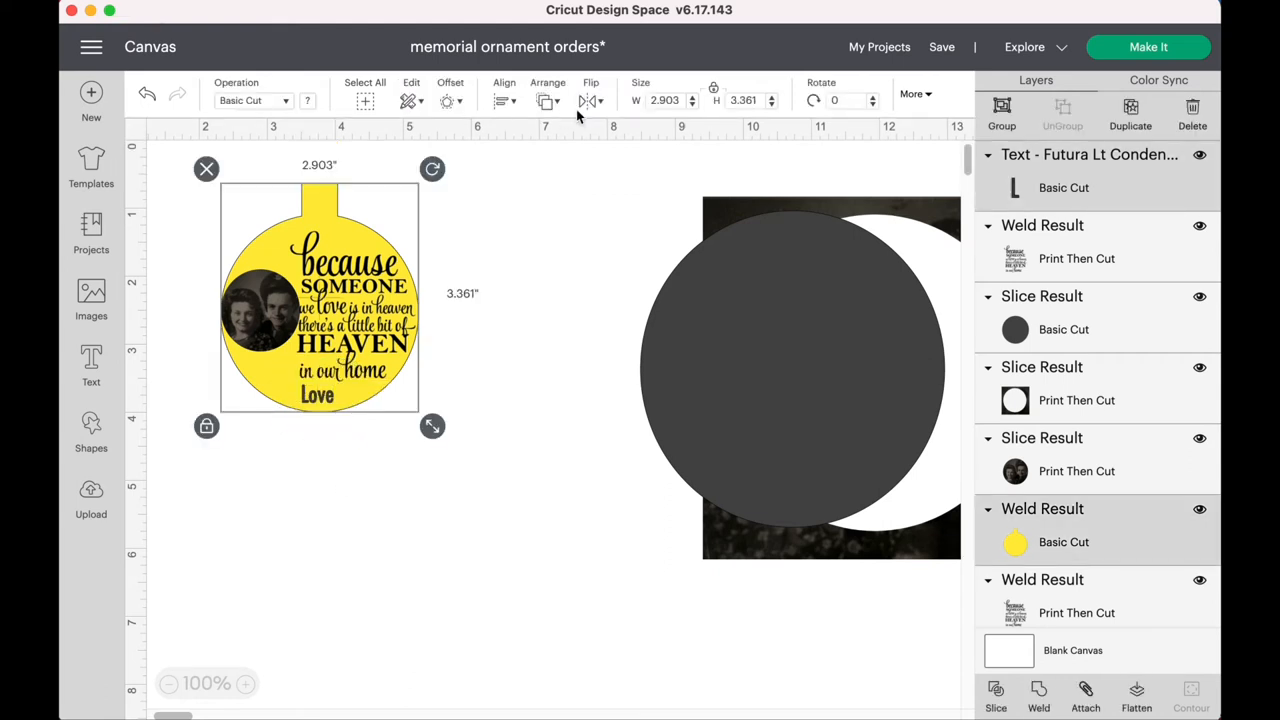
left_click(504, 100)
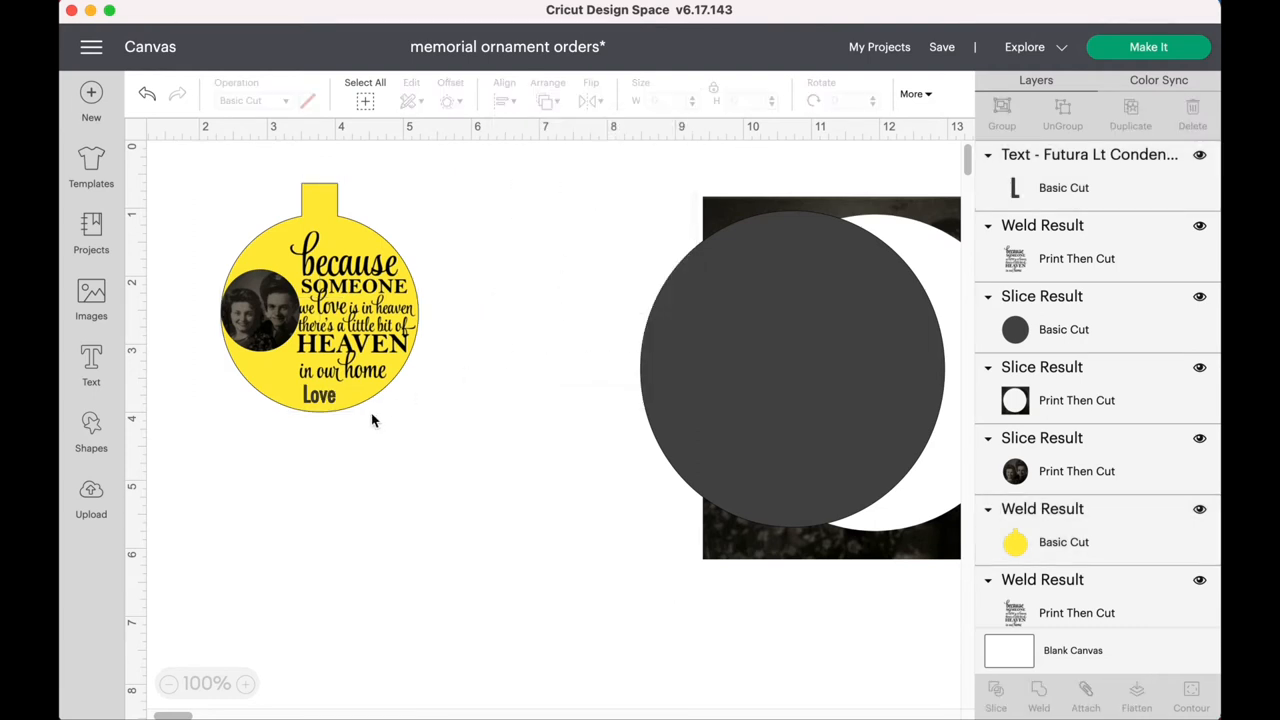
left_click(260, 310)
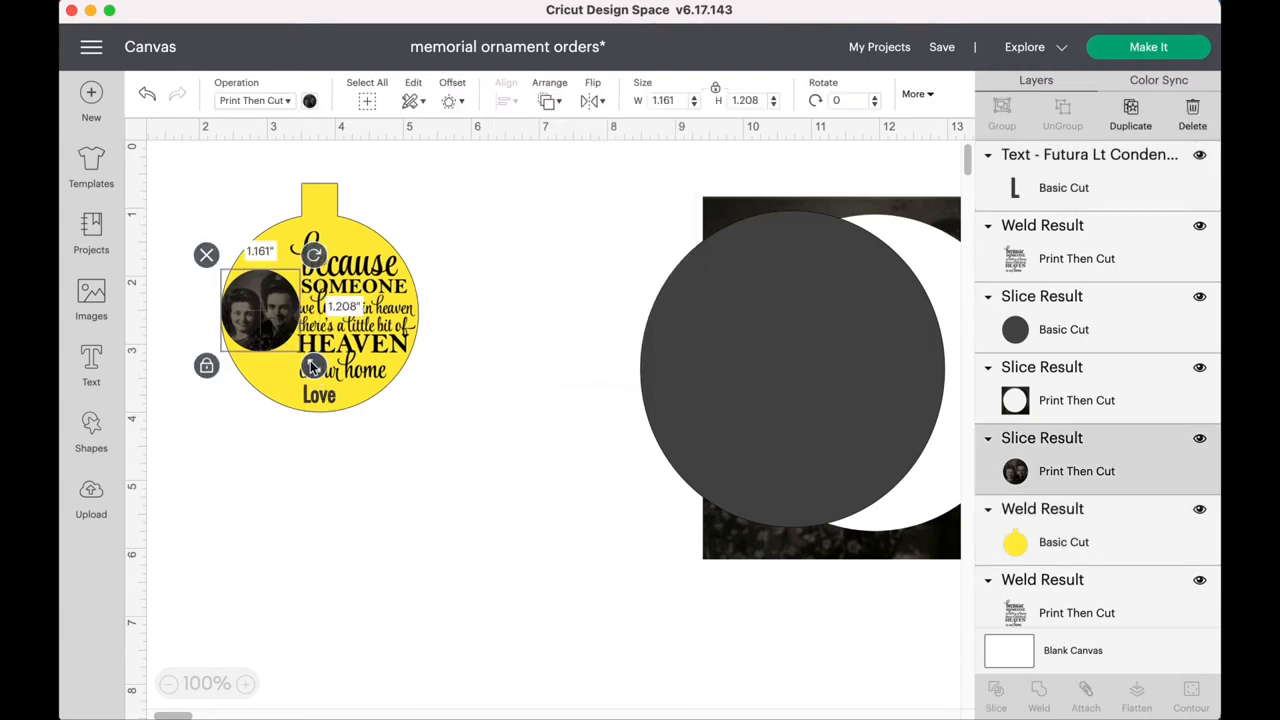
left_click(430, 452)
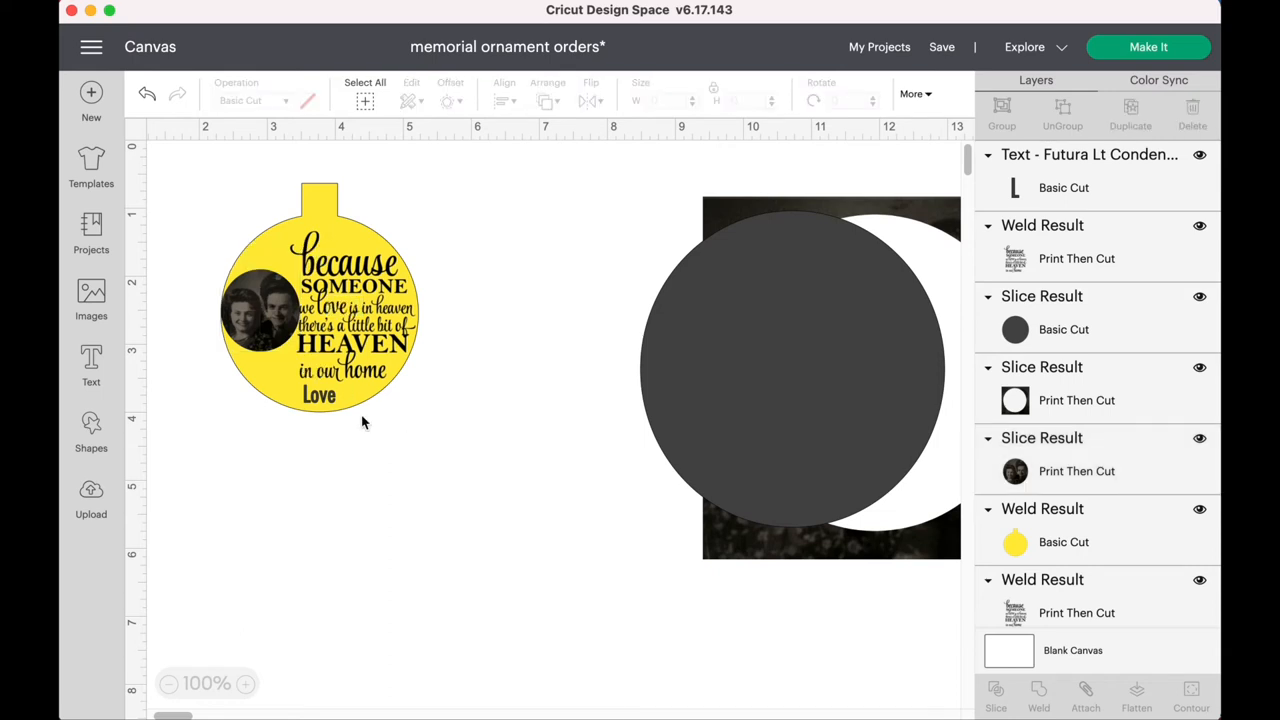
left_click(318, 393)
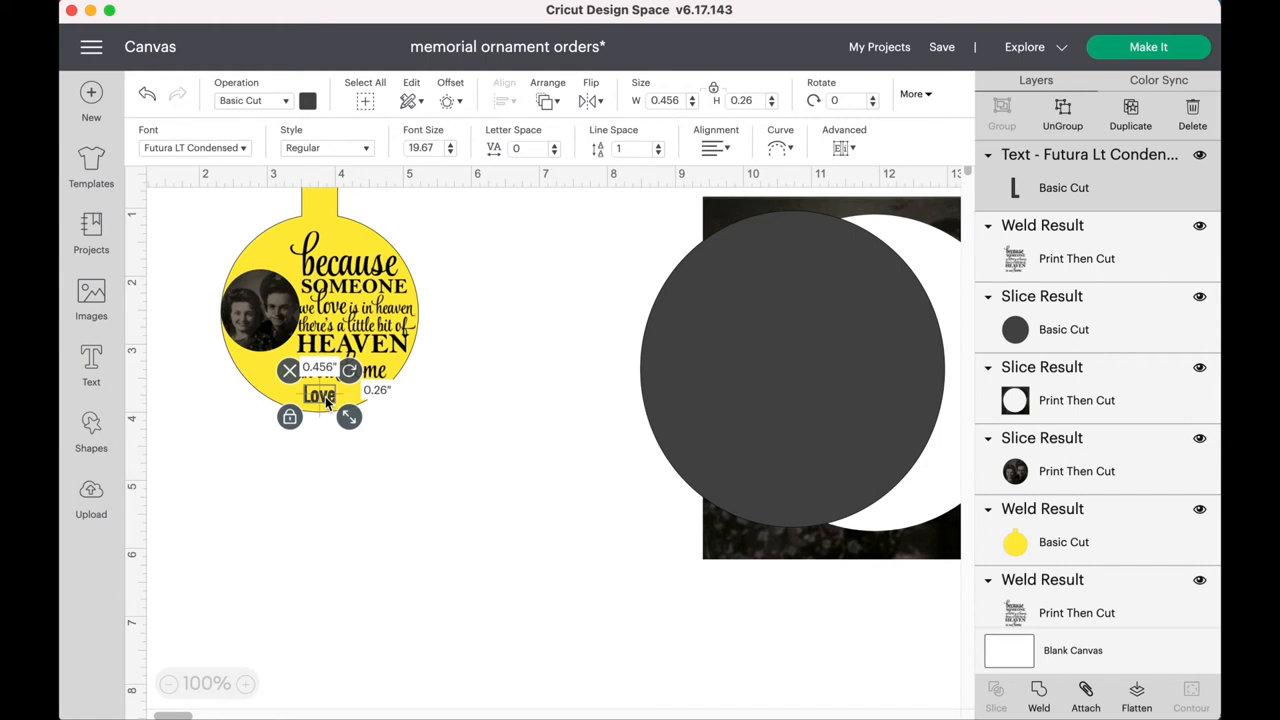
left_click(480, 348)
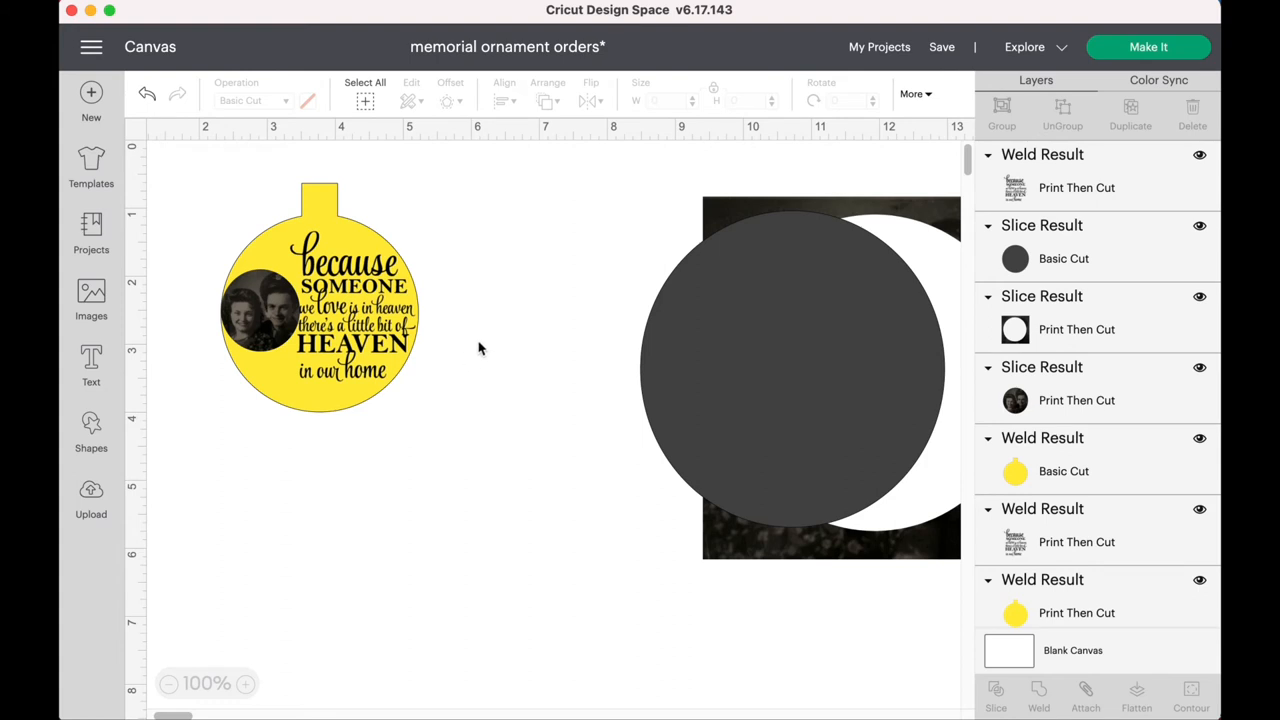
left_click(793, 368)
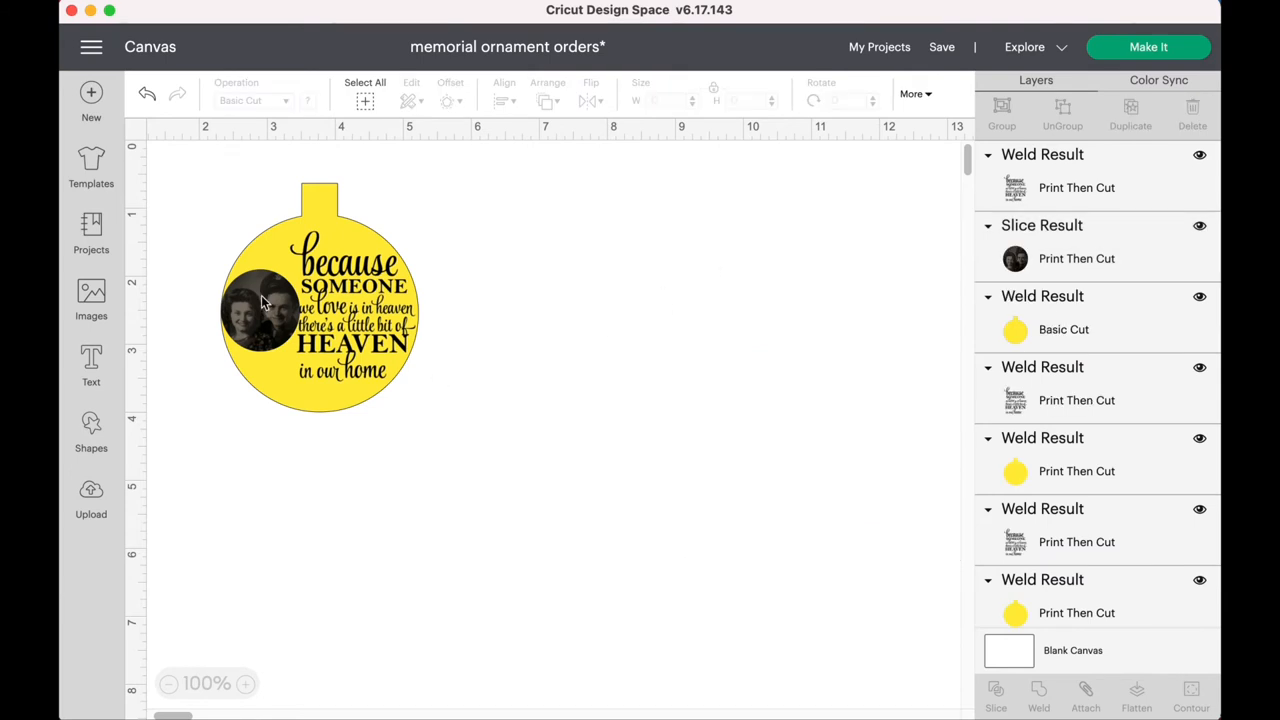
- Enlarge the circular couple photo slightly, then select the yellow ornament
left_click(262, 310)
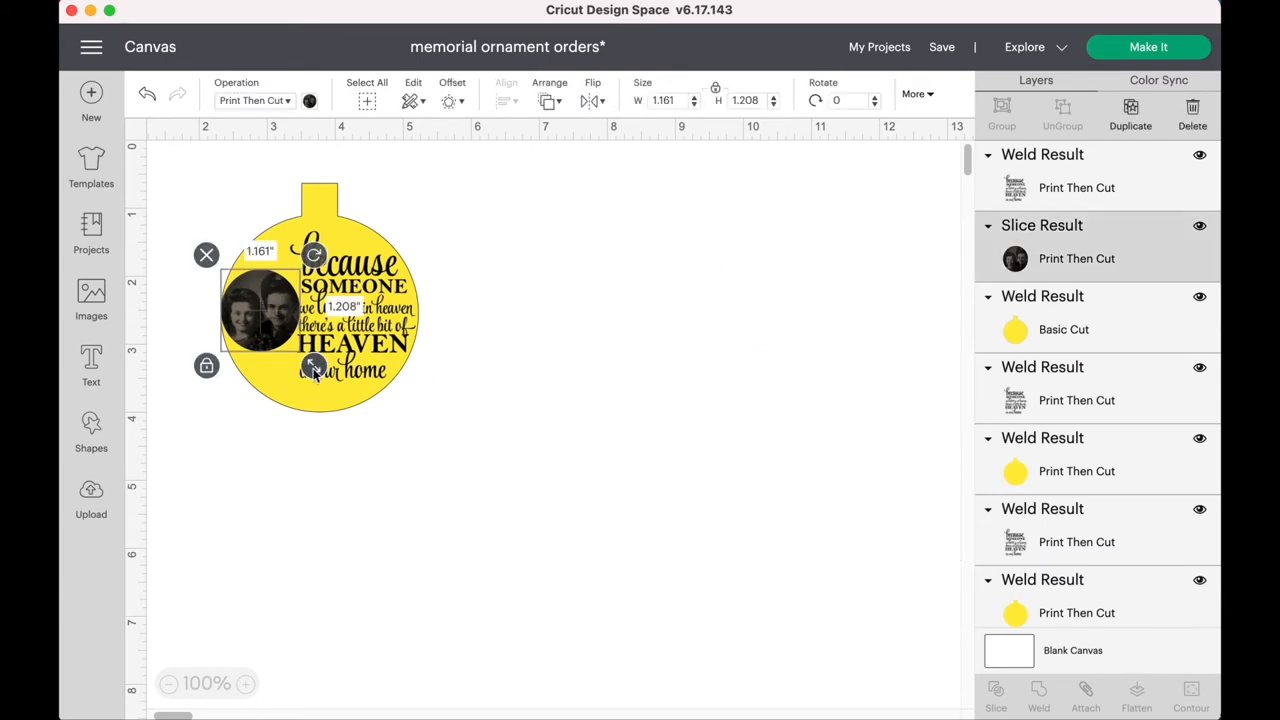
left_click_drag(314, 366, 320, 372)
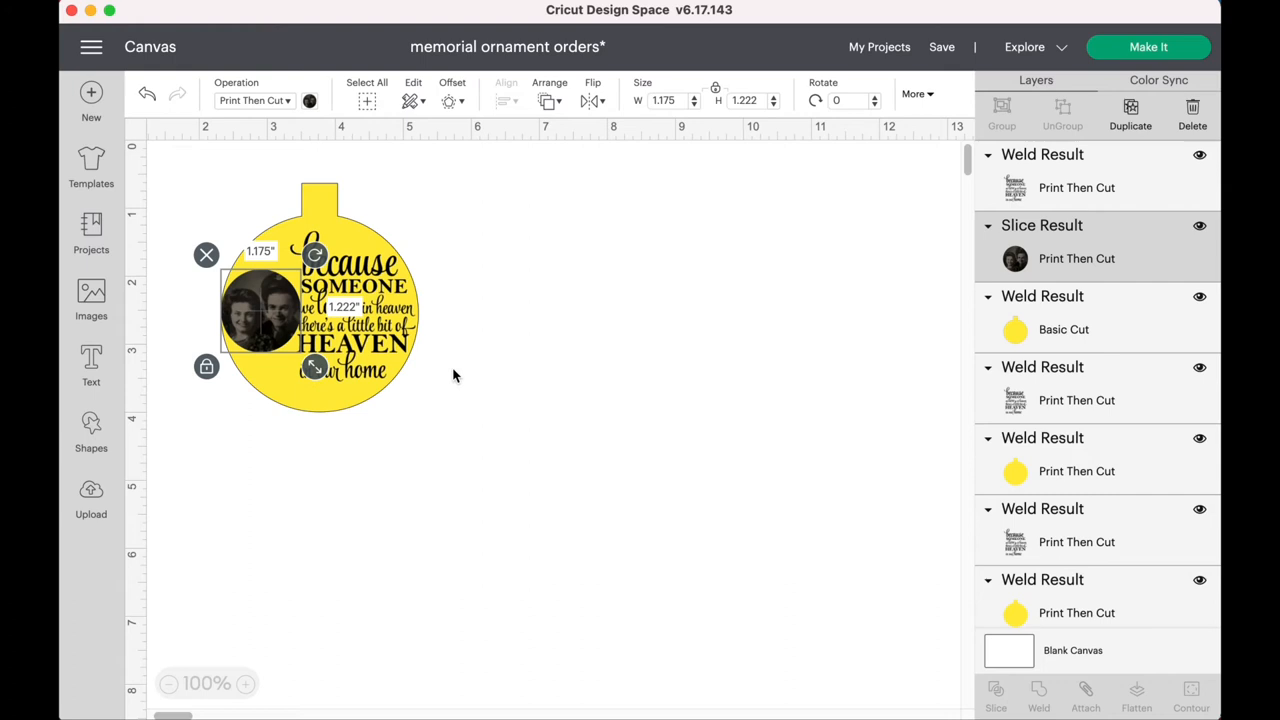
left_click(460, 295)
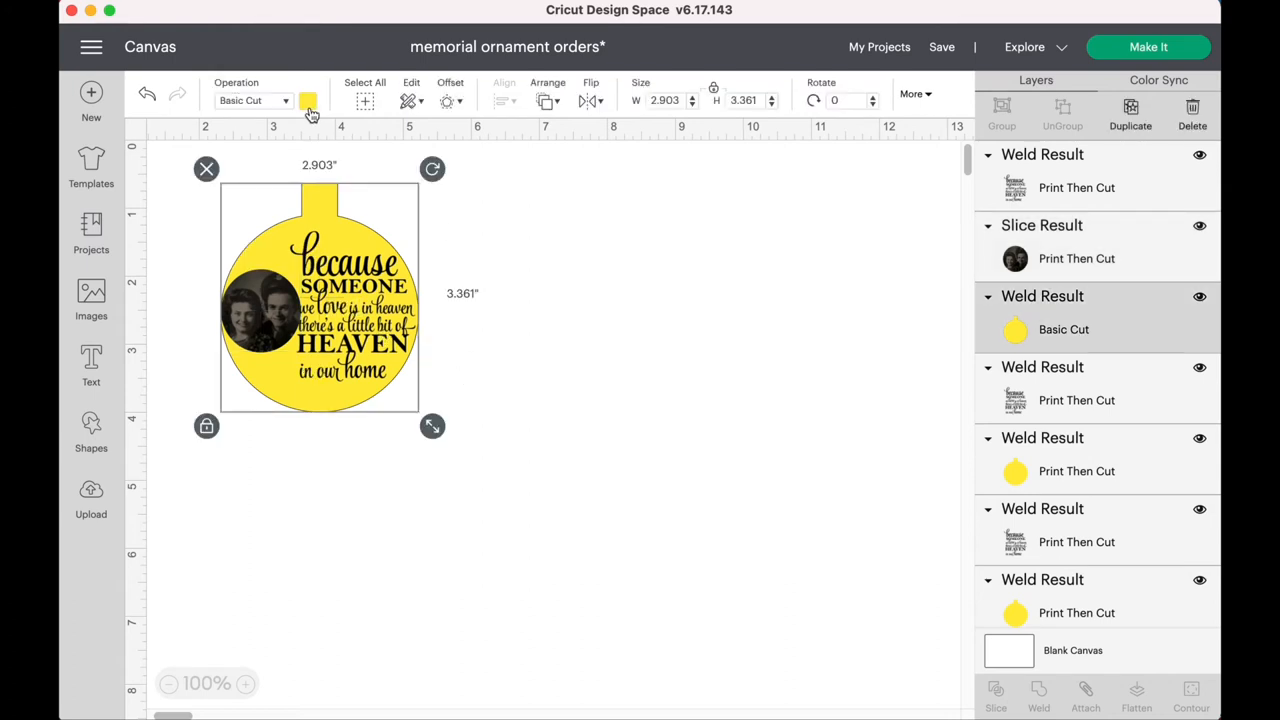
- Recolour the ornament white, then flatten it with the quote and photo layers
left_click(309, 100)
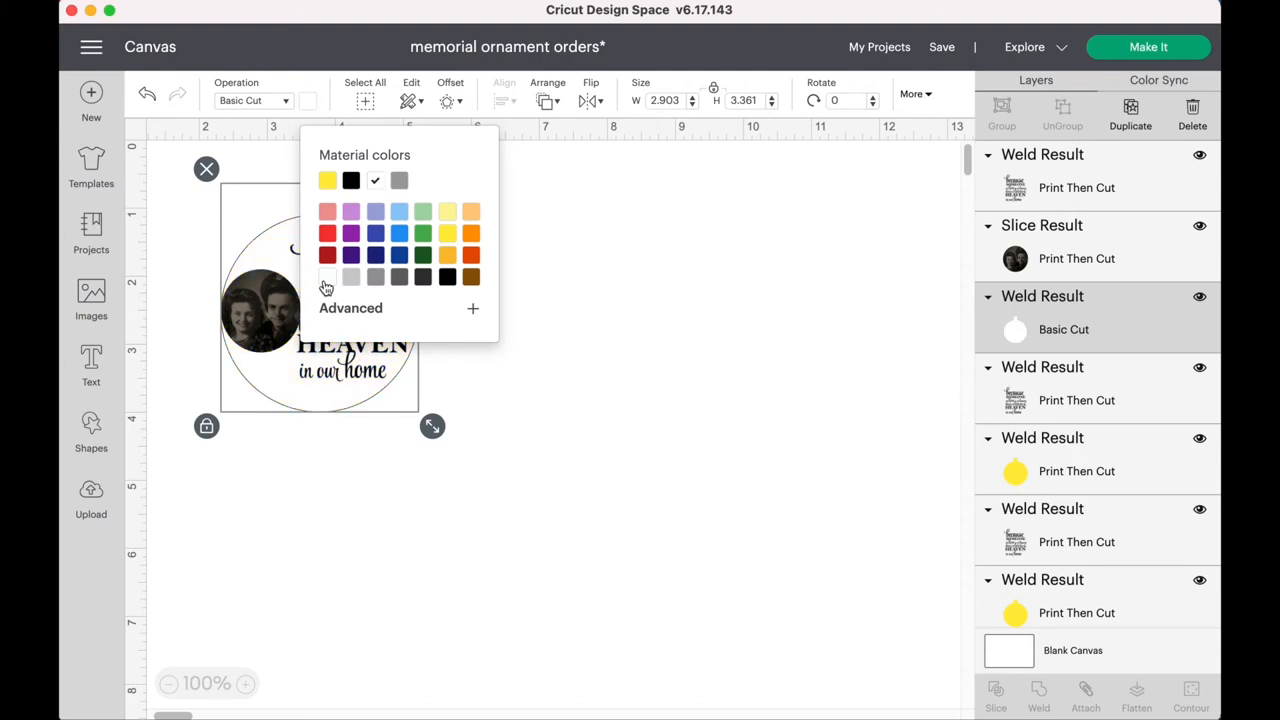
left_click(568, 259)
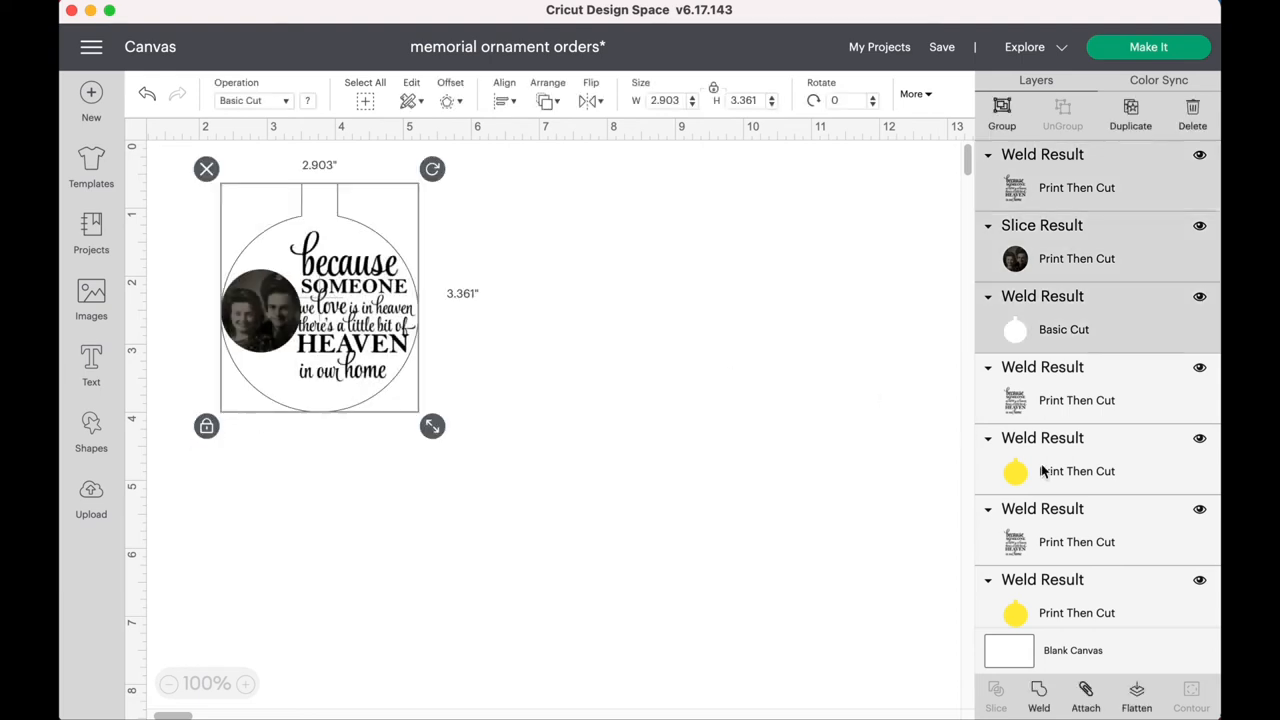
mouse_move(1136, 695)
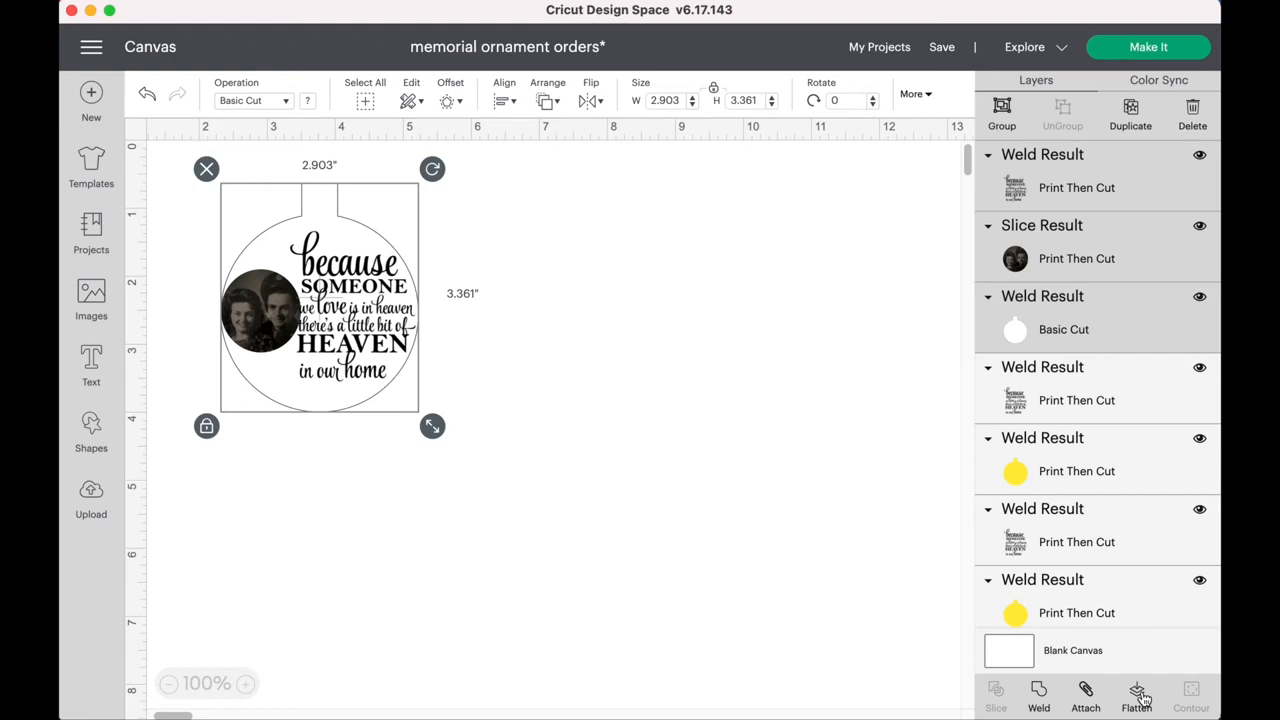
left_click(1136, 695)
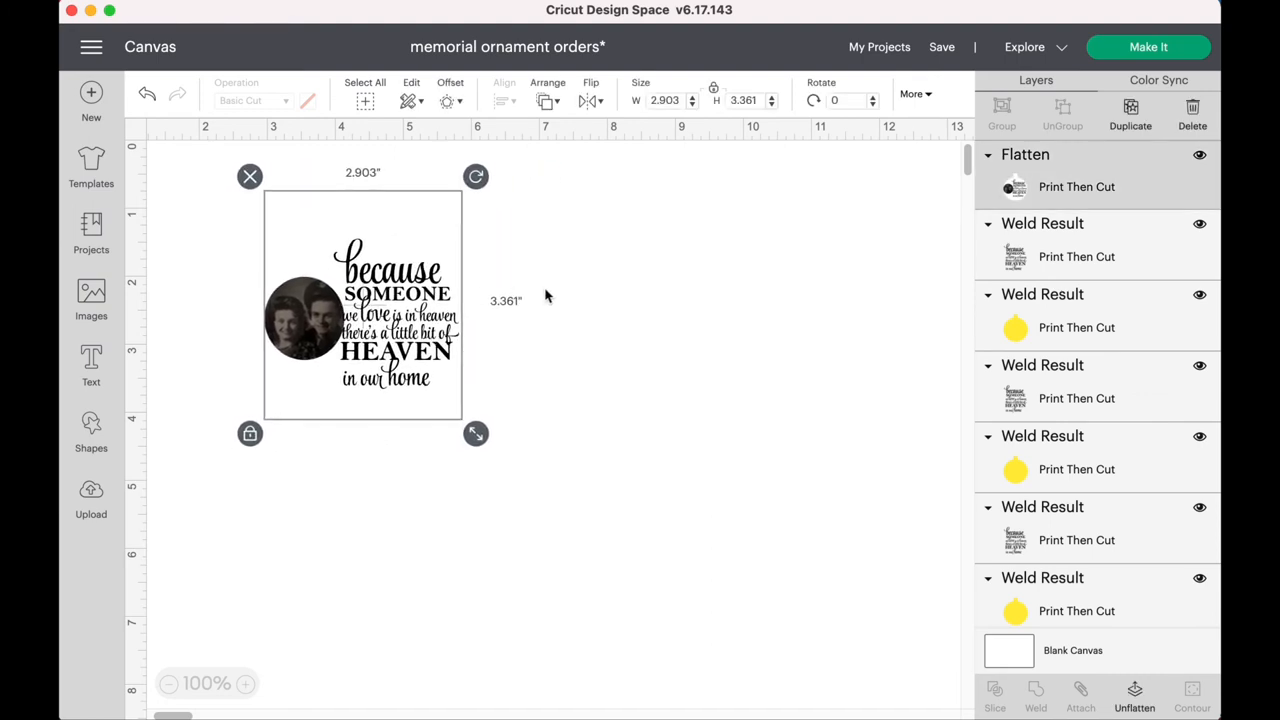
mouse_move(569, 328)
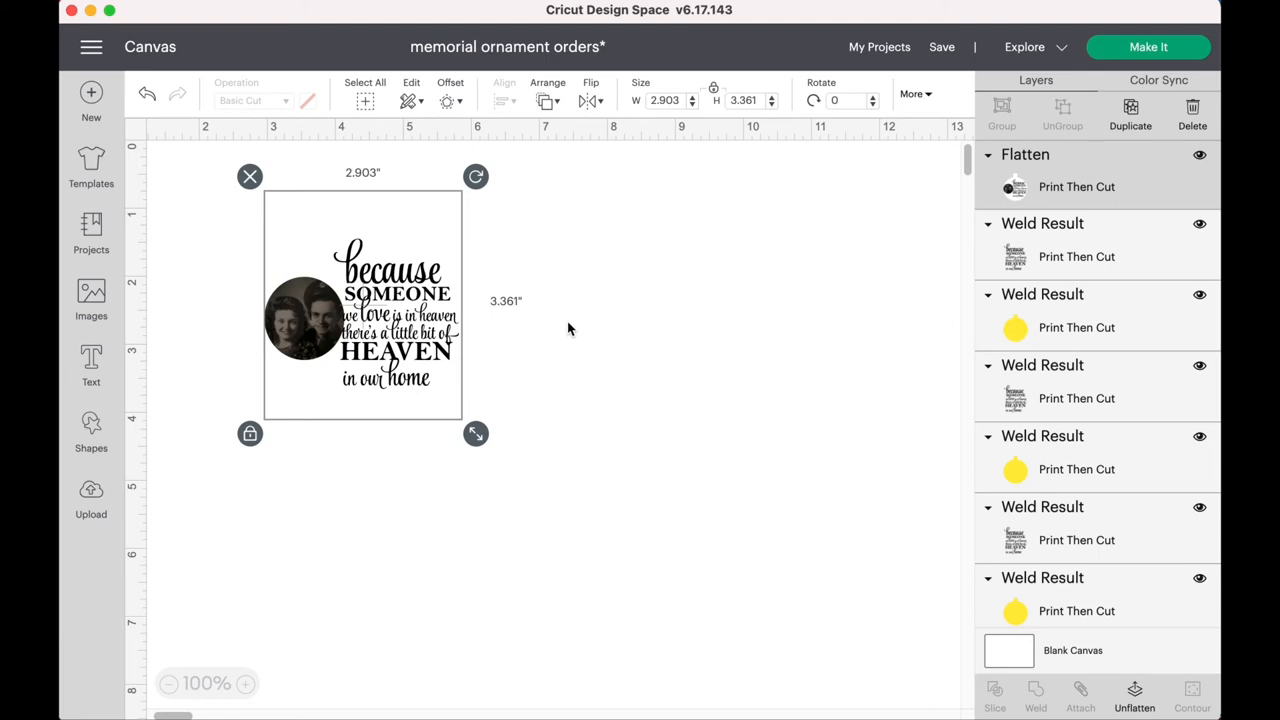
mouse_move(988, 137)
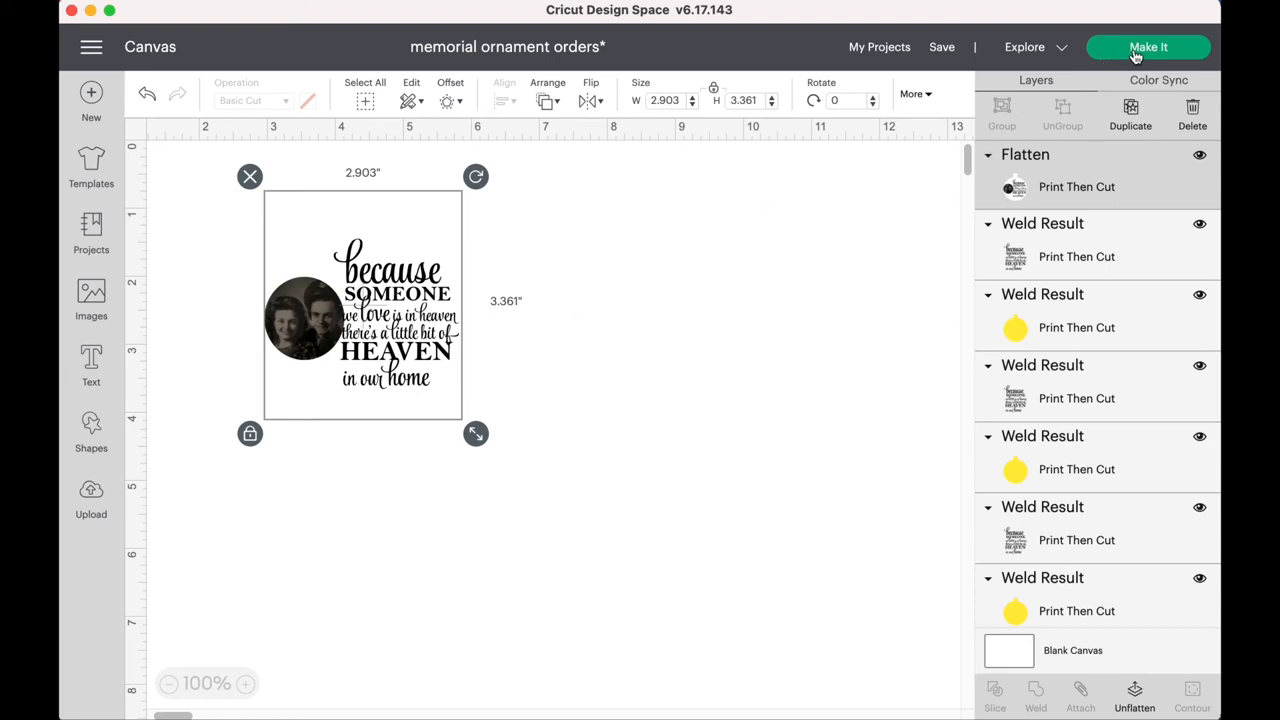
left_click(1148, 47)
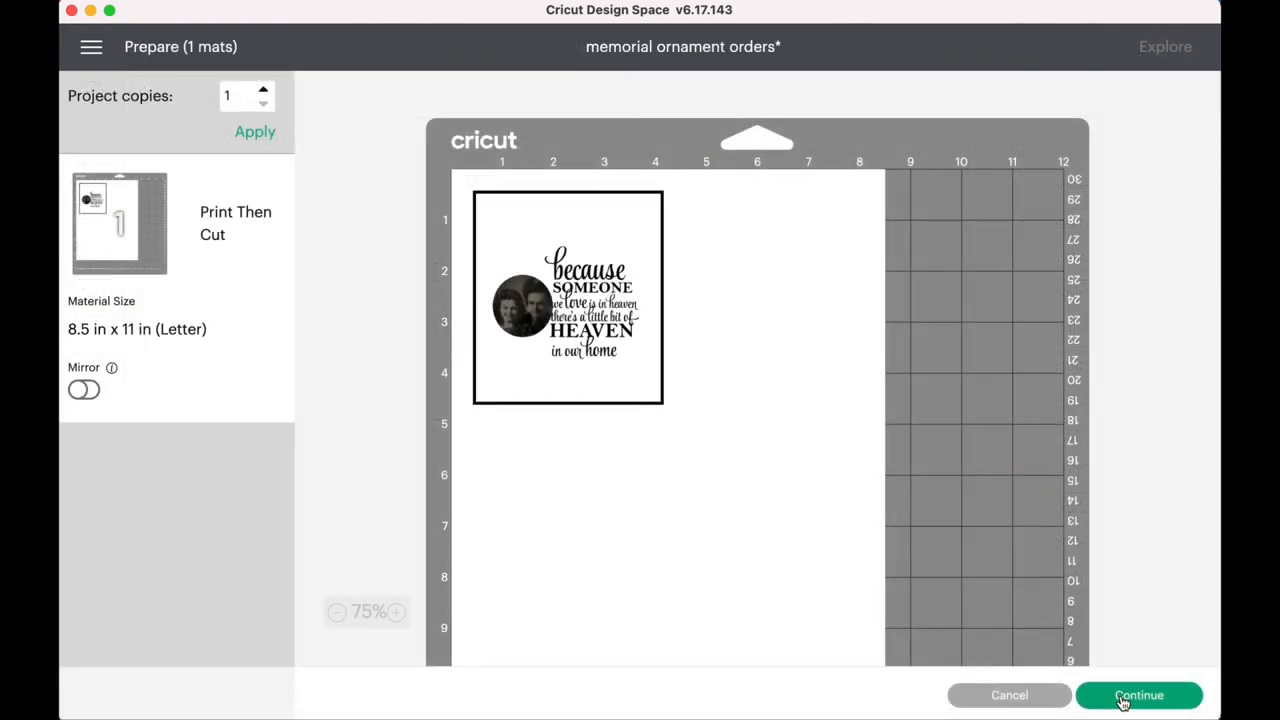
left_click(1138, 695)
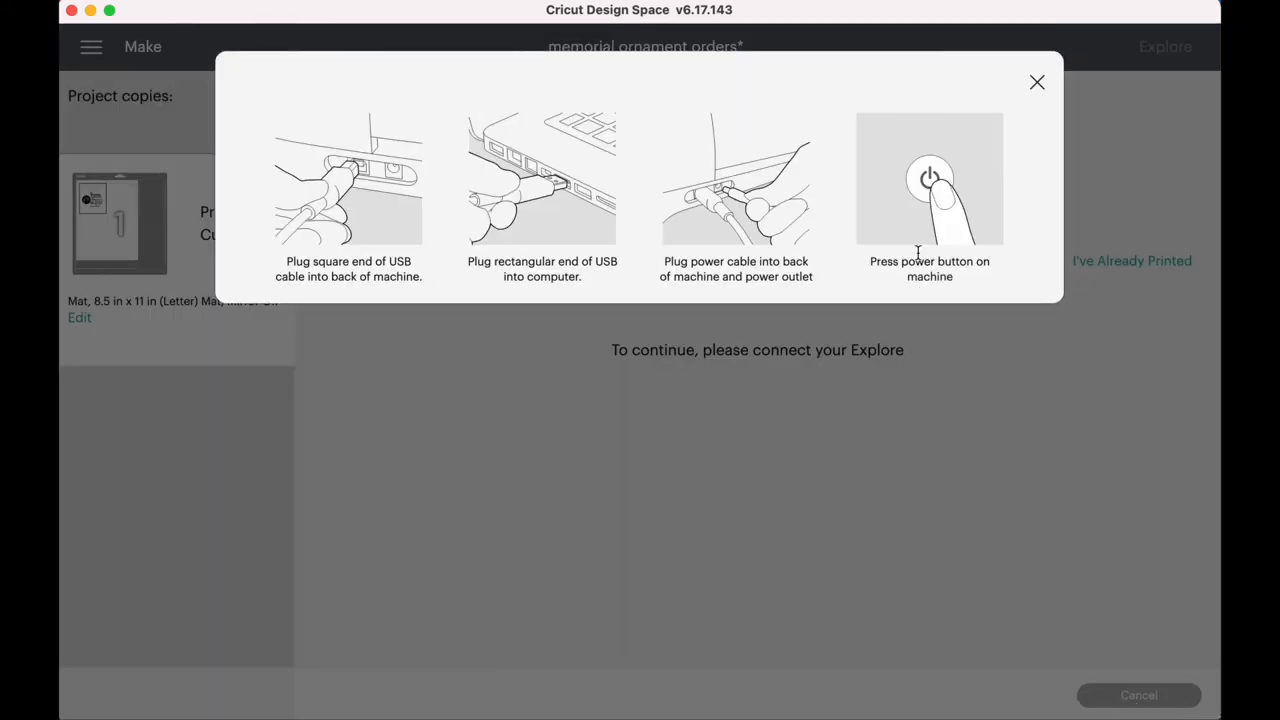
left_click(1037, 82)
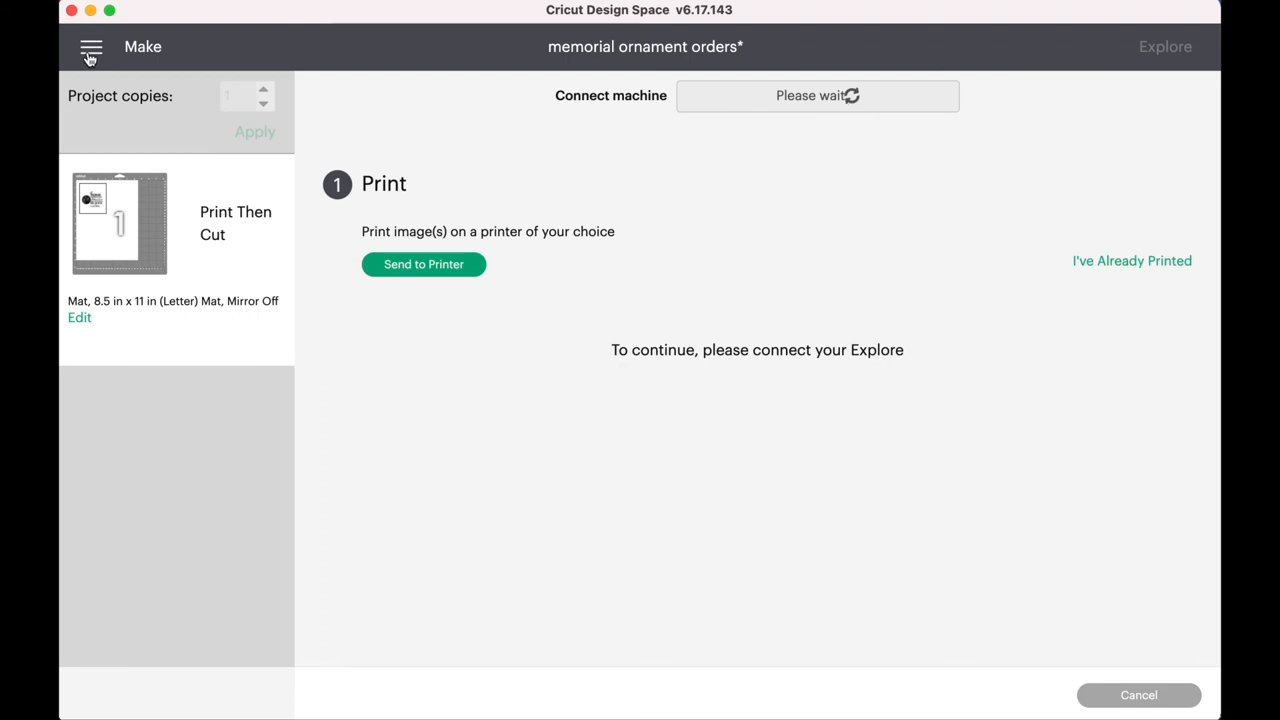
left_click(91, 47)
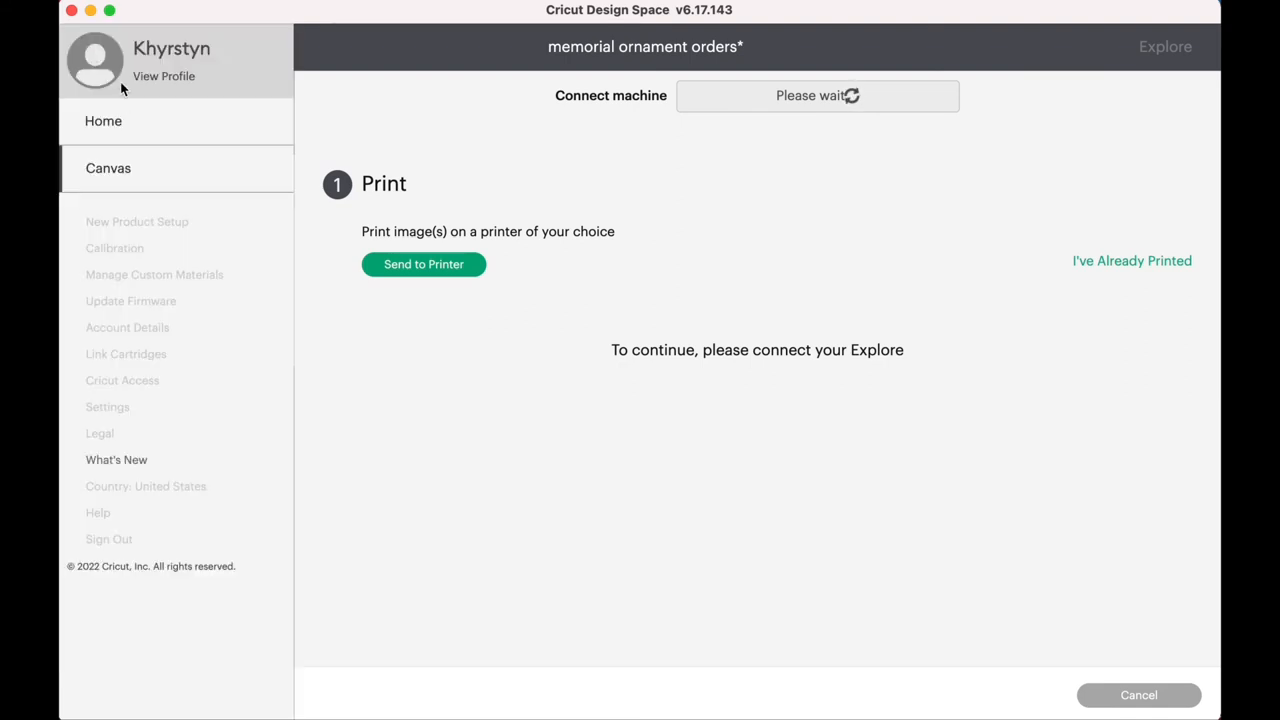
left_click(1138, 695)
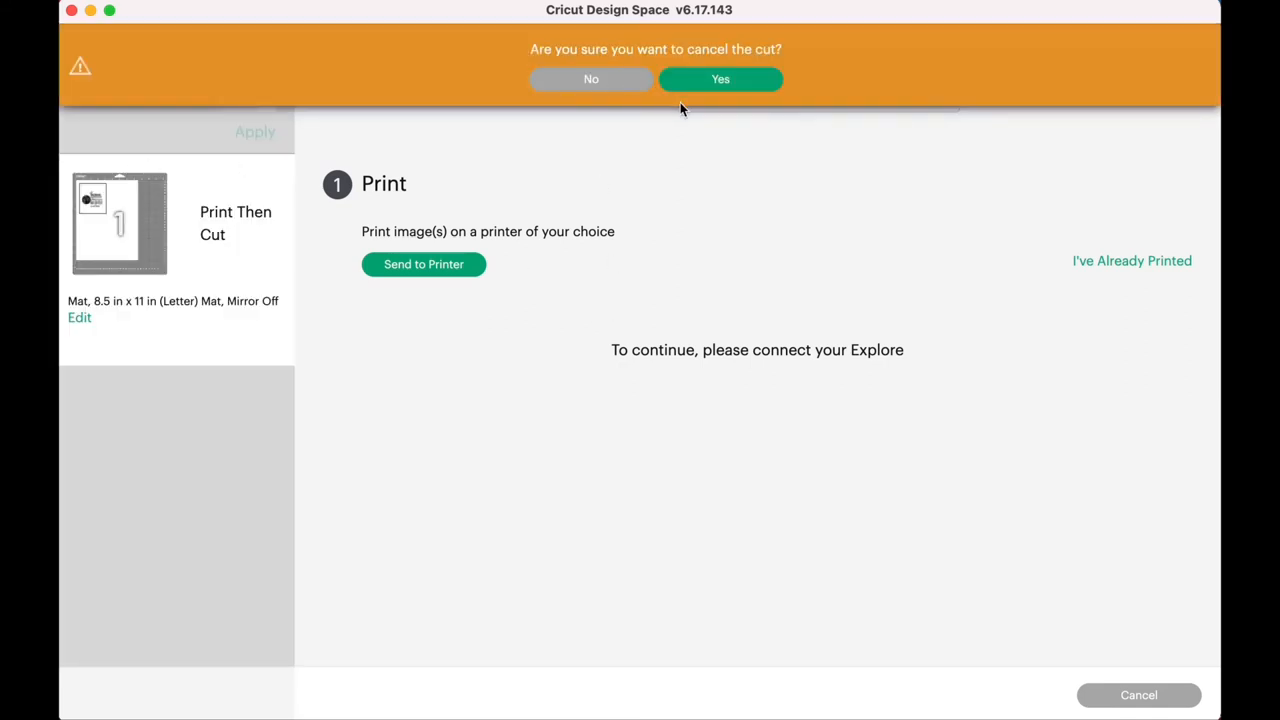
left_click(720, 79)
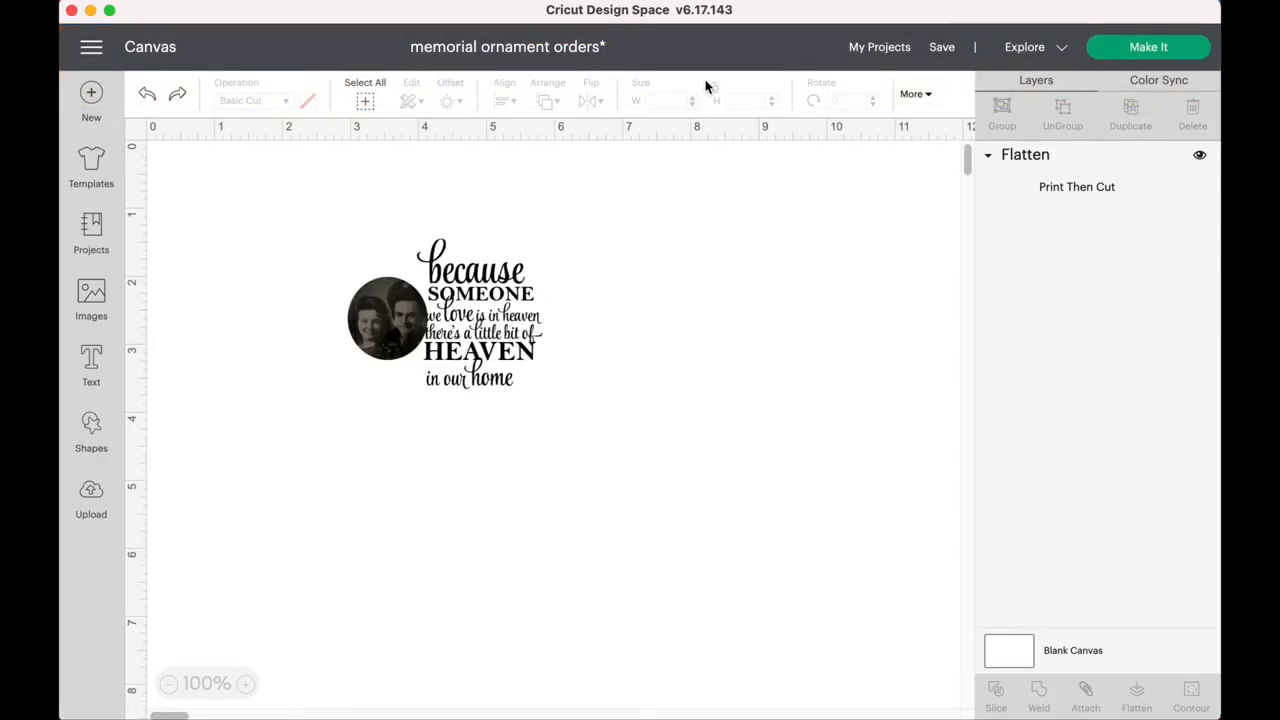